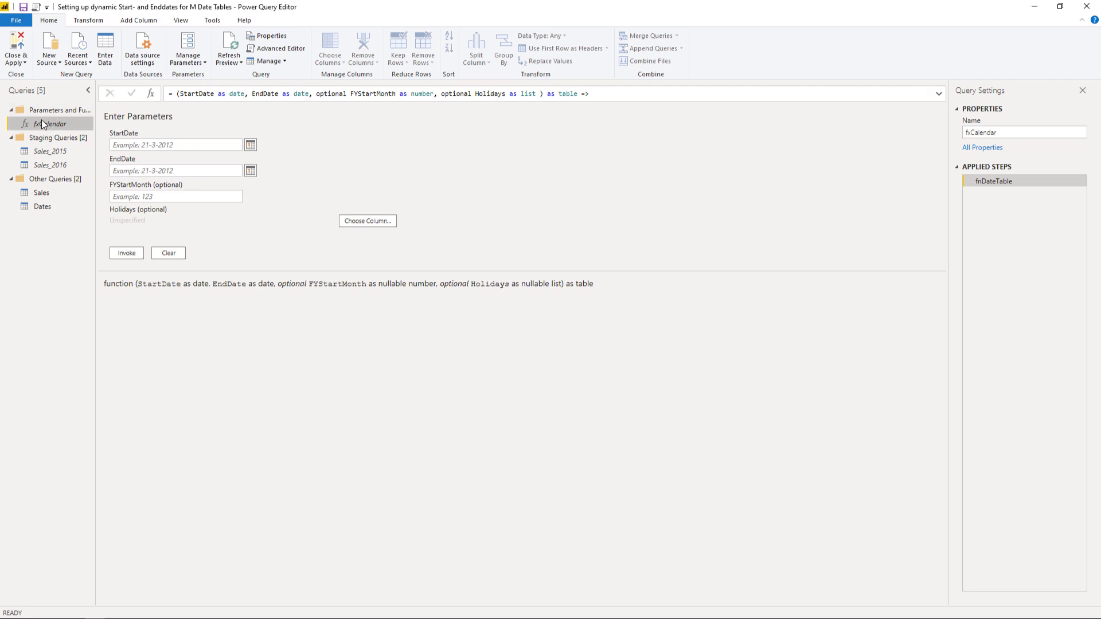
mouse_move(68, 128)
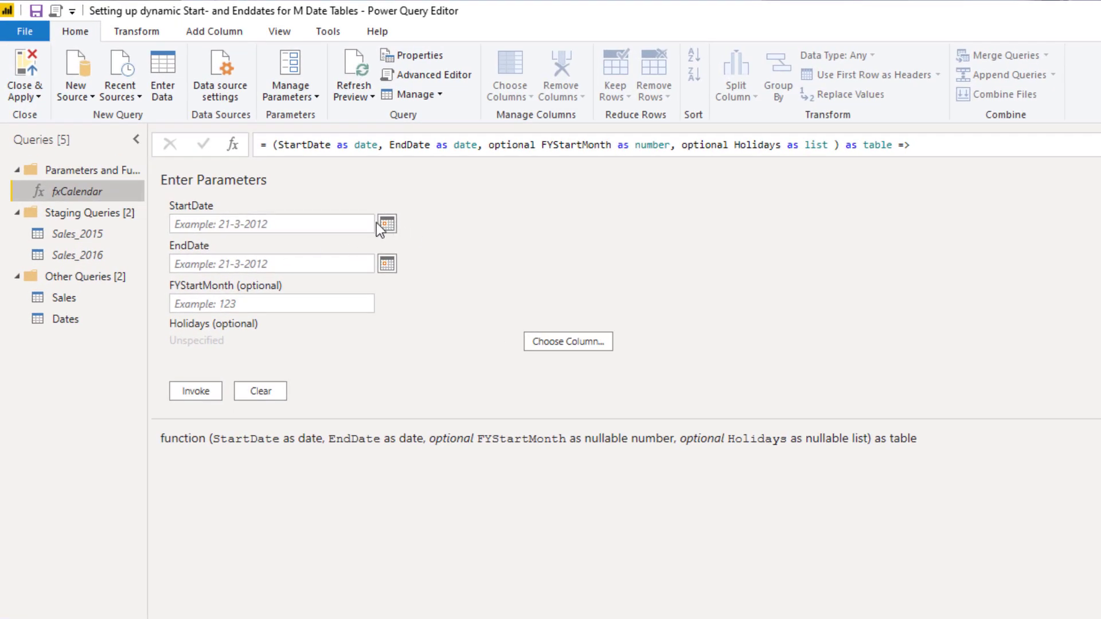
mouse_move(403, 312)
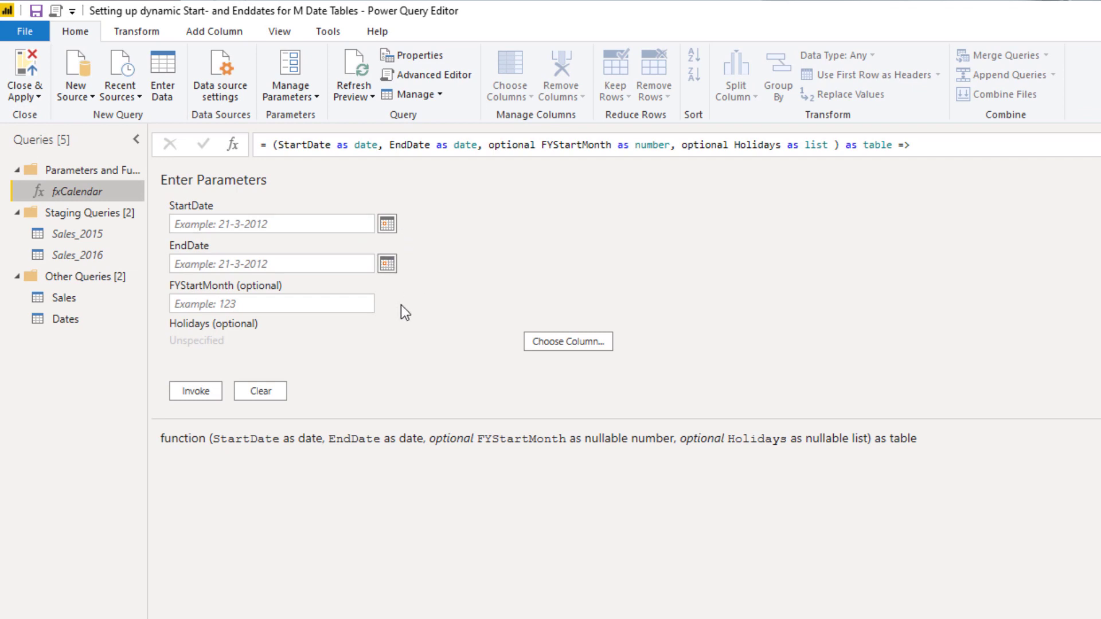
Step: Inspect the fxCalendar StartDate, EndDate and optional FYStartMonth parameter entries
click(271, 223)
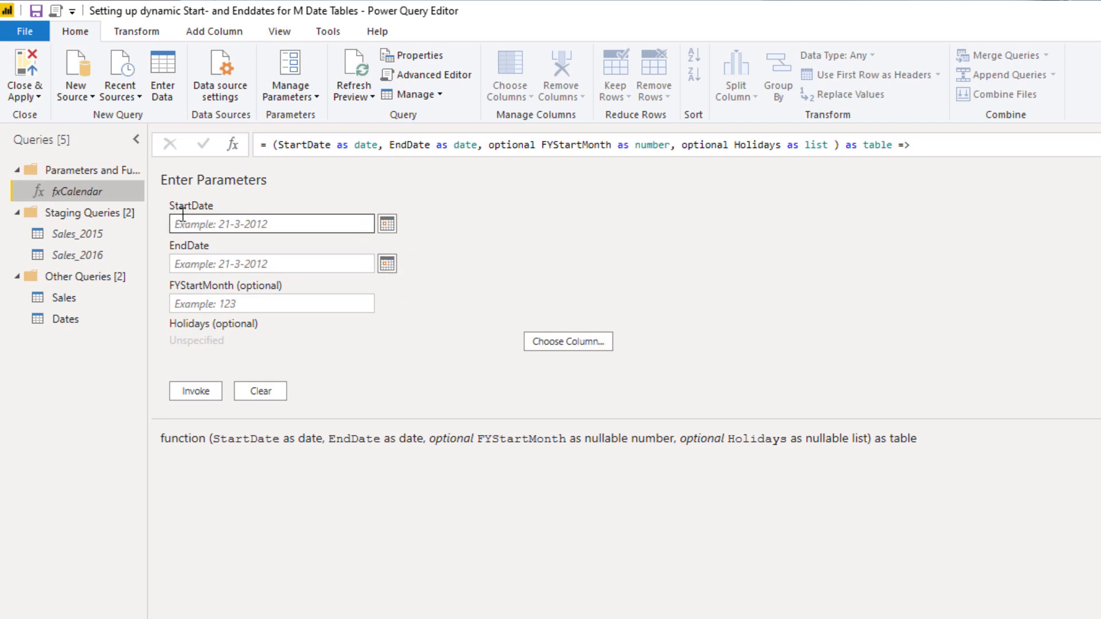
click(270, 263)
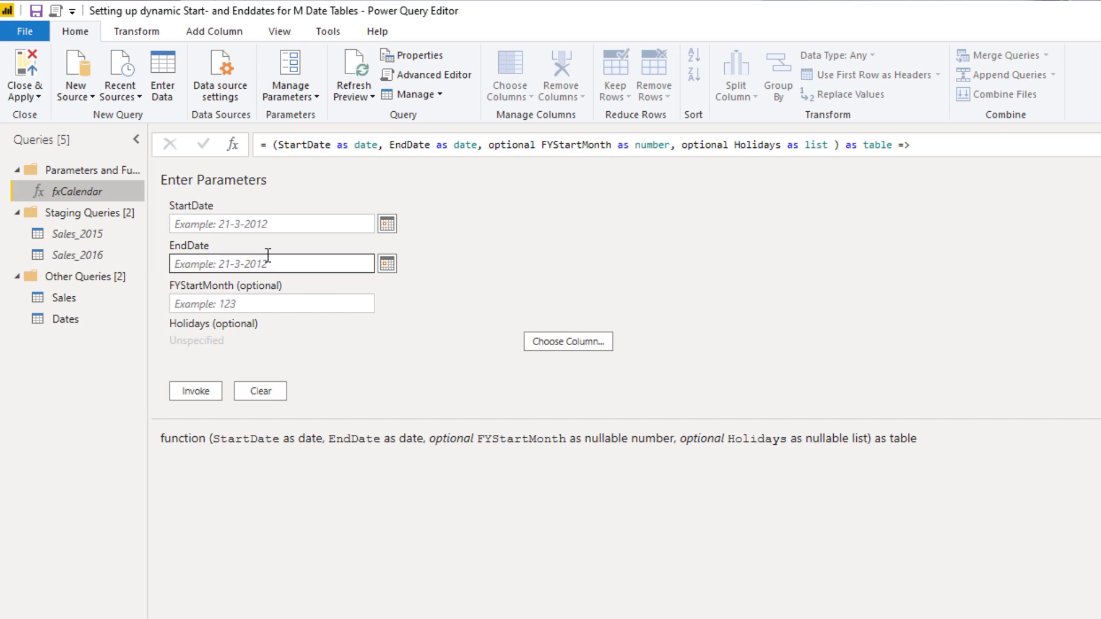
click(270, 303)
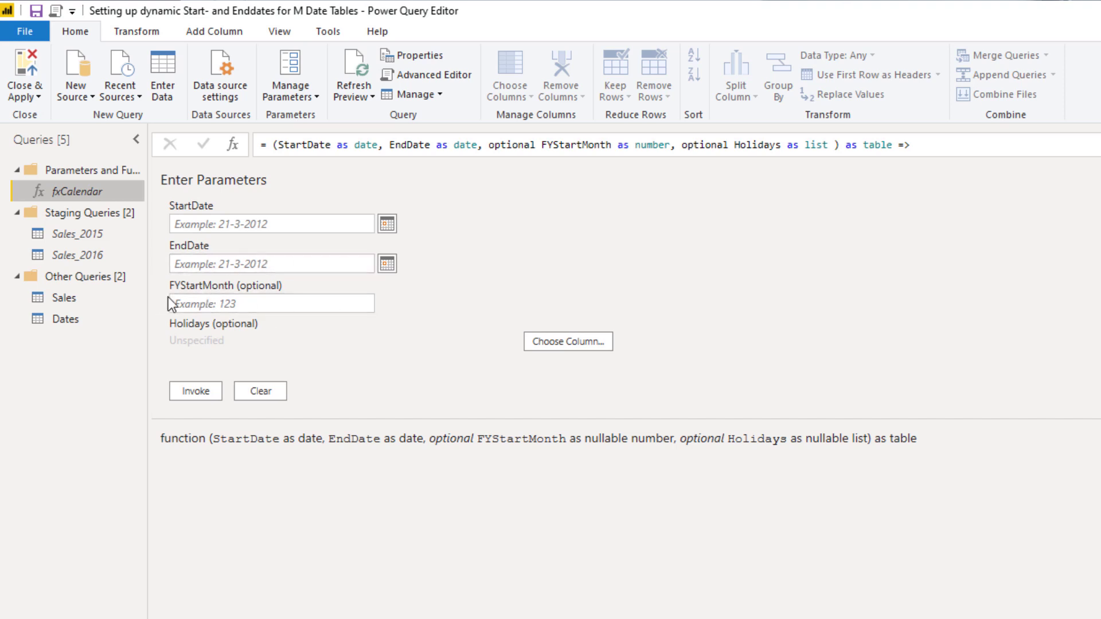
mouse_move(224, 342)
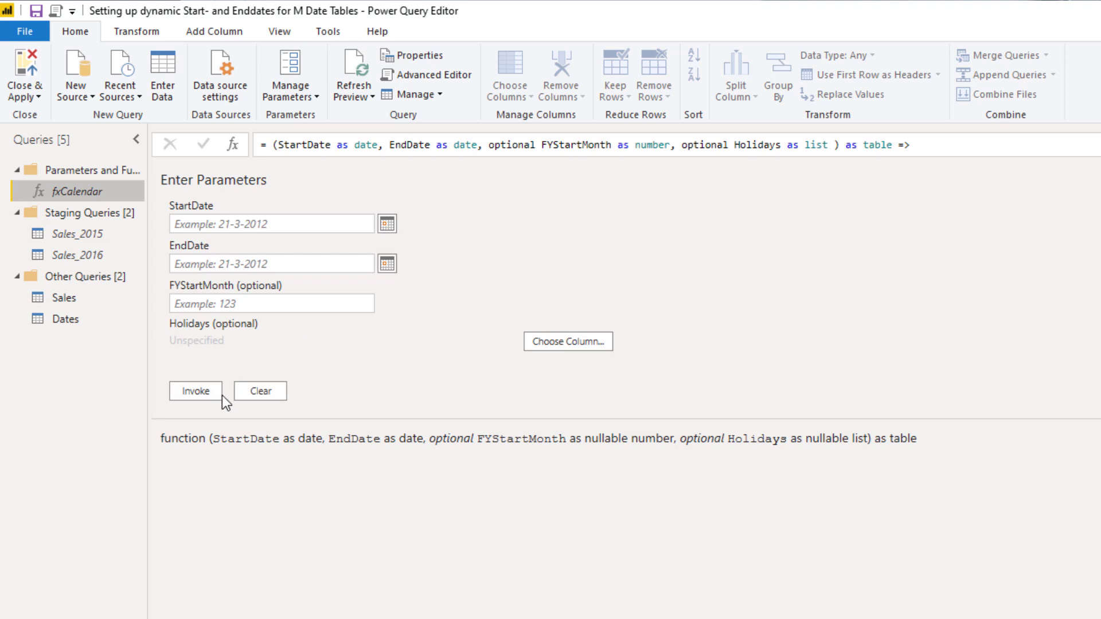
Step: Open the Dates query and view its fxCalendar formula starting 1-1-2016
click(63, 319)
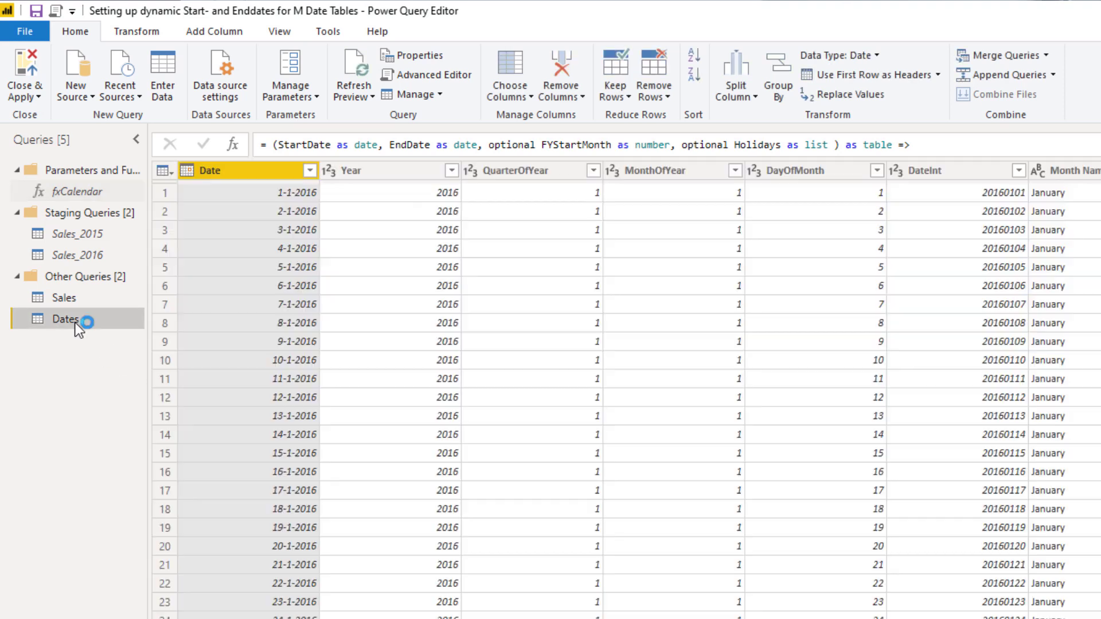
click(65, 319)
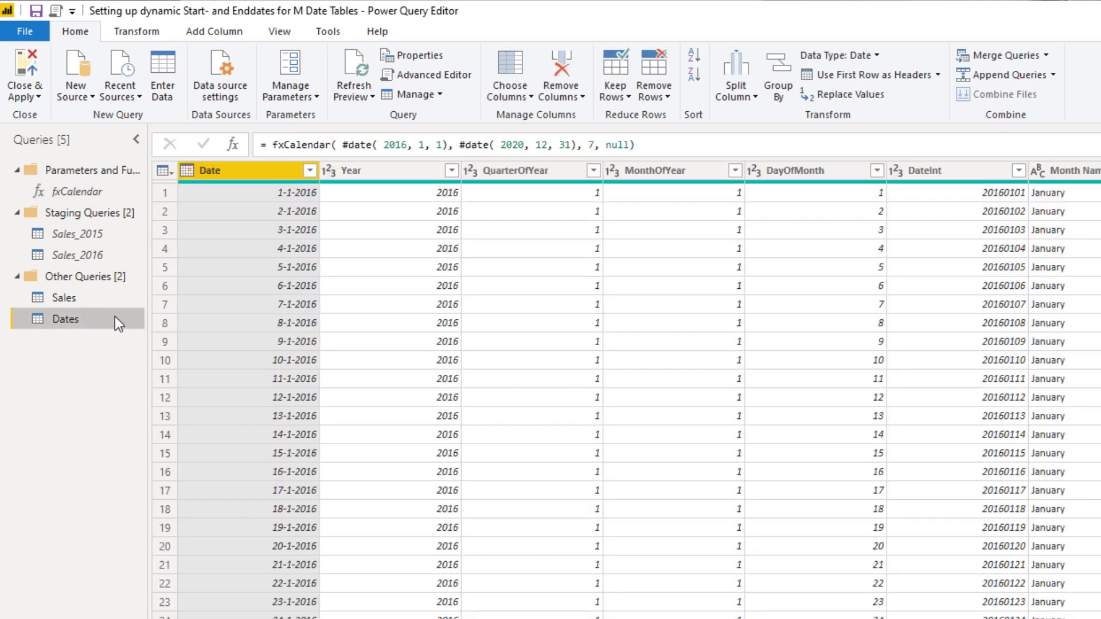
click(270, 144)
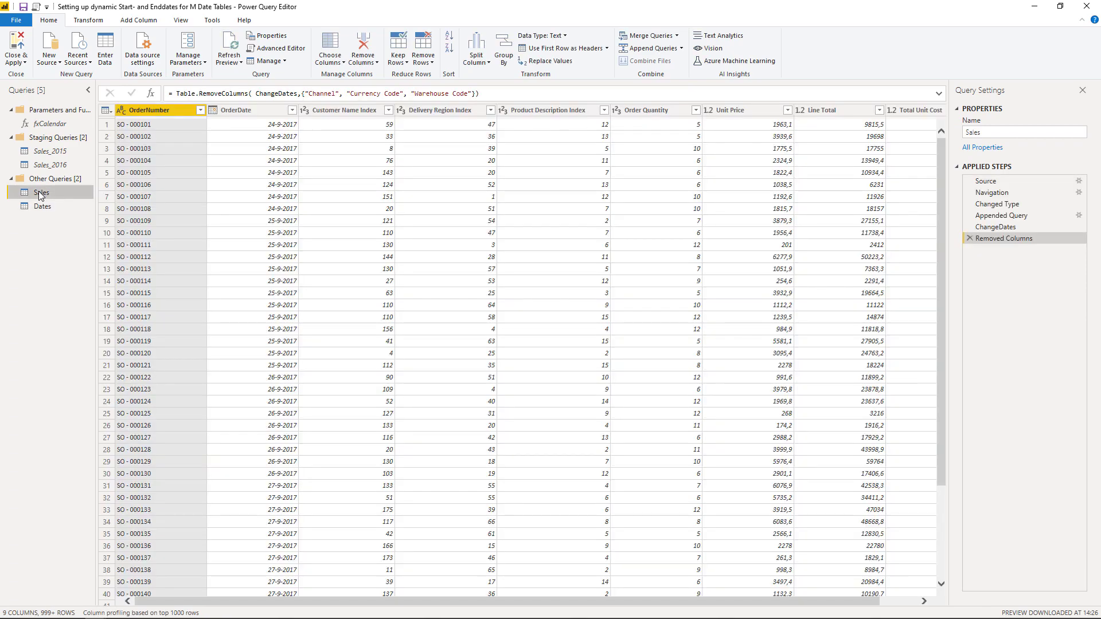
Step: Select the Sales OrderDate column and bring up the Parameters and Functions group's menu
click(289, 109)
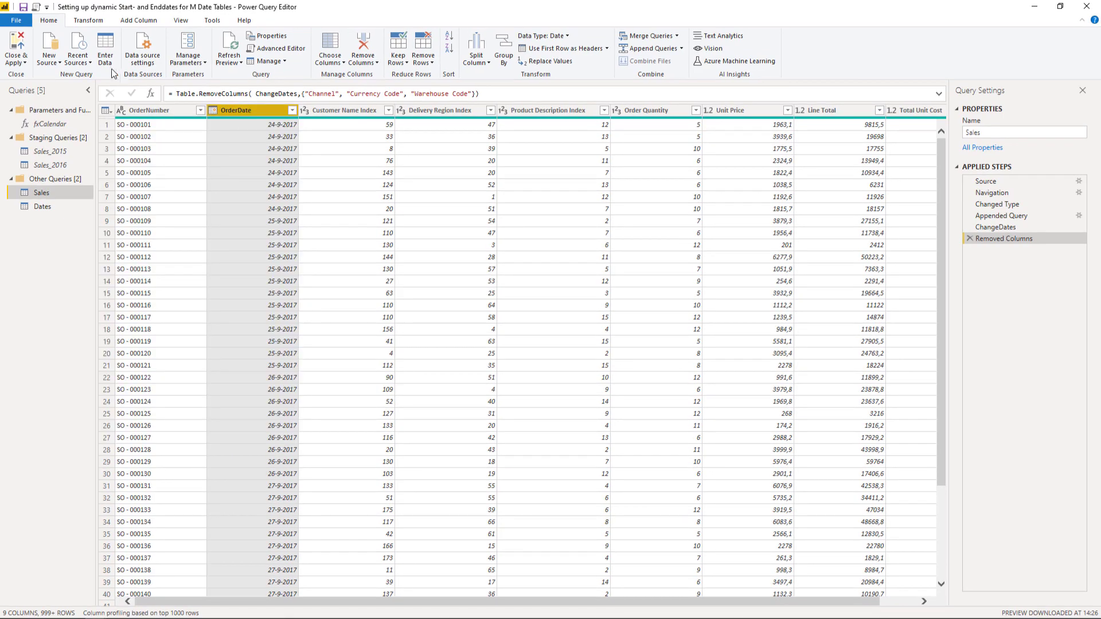
right_click(43, 111)
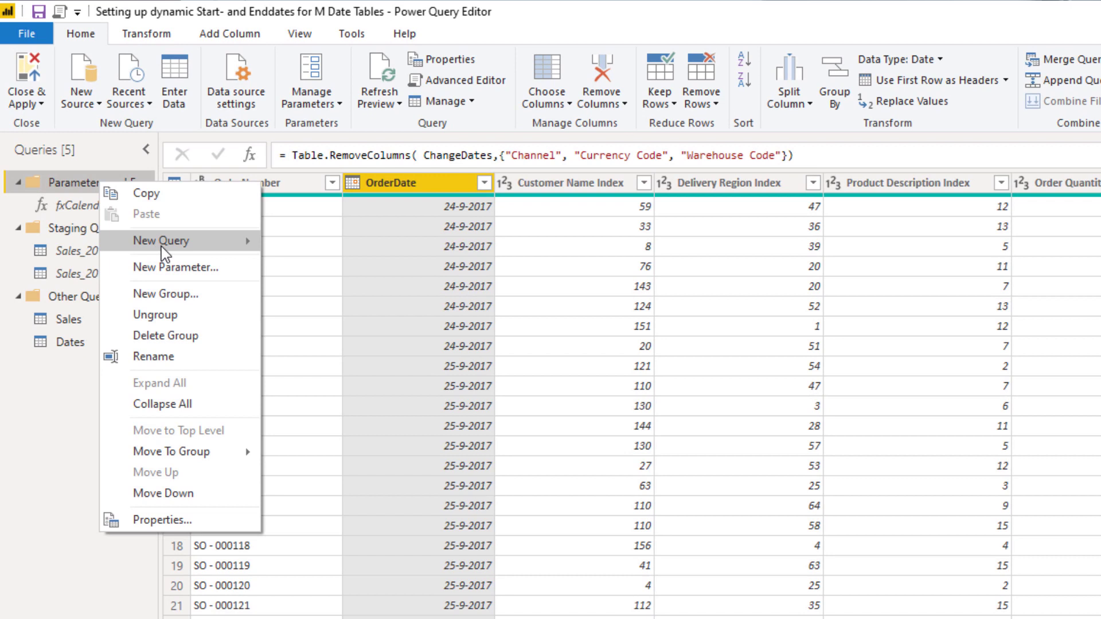
Step: Create a blank query with = List.Min(Sales[OrderDate]), returning 24-9-2017
click(160, 240)
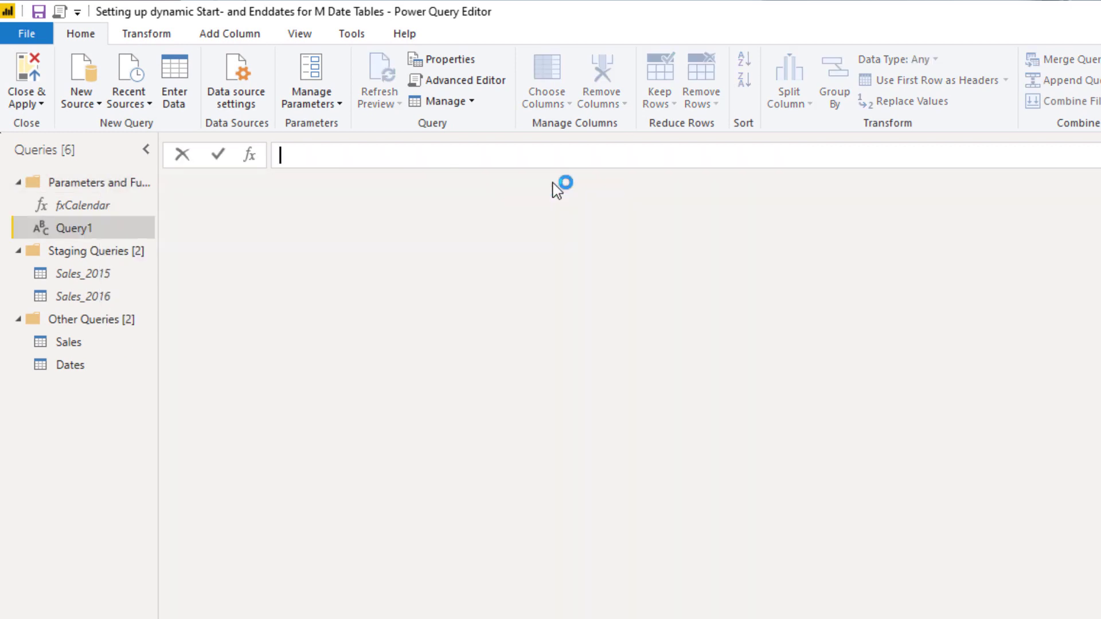
mouse_move(539, 194)
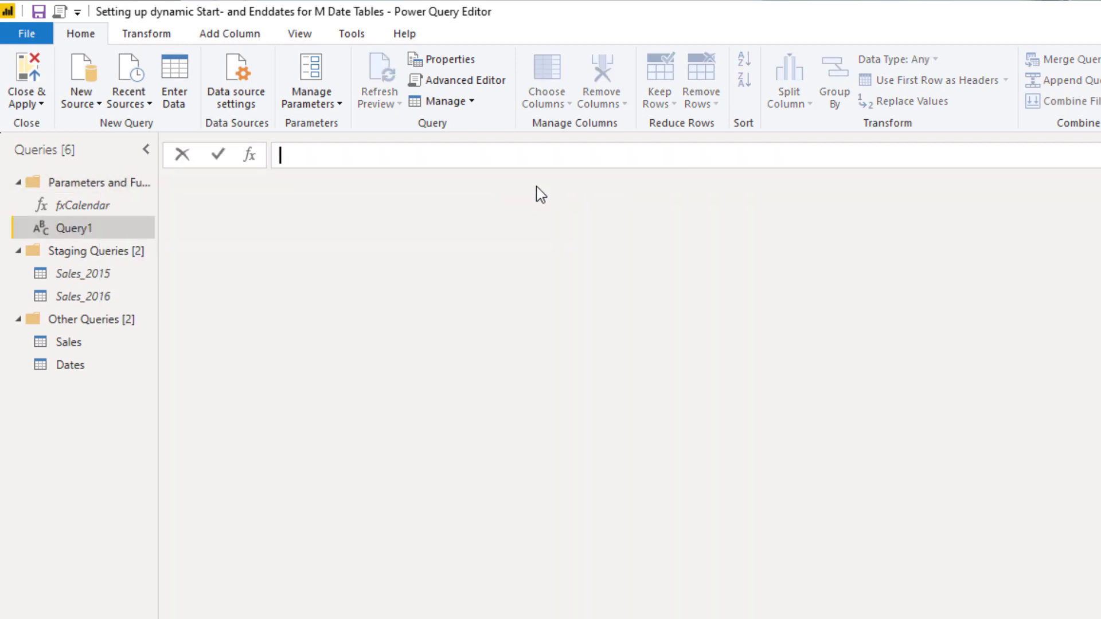
text(=)
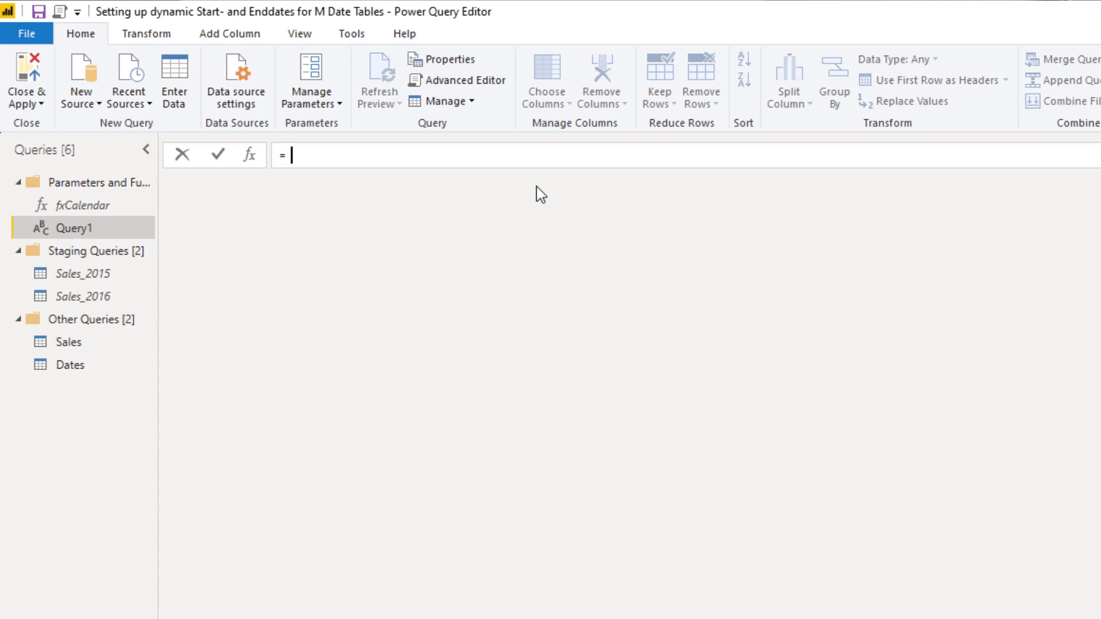
text(List)
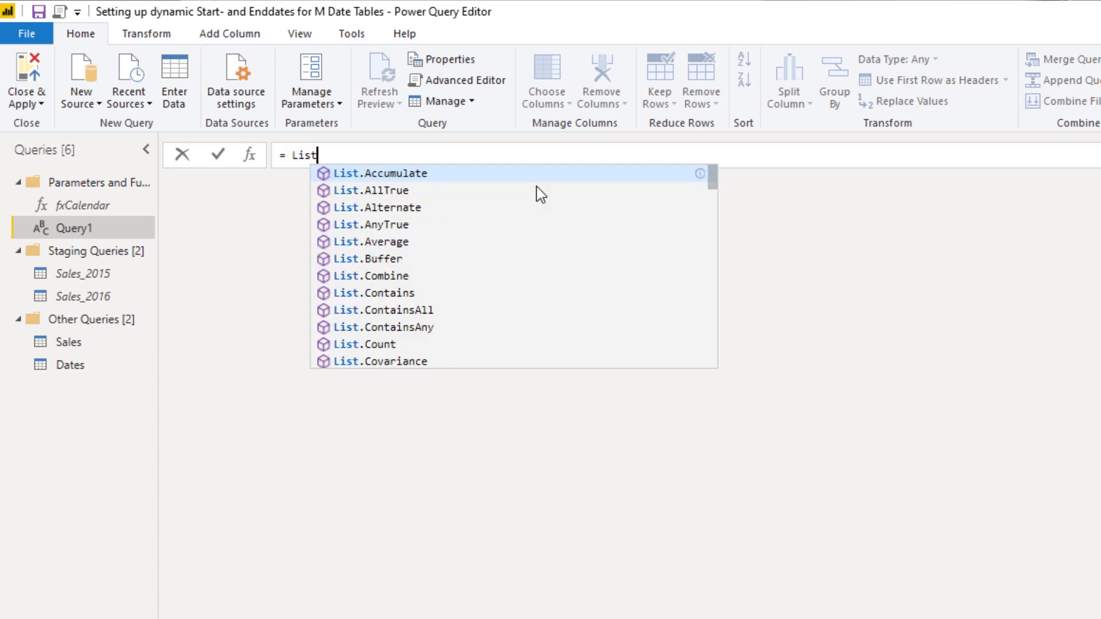
text(.Min)
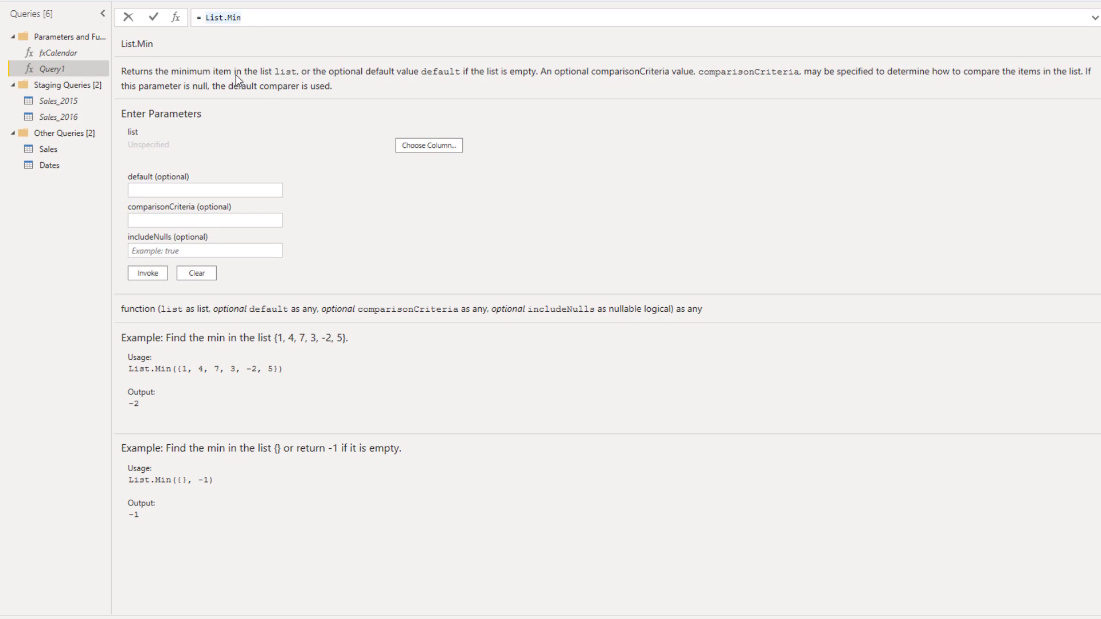
mouse_move(285, 81)
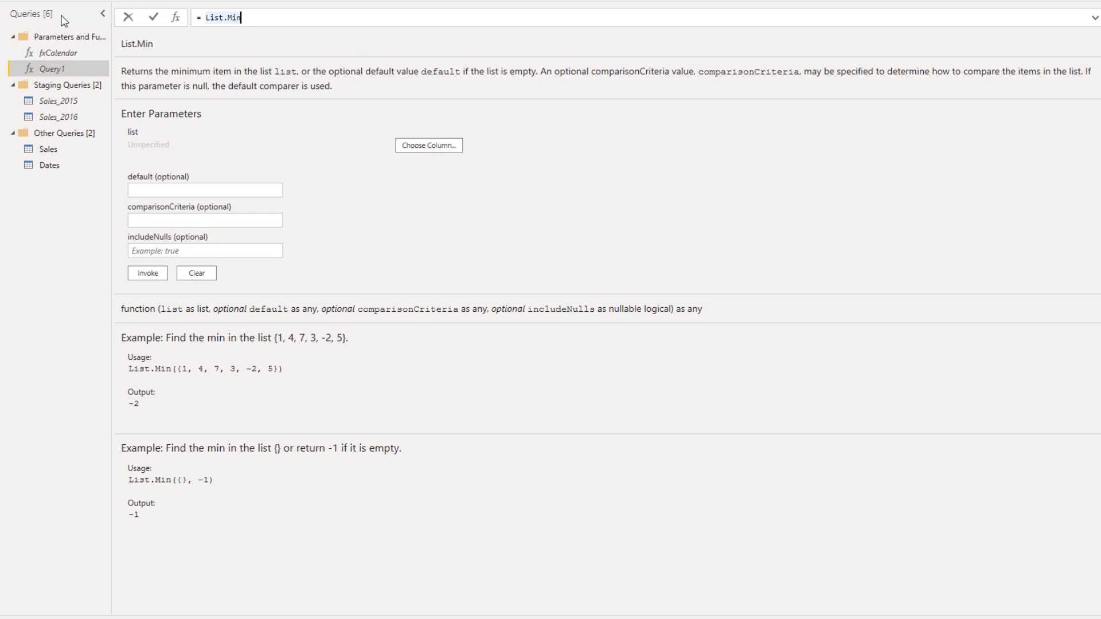
text(())
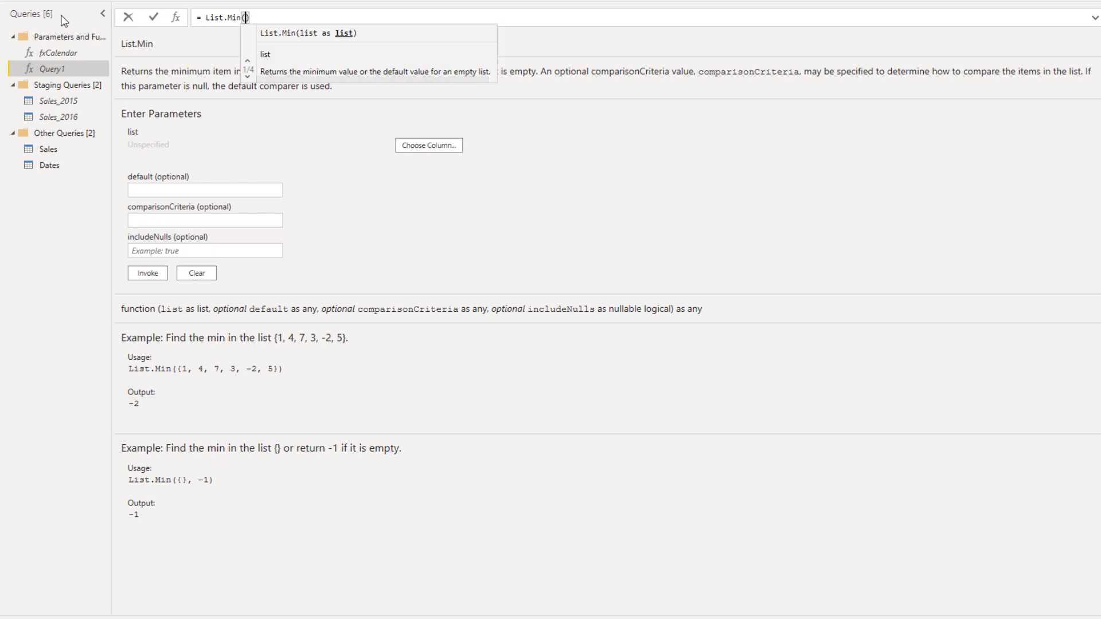
mouse_move(52, 163)
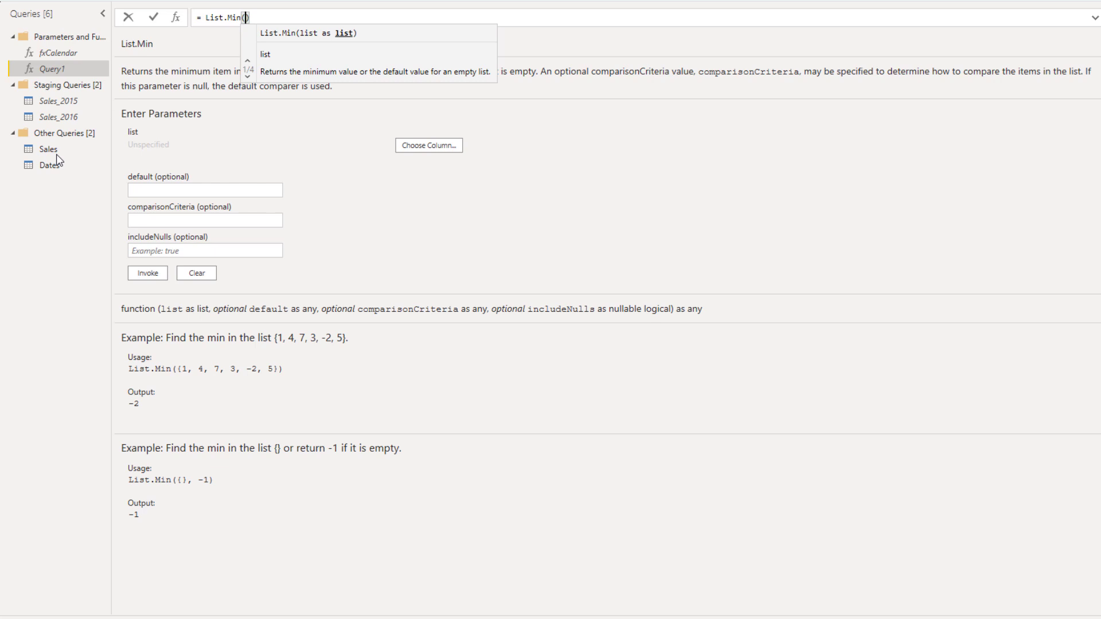
text(Sales[)
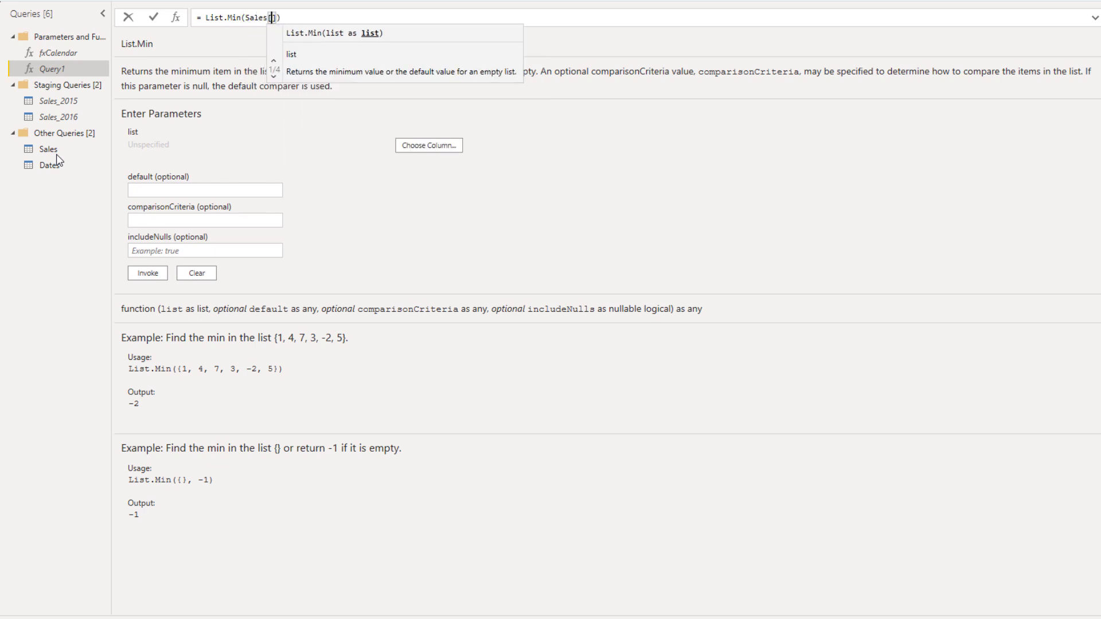
text(OrderD)
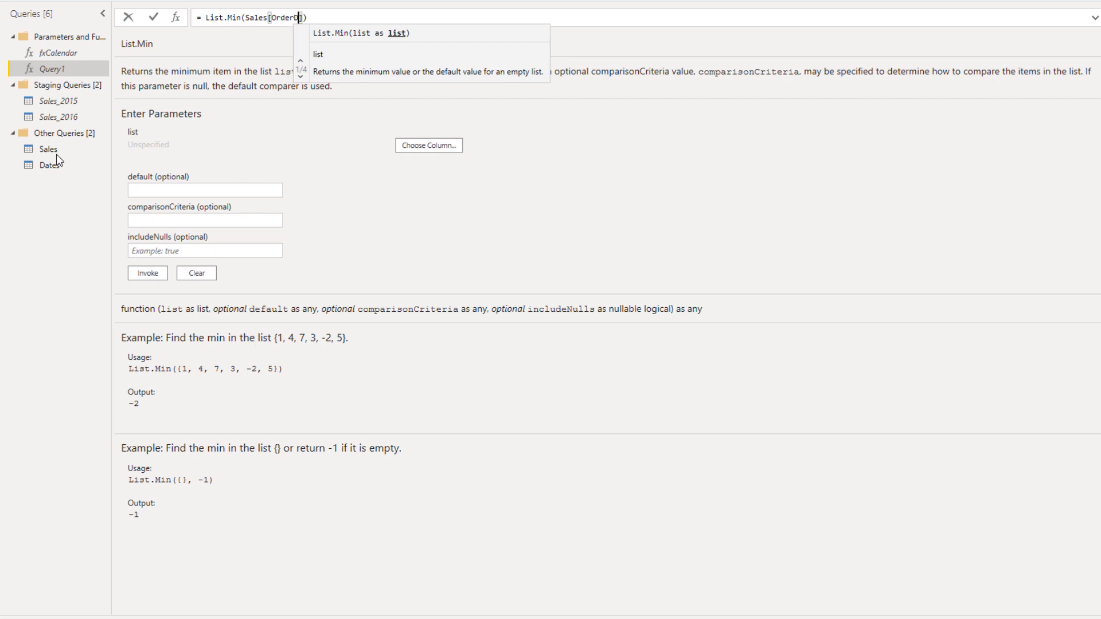
text(ate]))
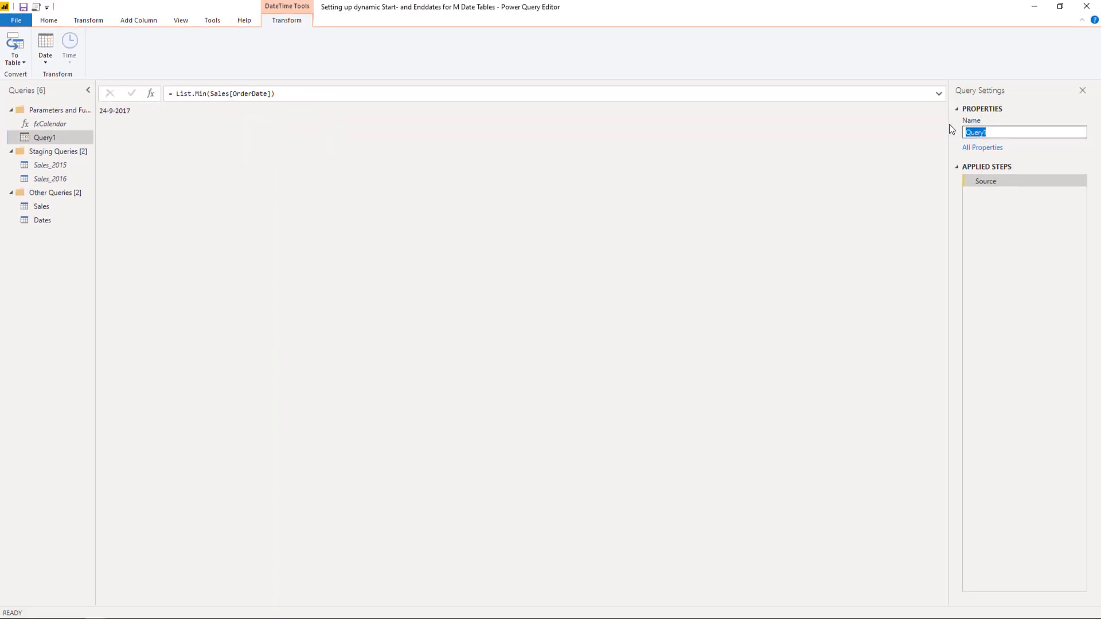
Step: Rename Query1 to FirstSale in the Query Settings Name box
text(FirstSale)
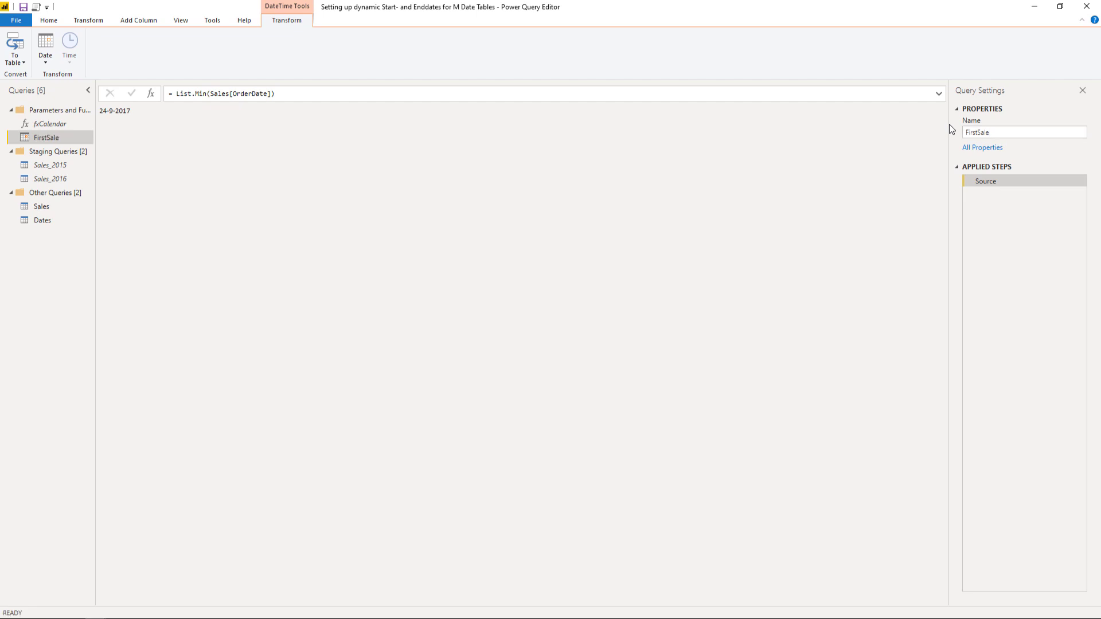
mouse_move(95, 130)
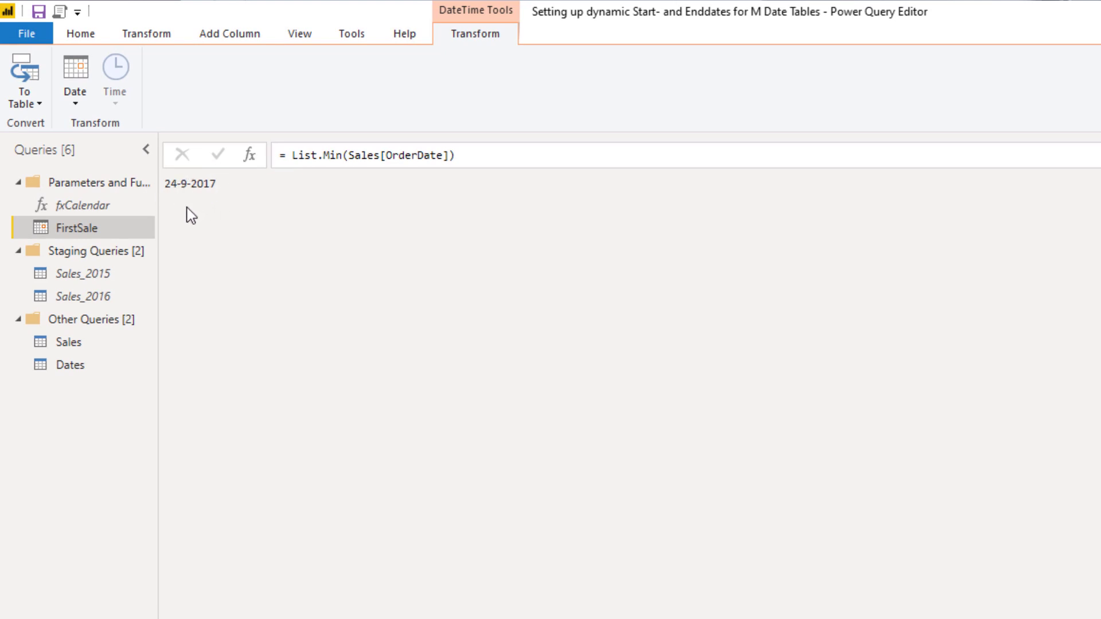
mouse_move(199, 219)
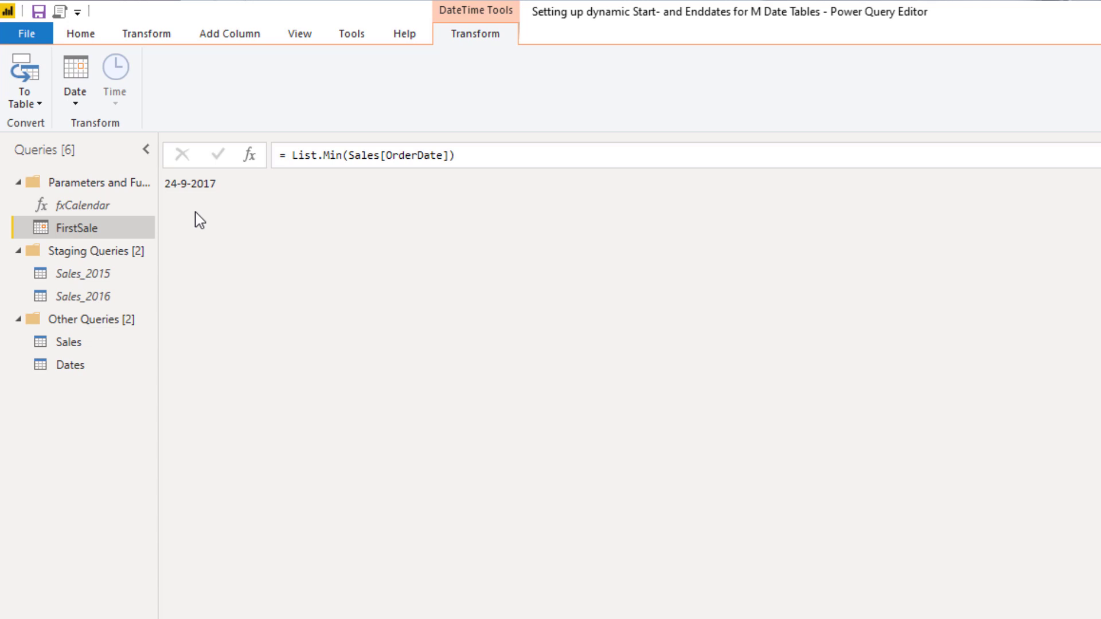
mouse_move(184, 216)
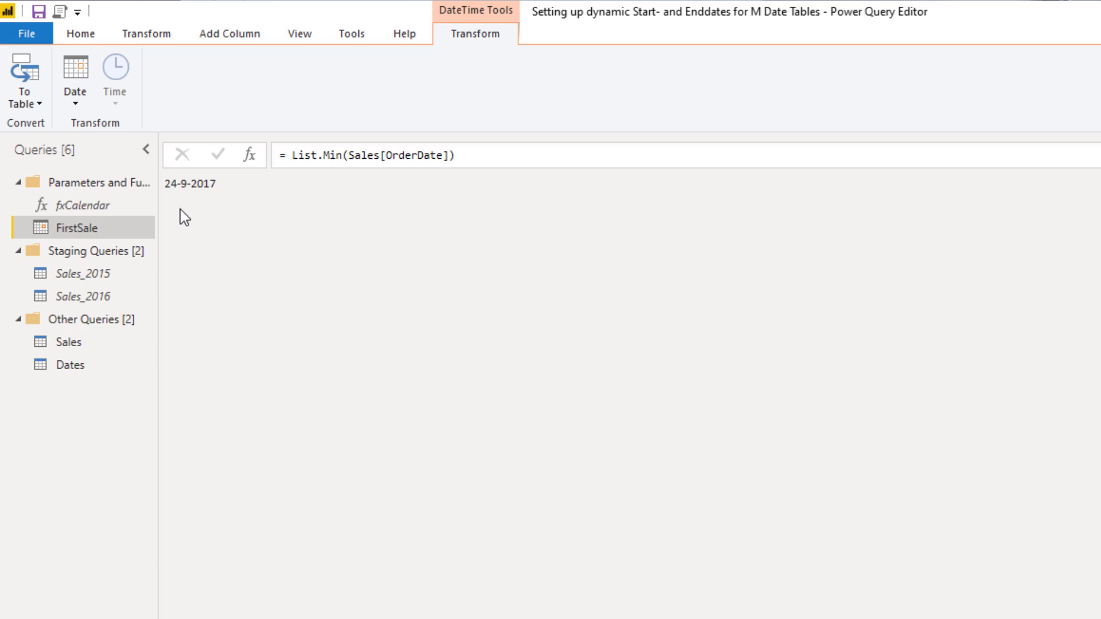
mouse_move(72, 231)
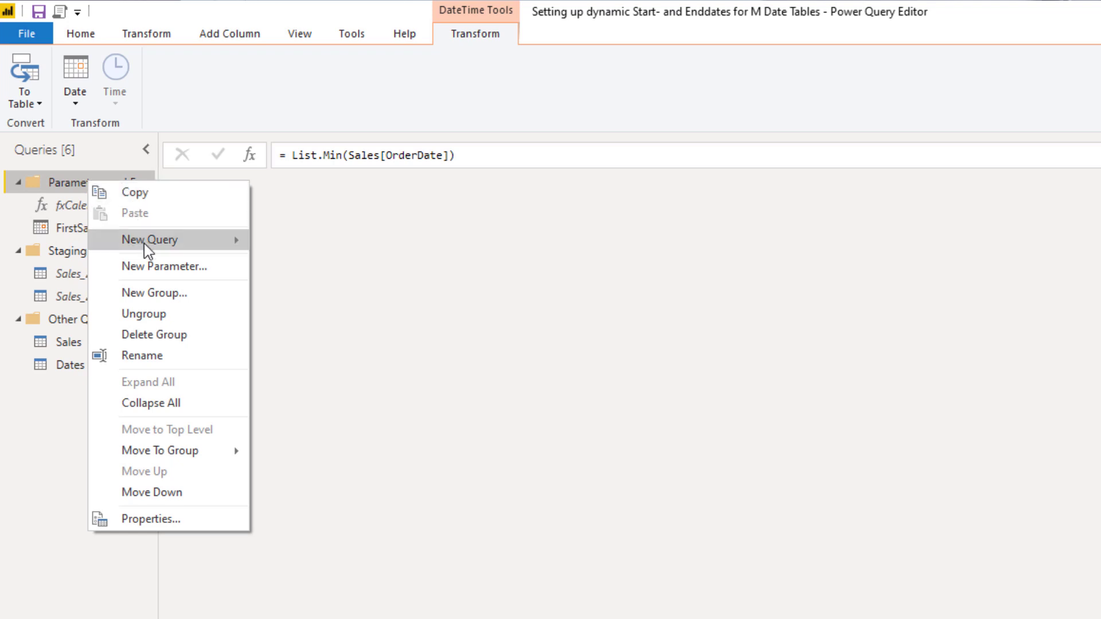
Step: Create a blank query computing = Date.StartOfYear(FirstSale), returning 1-1-2017
click(148, 239)
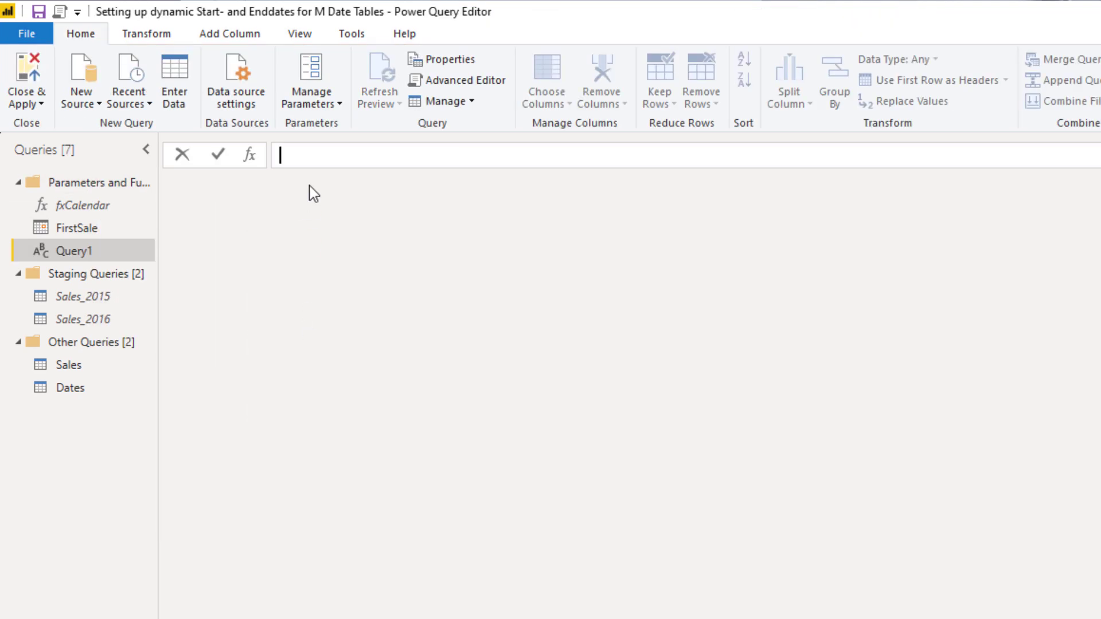
text(=)
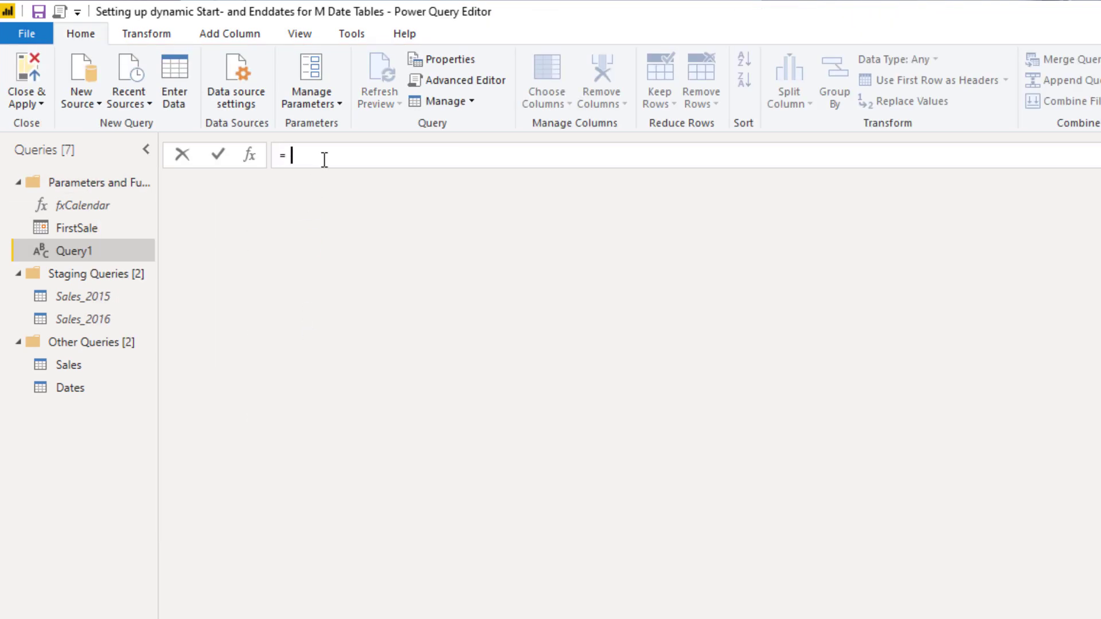
text(start)
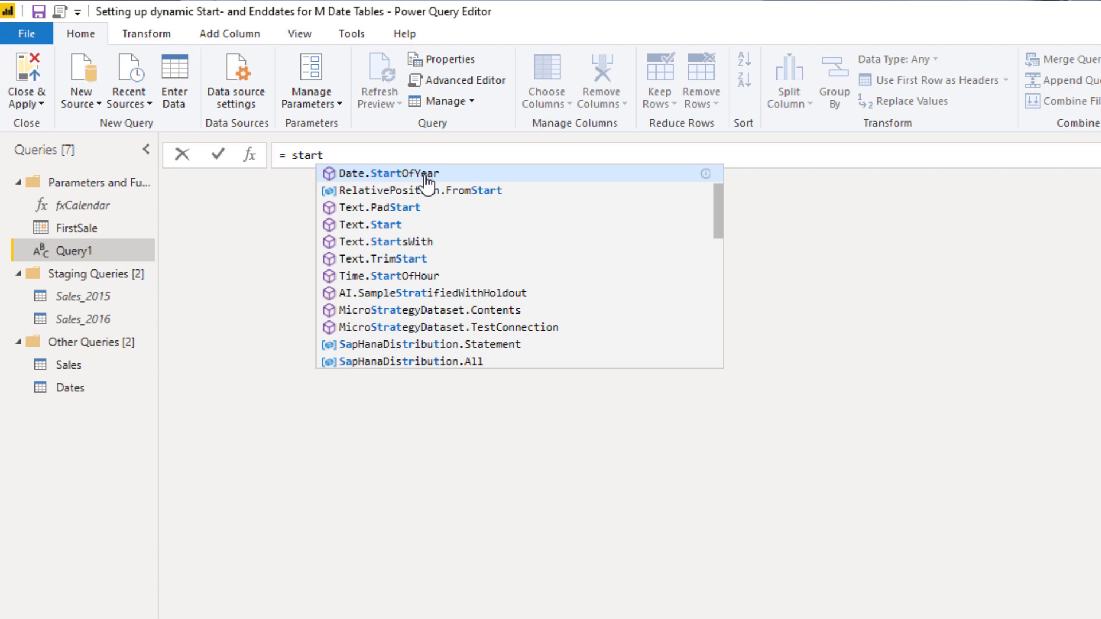
click(388, 173)
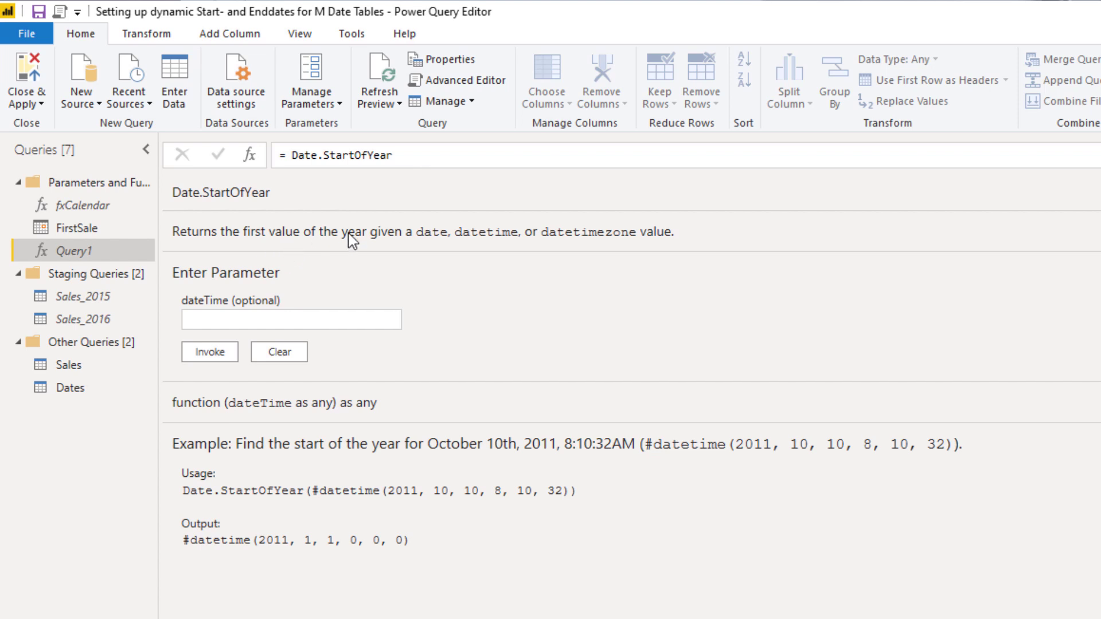
mouse_move(439, 251)
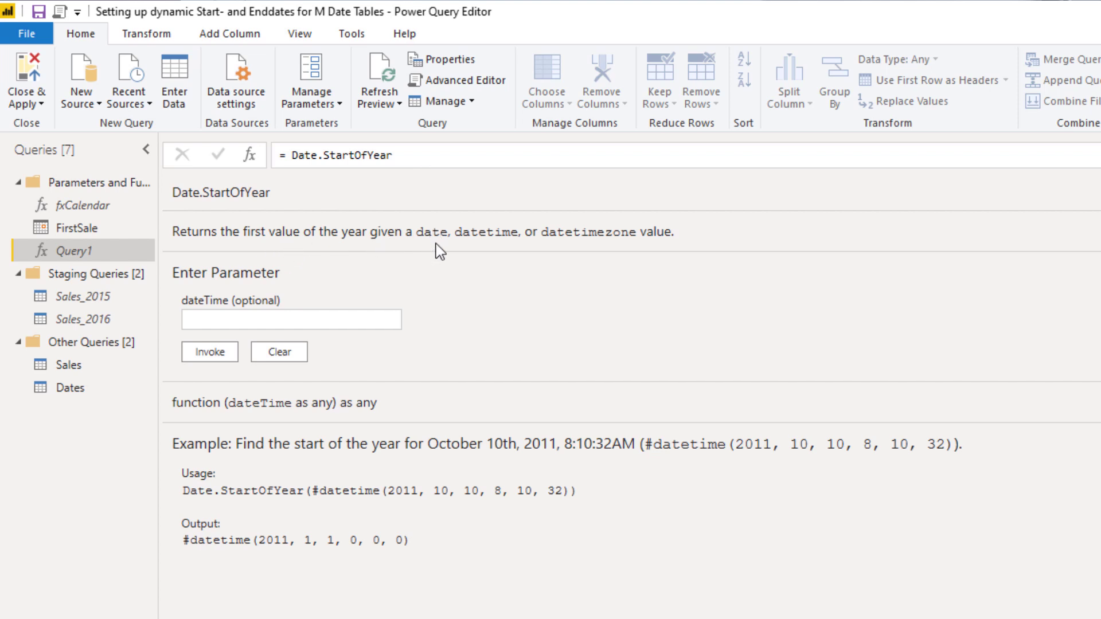
mouse_move(649, 244)
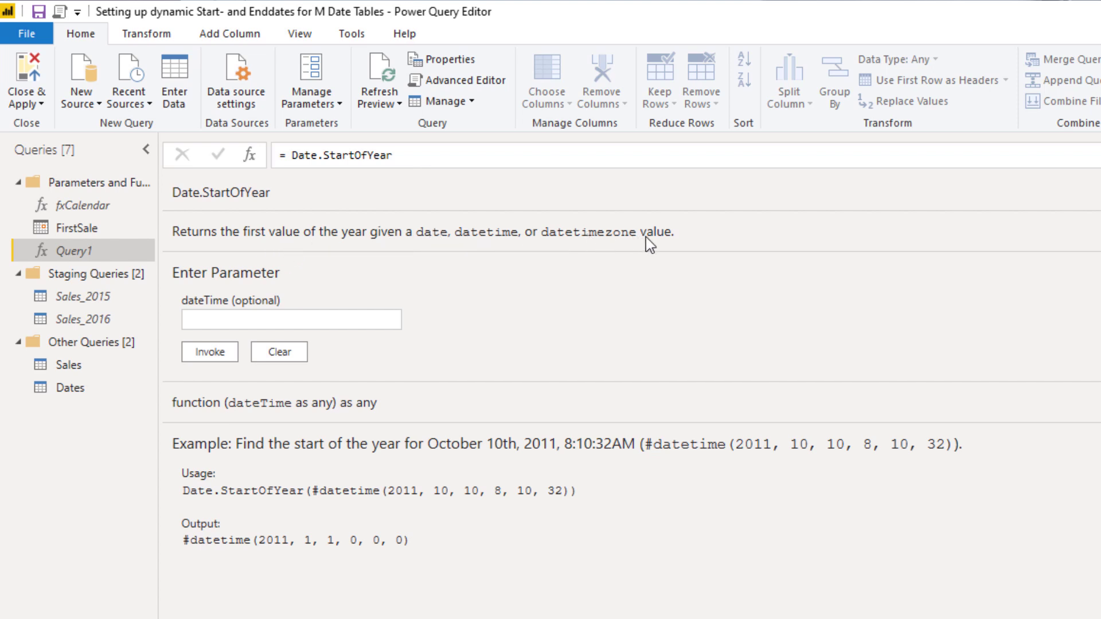
mouse_move(73, 231)
text(()
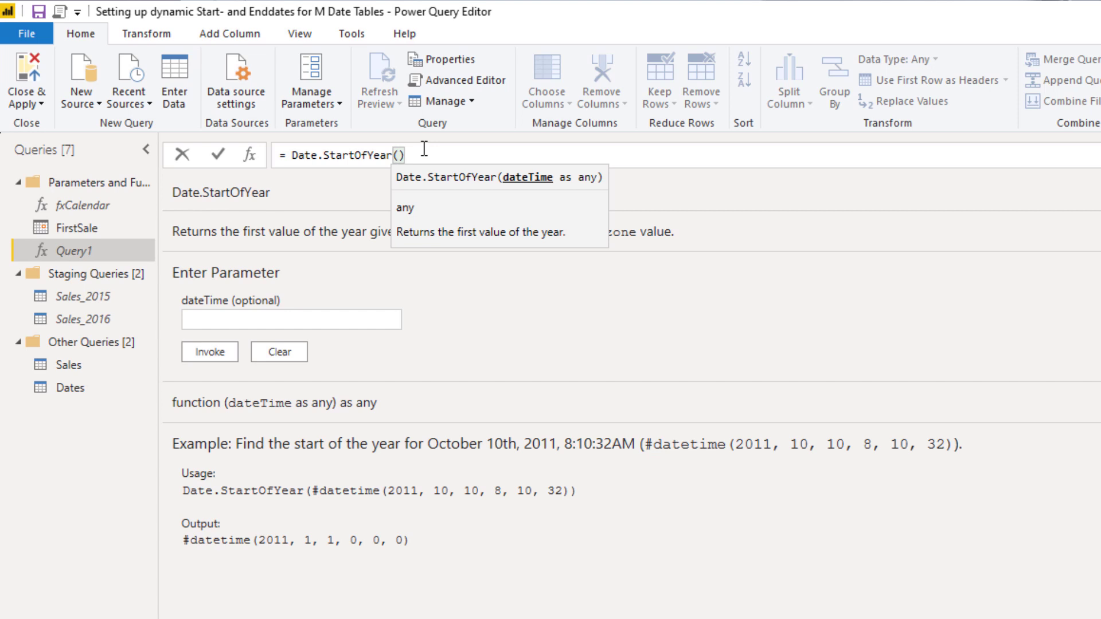
text(First)
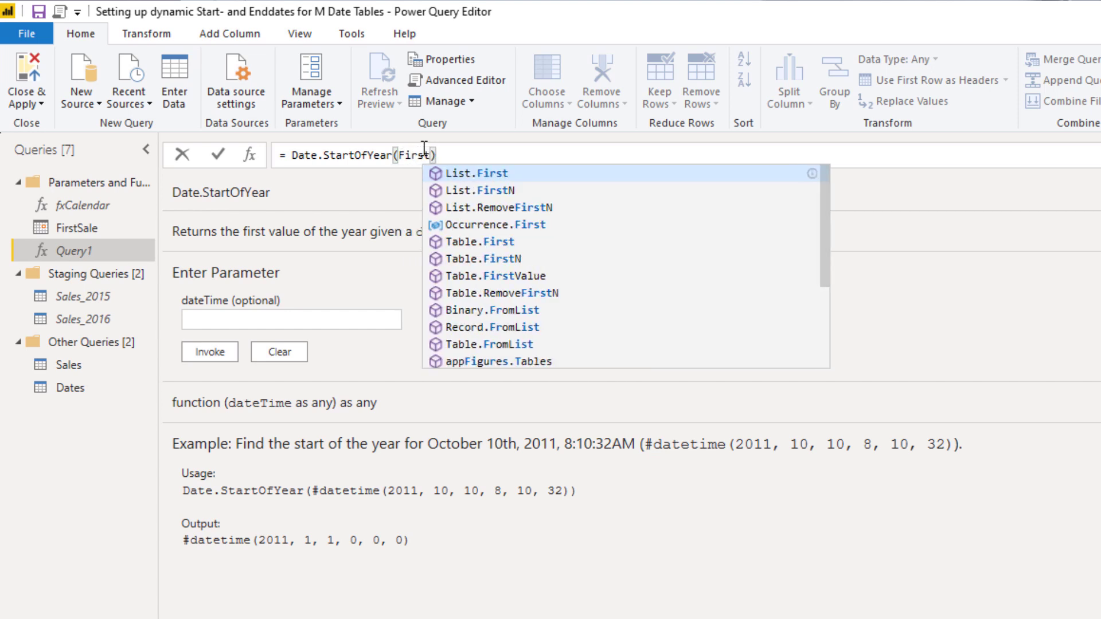
text(s)
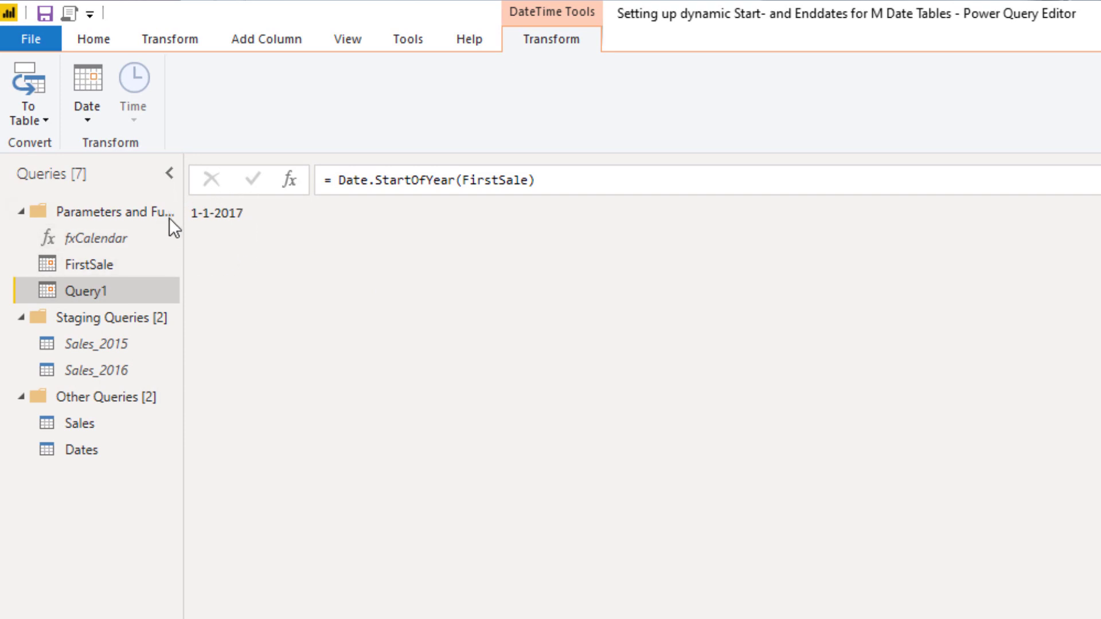
mouse_move(234, 214)
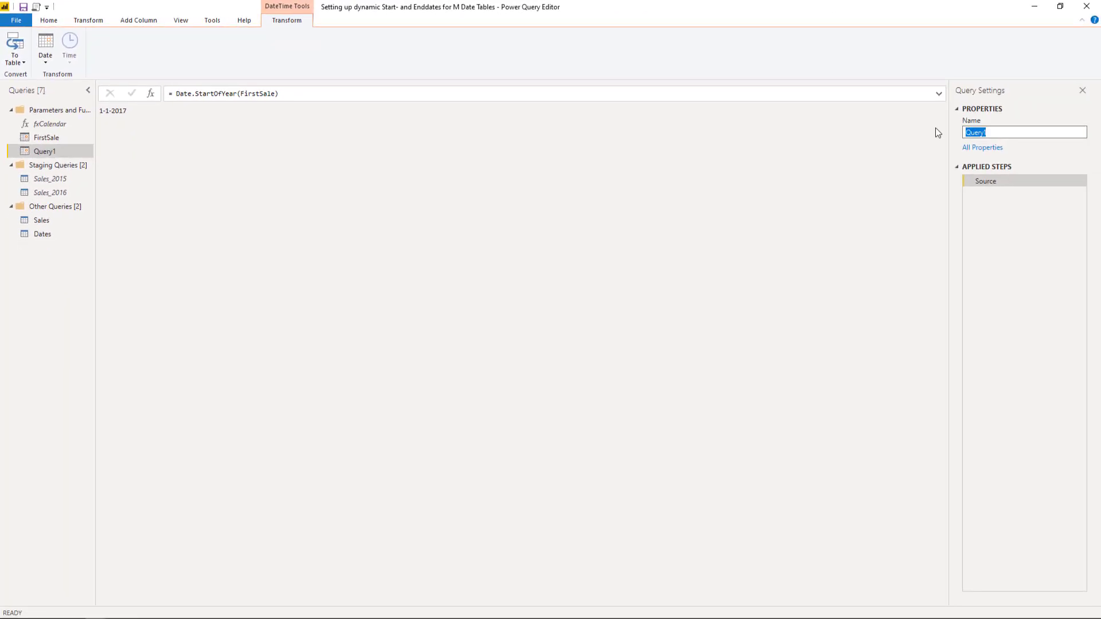
Step: Change the query name from Query1 to StartOfYear
text(StartOfYear)
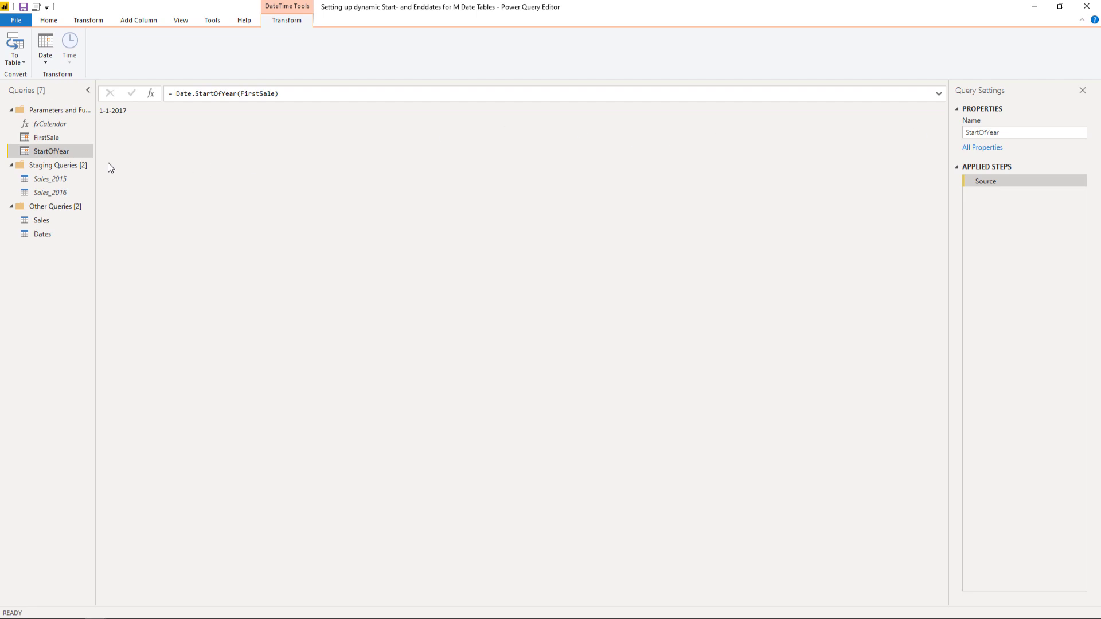
mouse_move(144, 123)
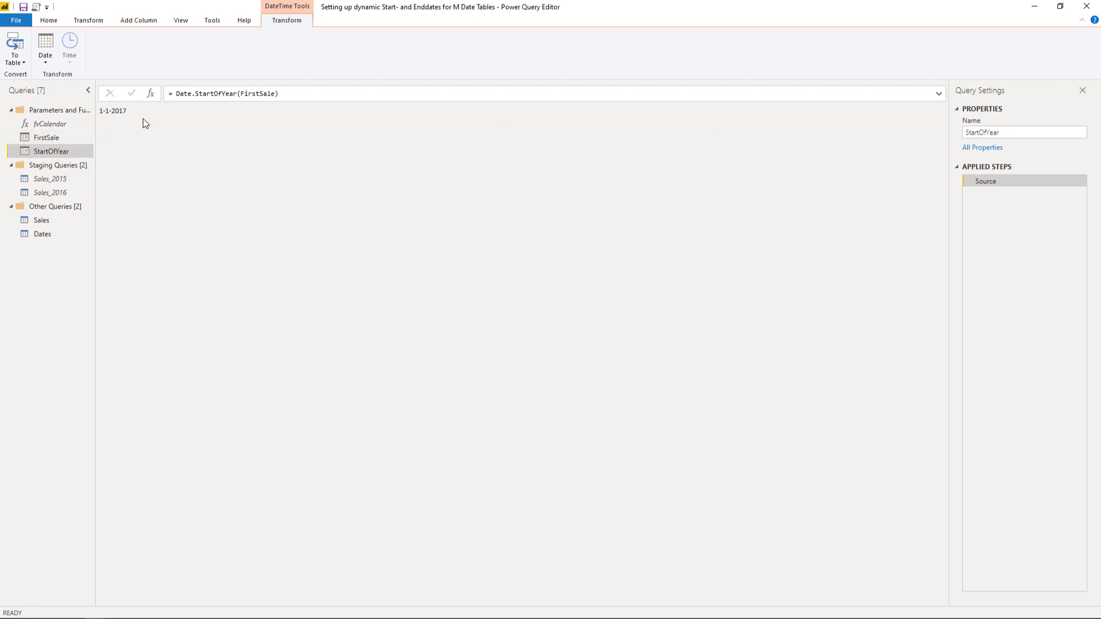
mouse_move(116, 124)
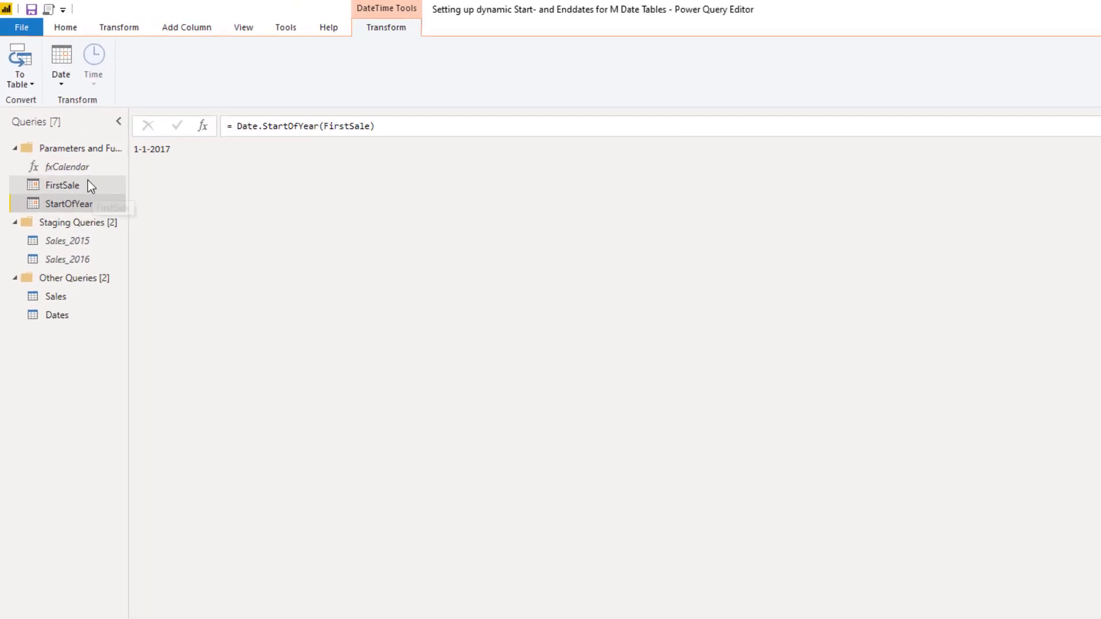
Step: Add a blank query with = #date(Date.Year(FirstSale), 1, 1), returning 1-1-2017
right_click(79, 147)
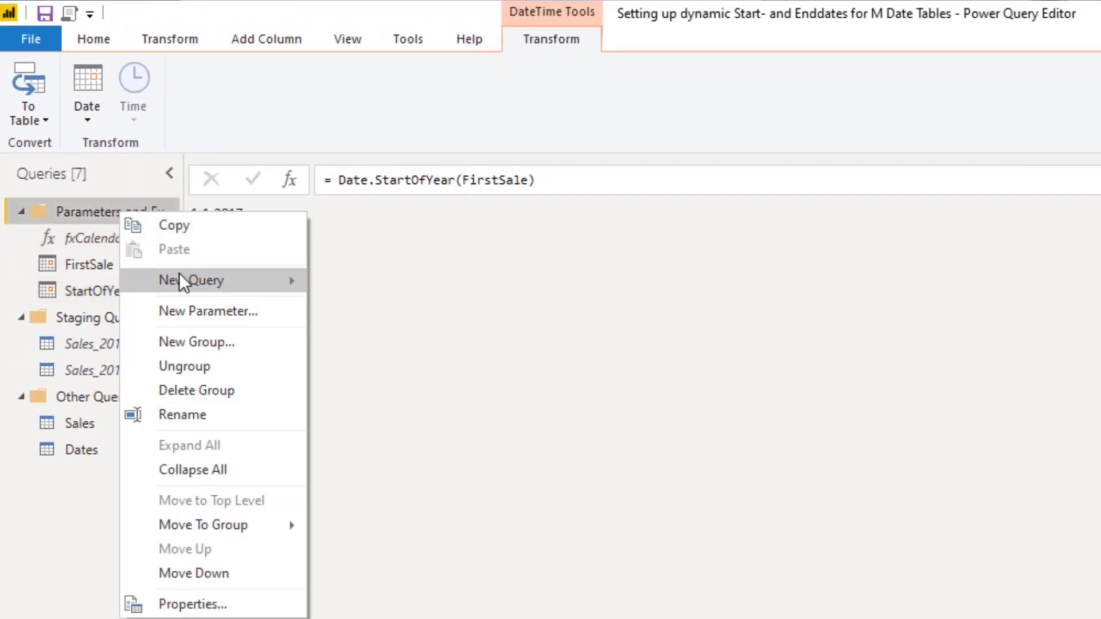
click(190, 279)
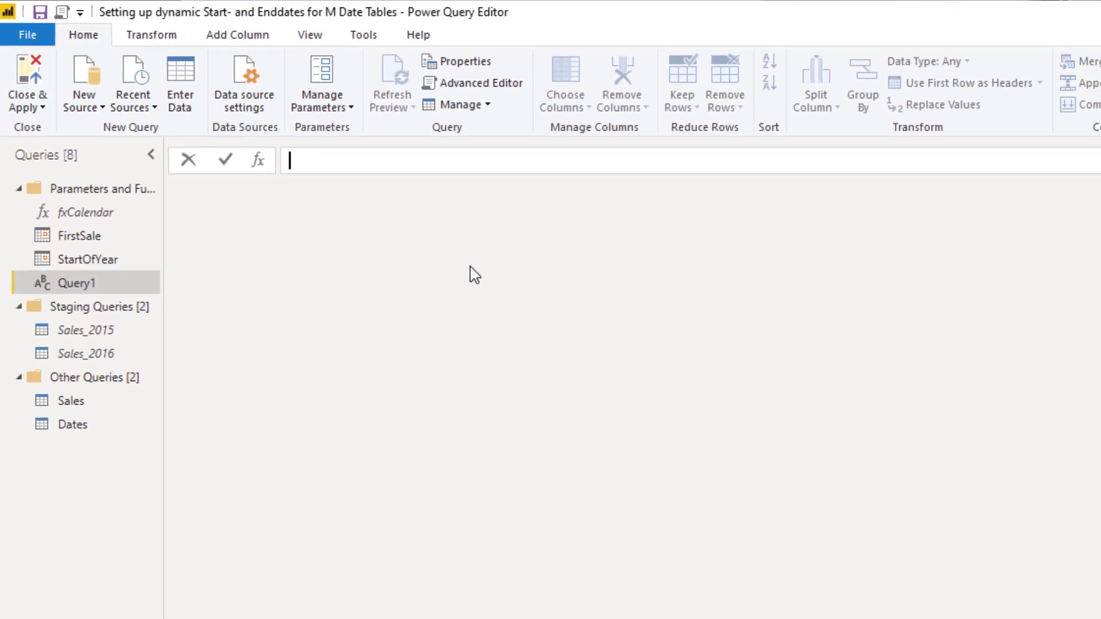
text(=)
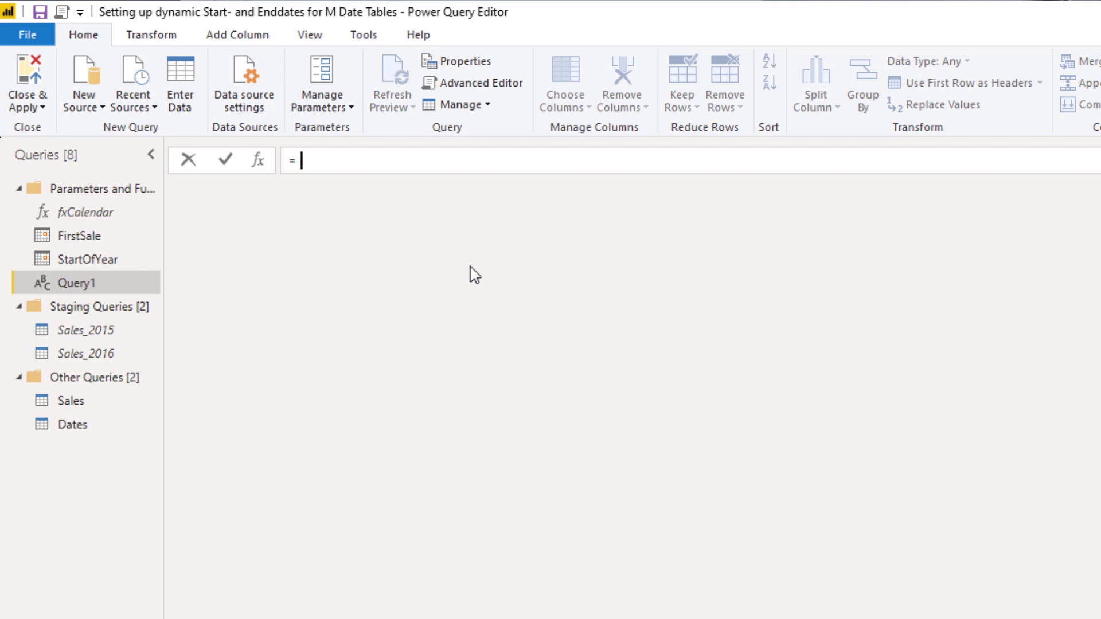
text(#)
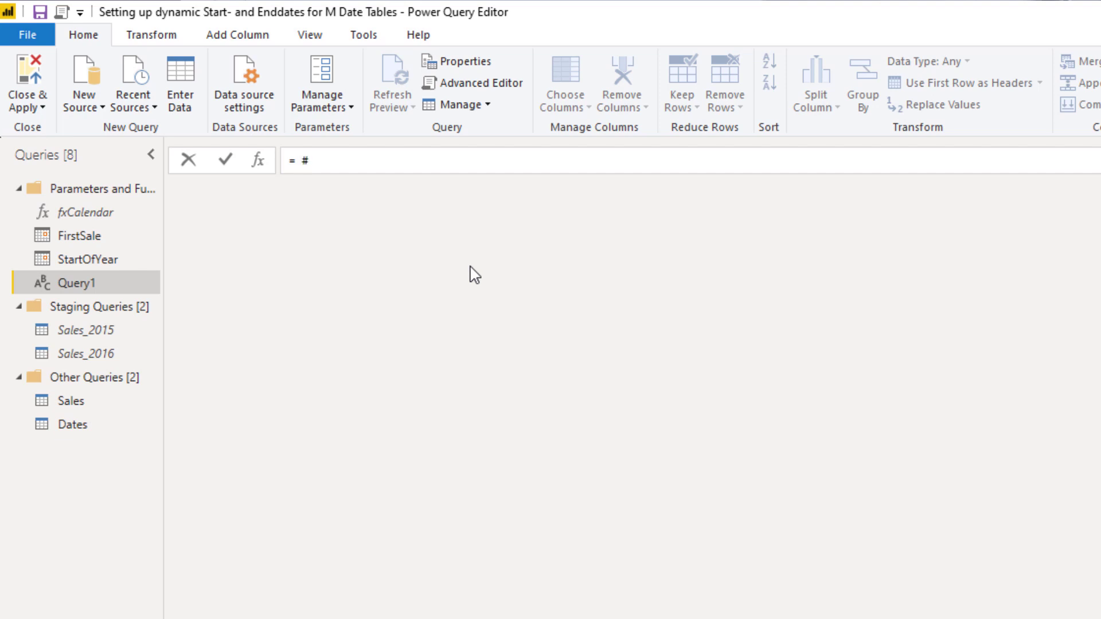
text(date)
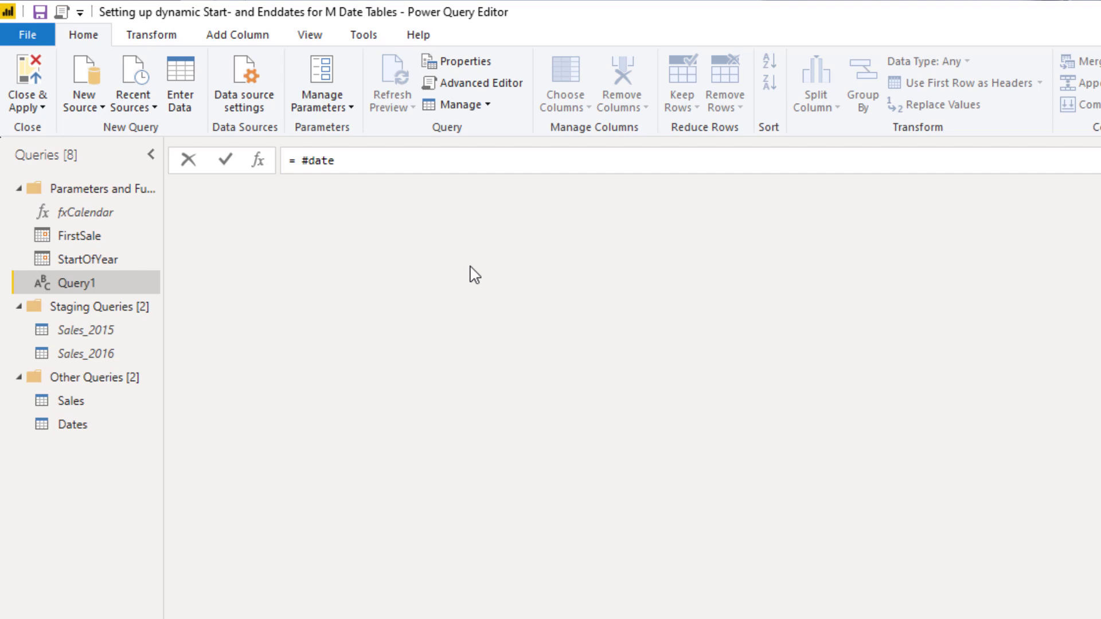
text(())
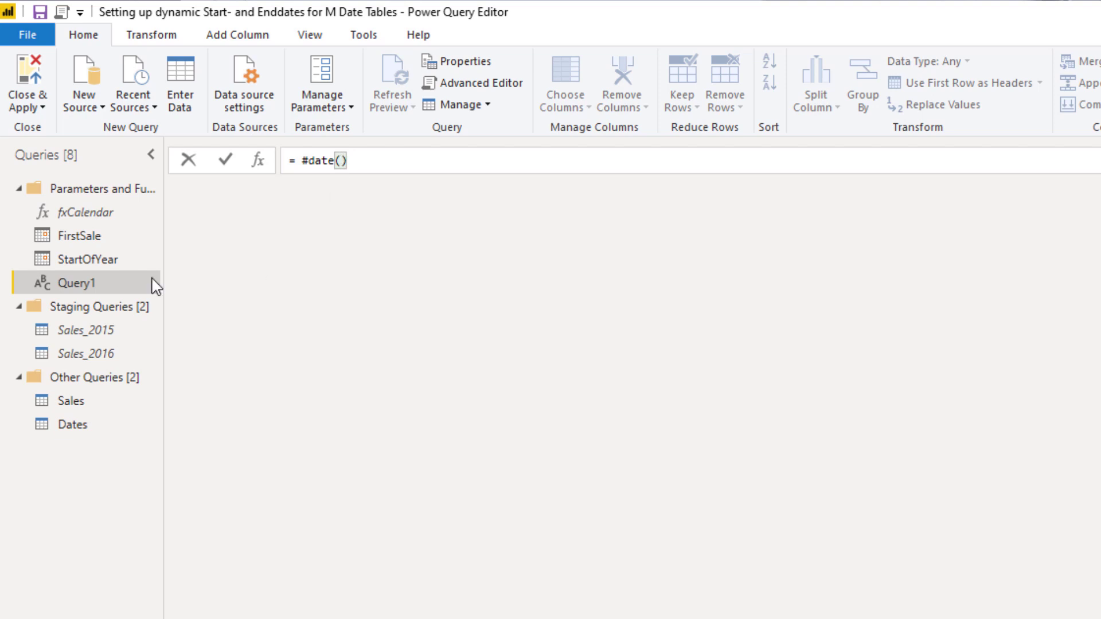
mouse_move(258, 191)
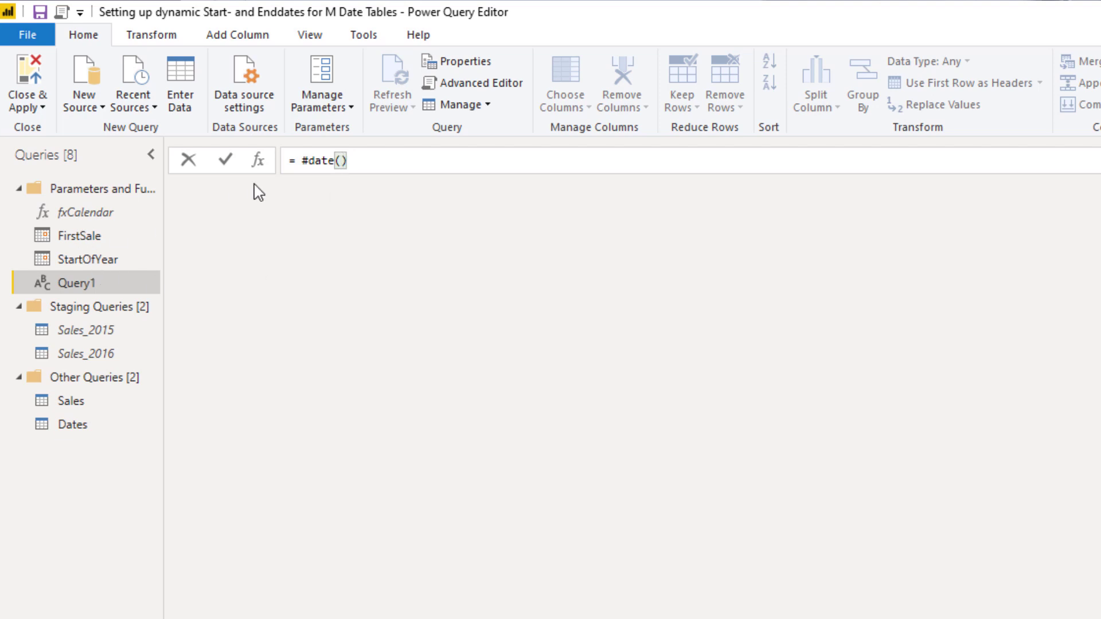
text(d)
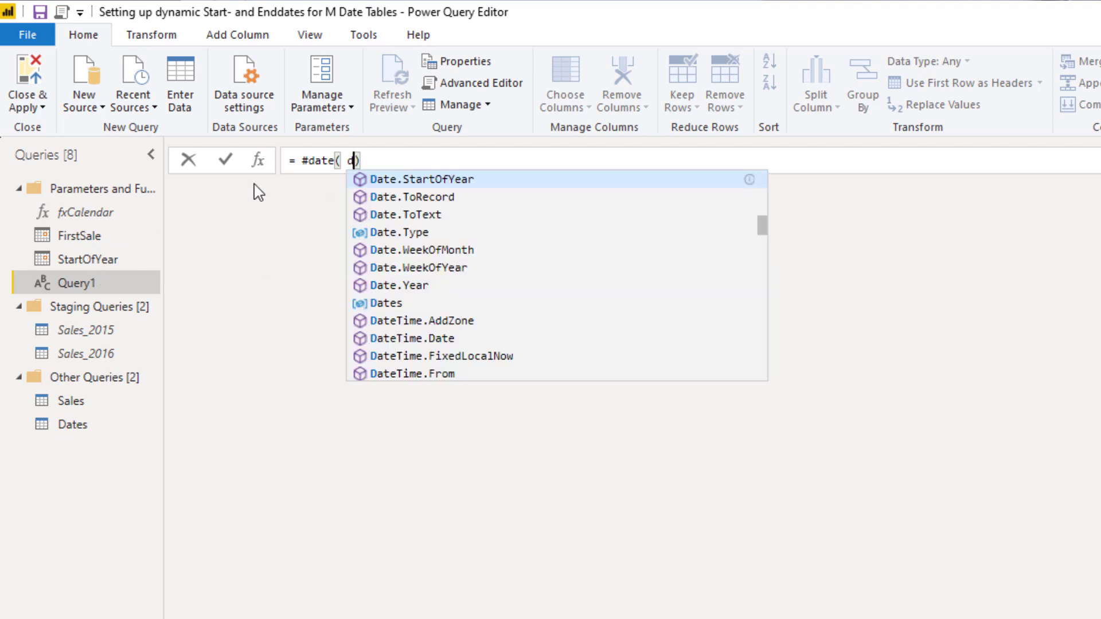
text(ate.Year)
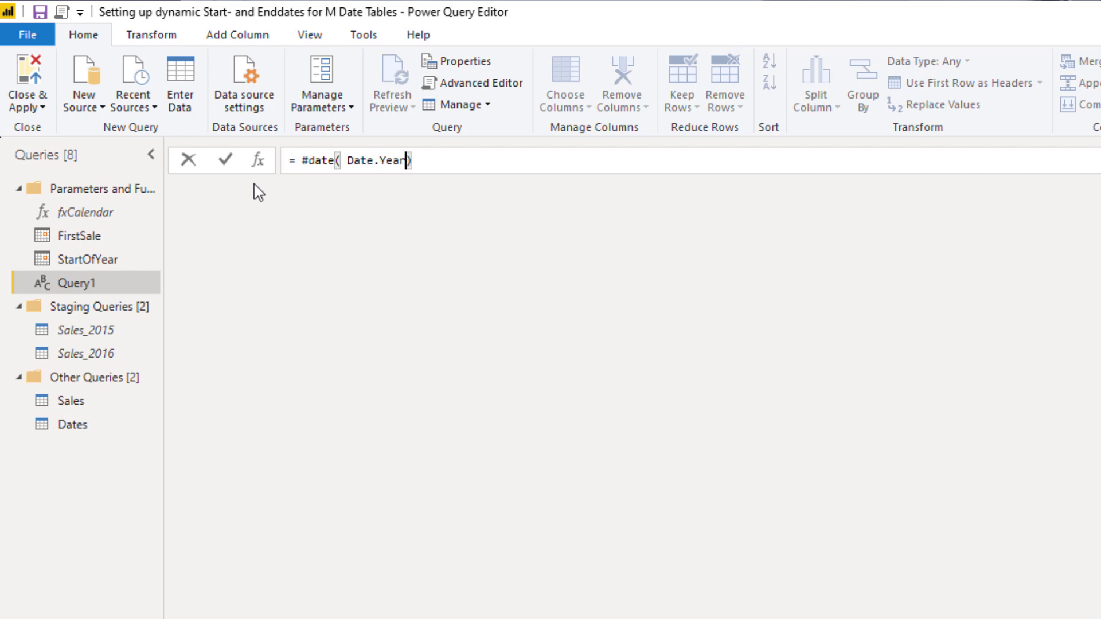
text(()
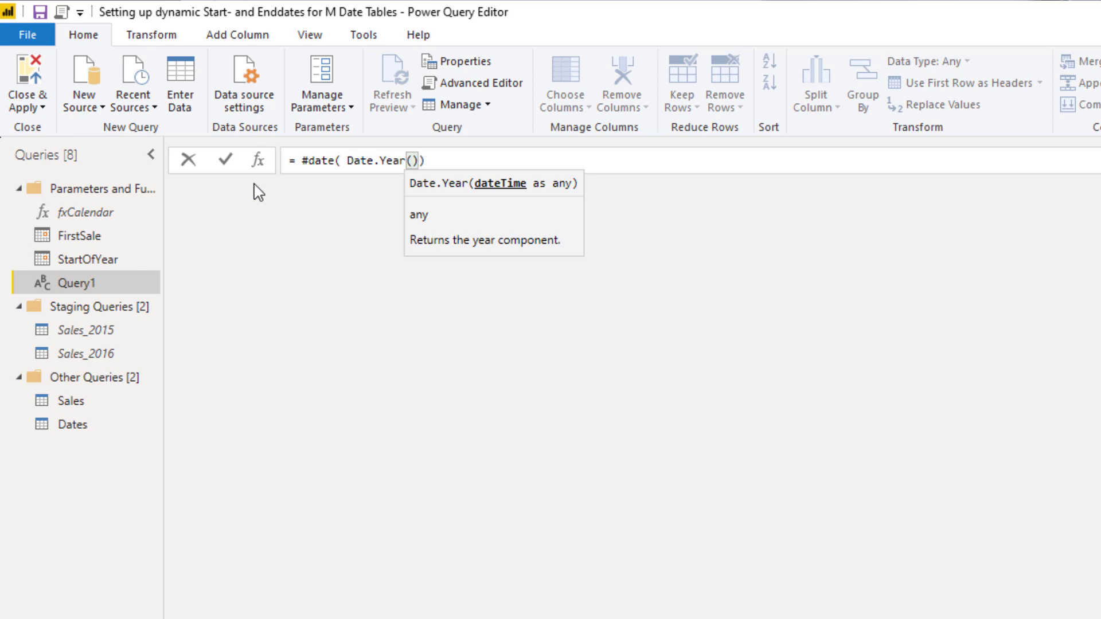
text(F)
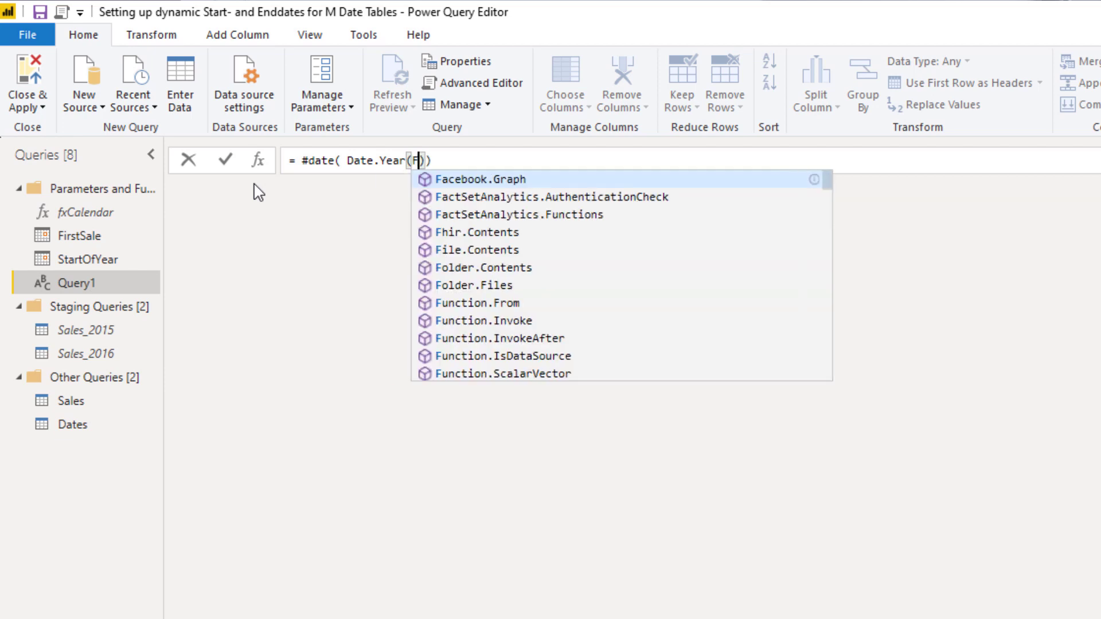
text(irst)
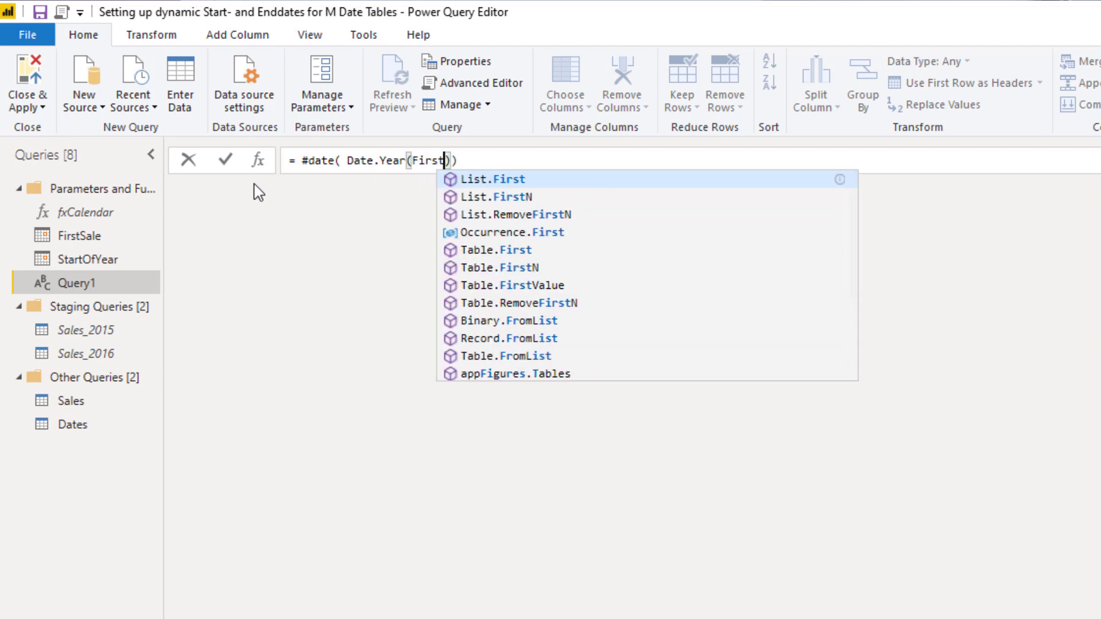
text(Sale)
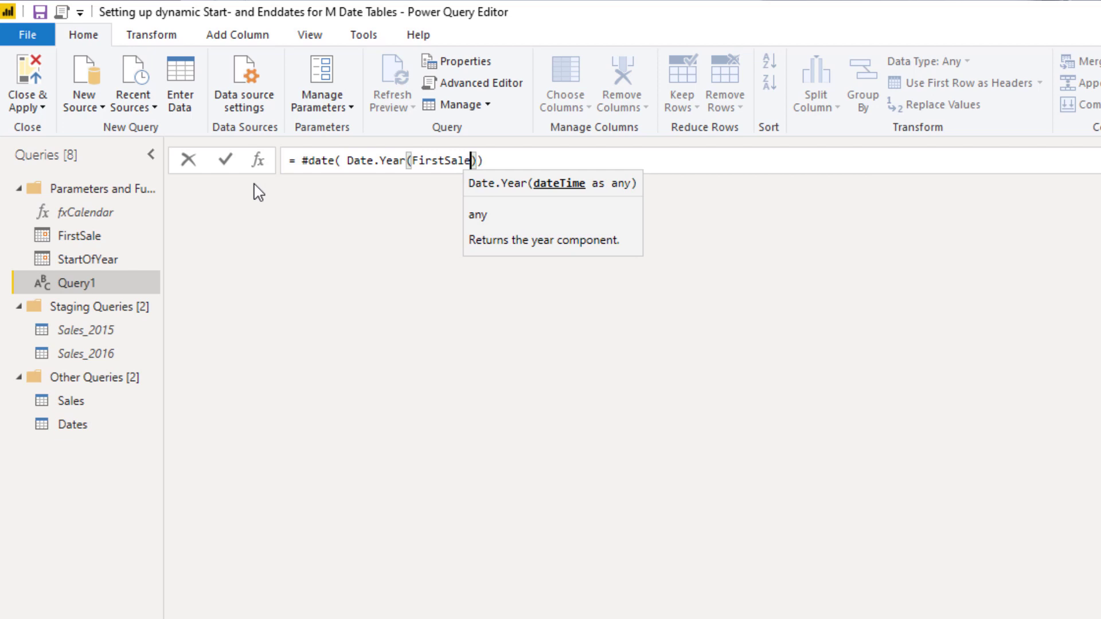
text(,)
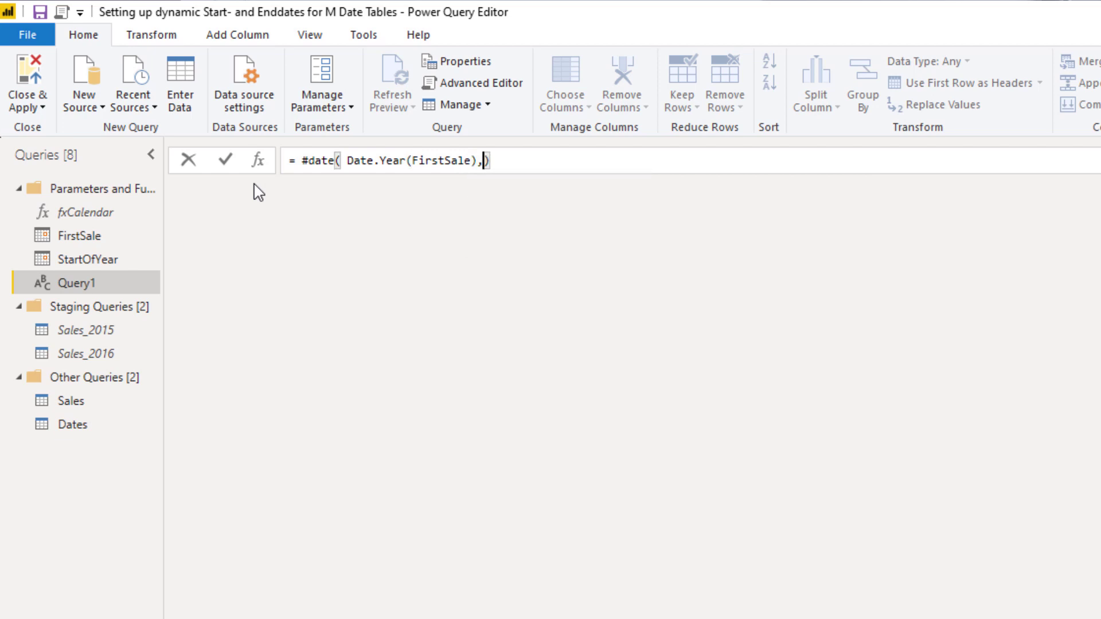
text(1)
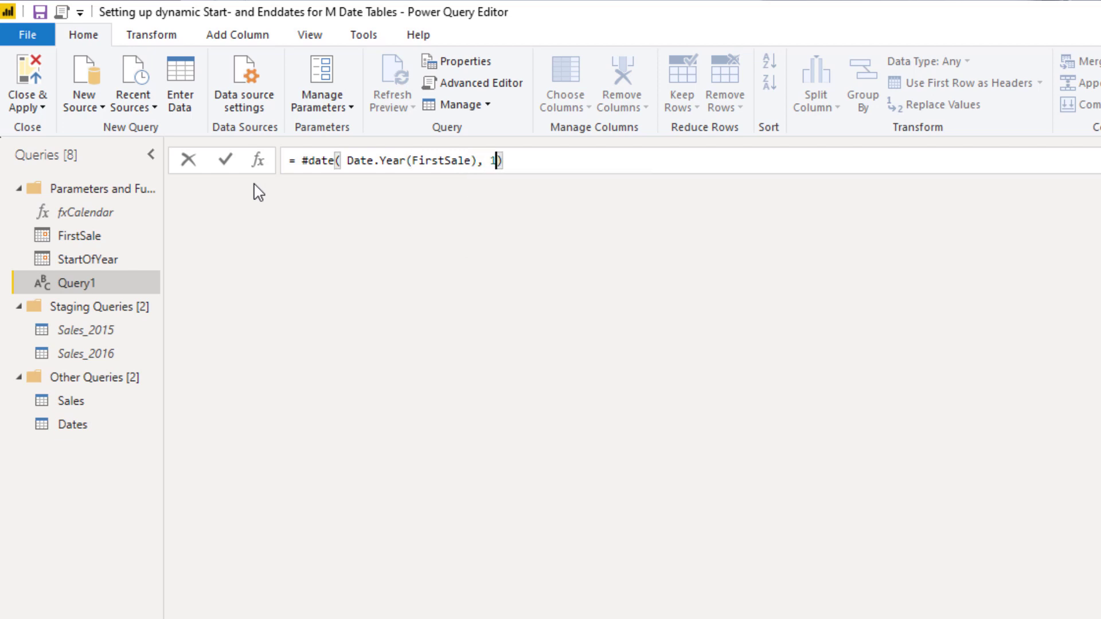
text(,)
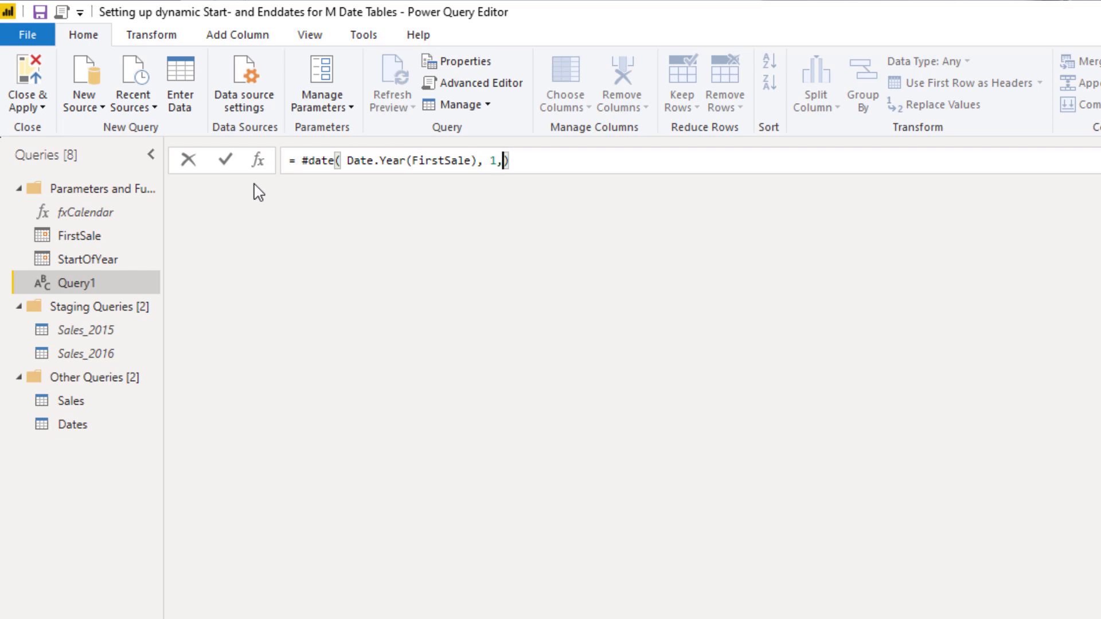
text(1)
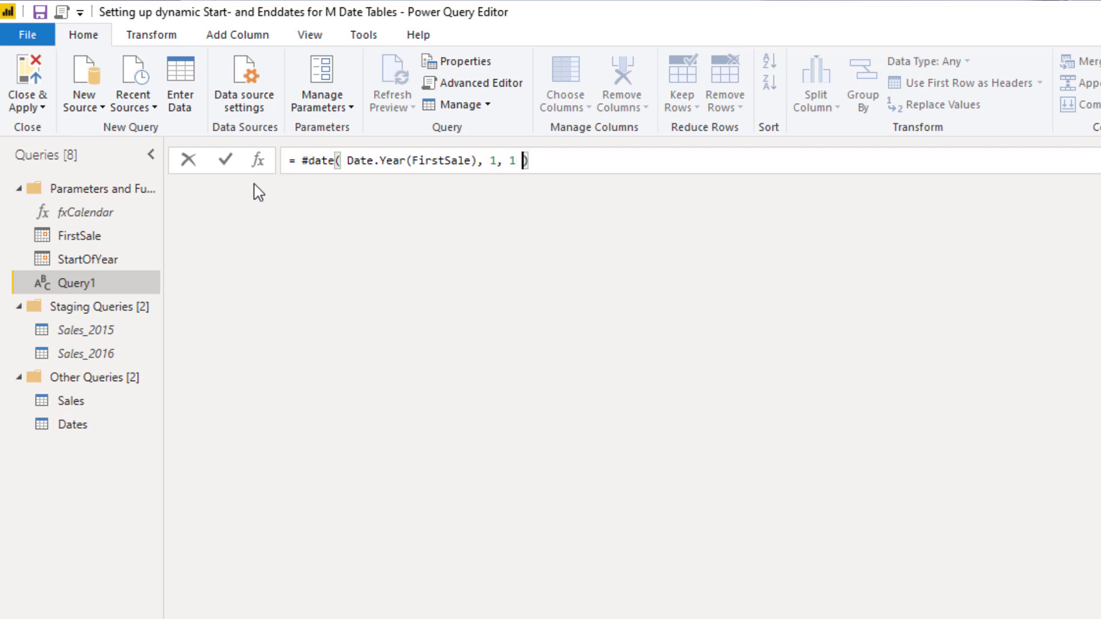
click(224, 160)
text(fxStart)
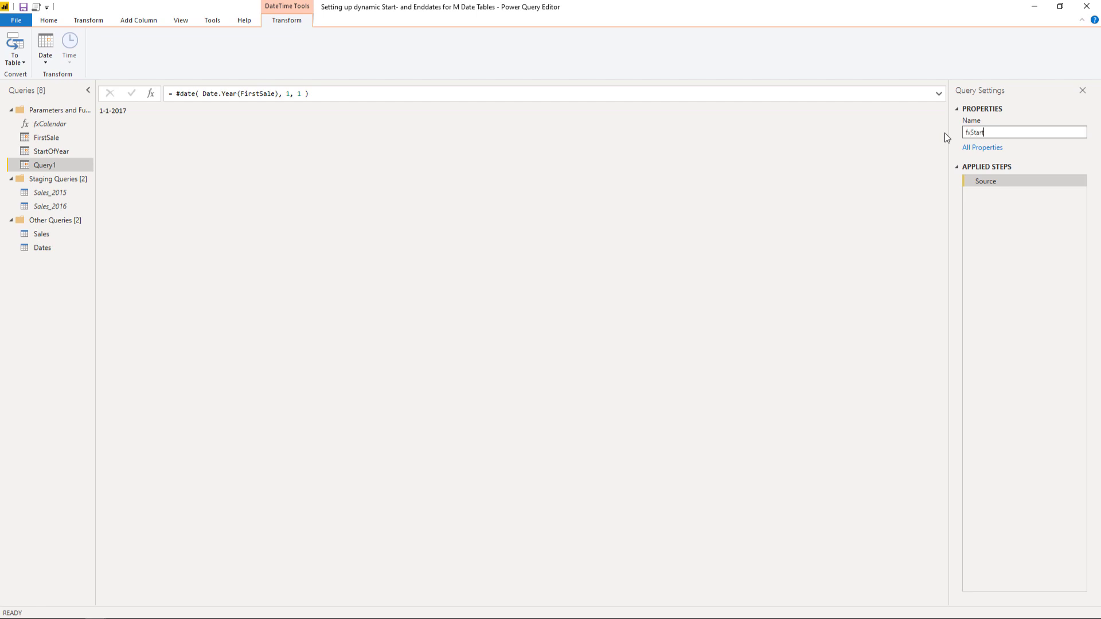
Step: Finish renaming the #date-based query from Query1 to fxStartDate
text(Date)
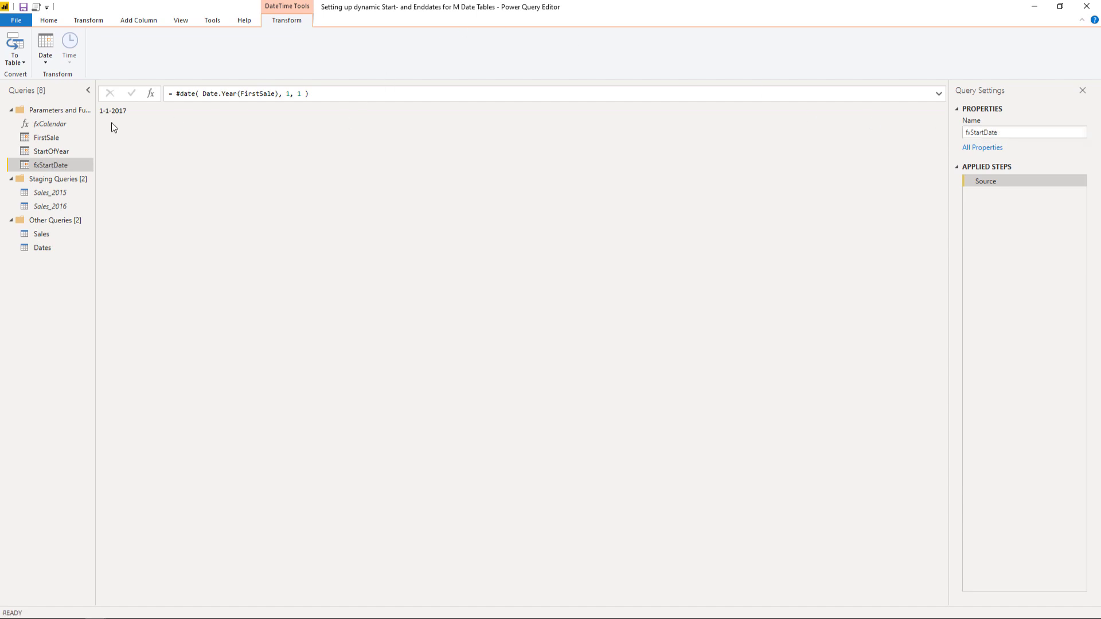
mouse_move(160, 218)
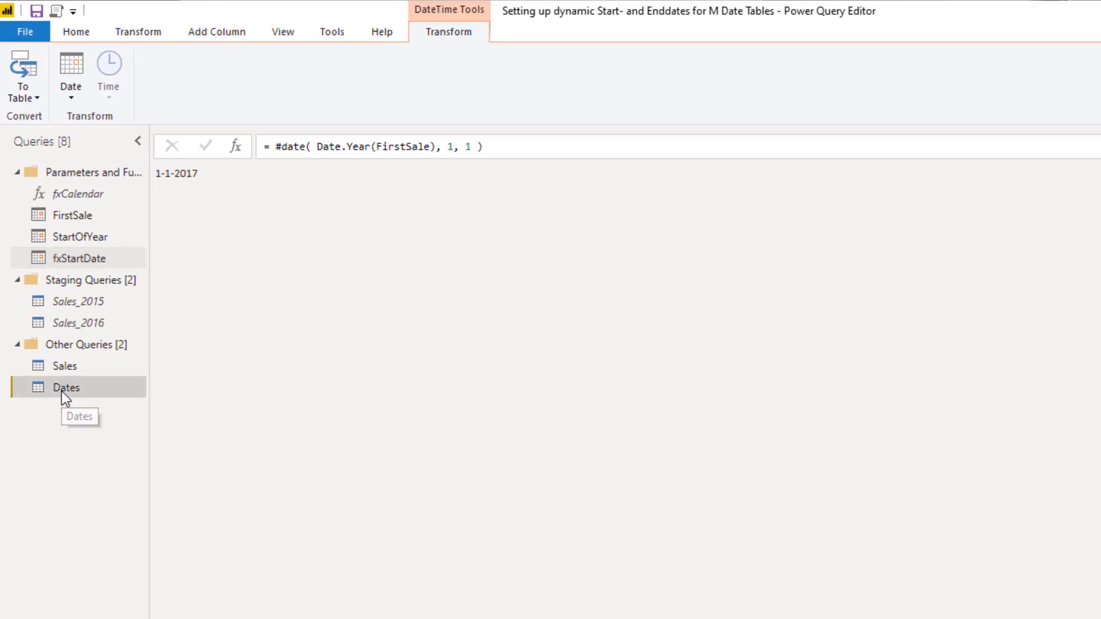
Step: Replace #date(2016, 1, 1) in the Dates fxCalendar call with fxStartDate
click(66, 387)
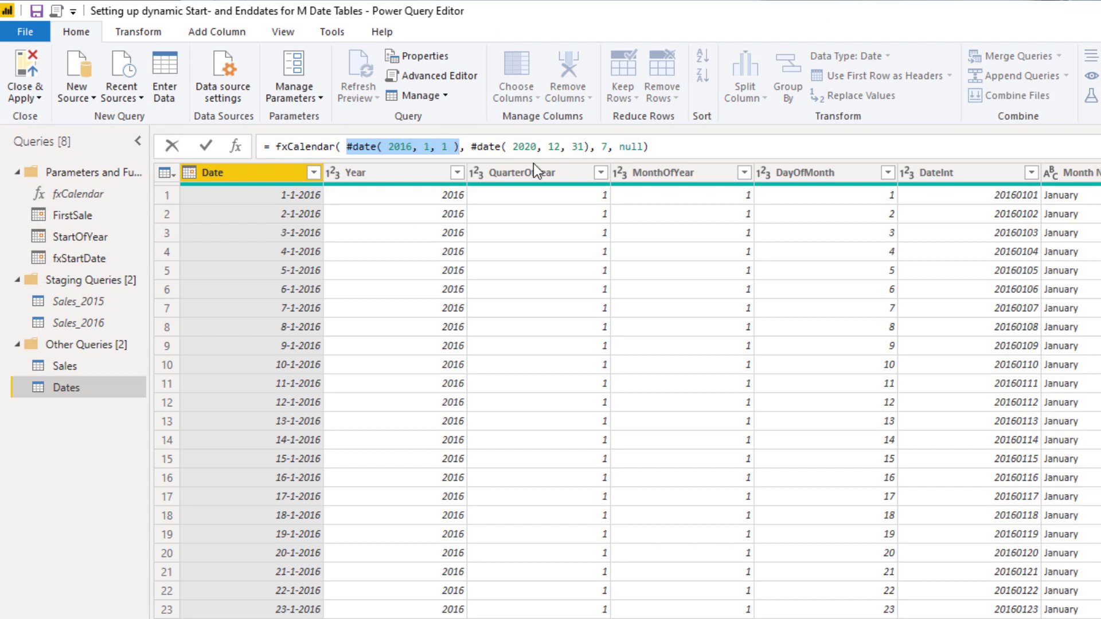
mouse_move(117, 219)
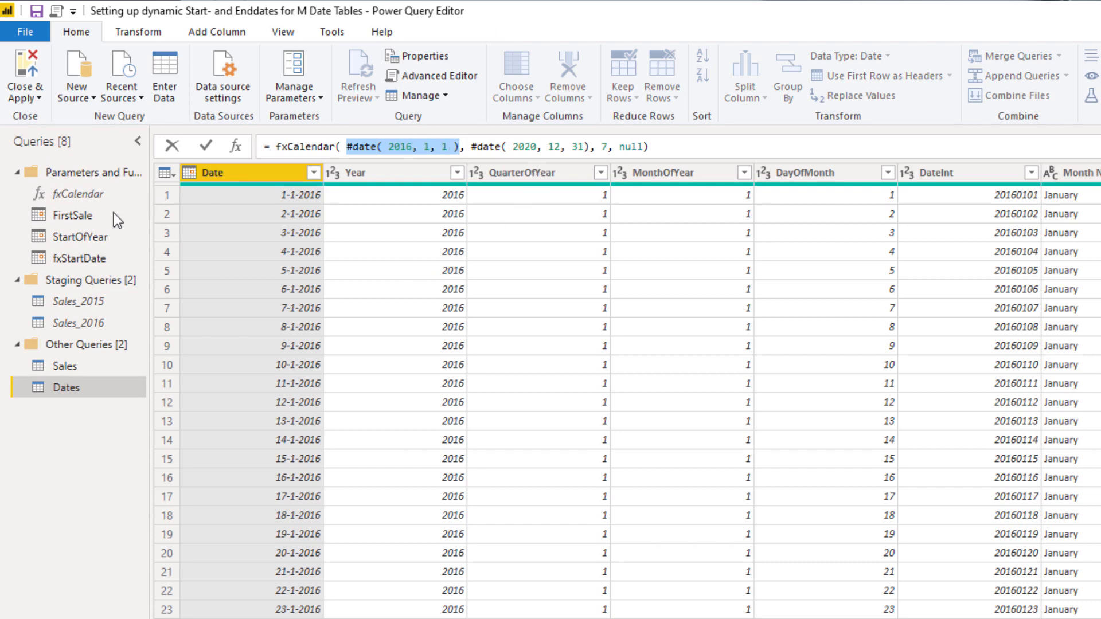
mouse_move(76, 245)
text(fx)
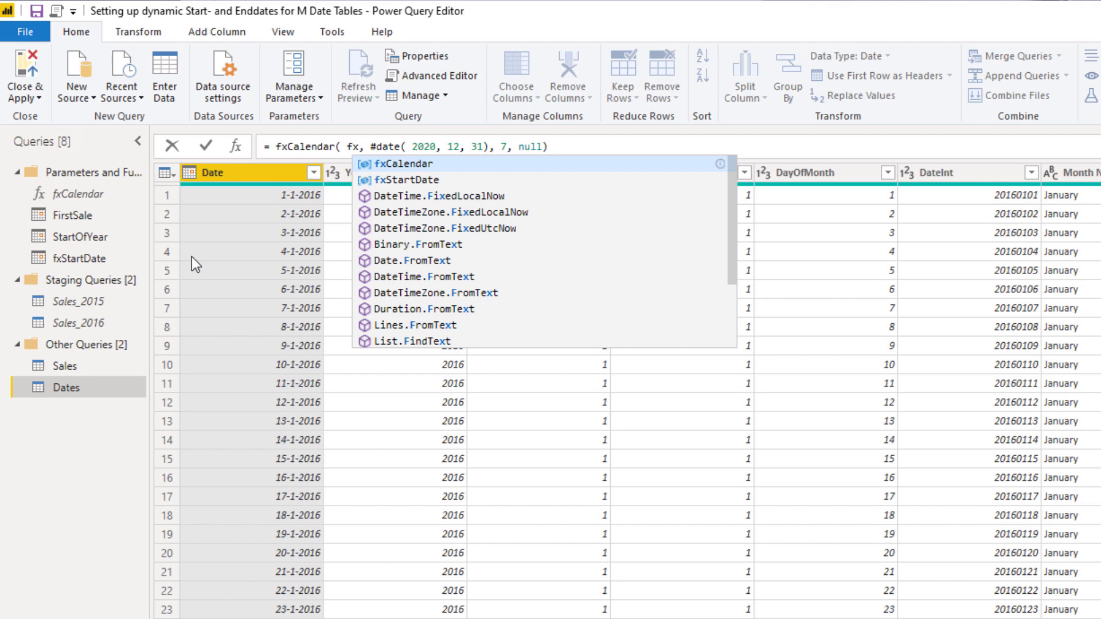
click(406, 179)
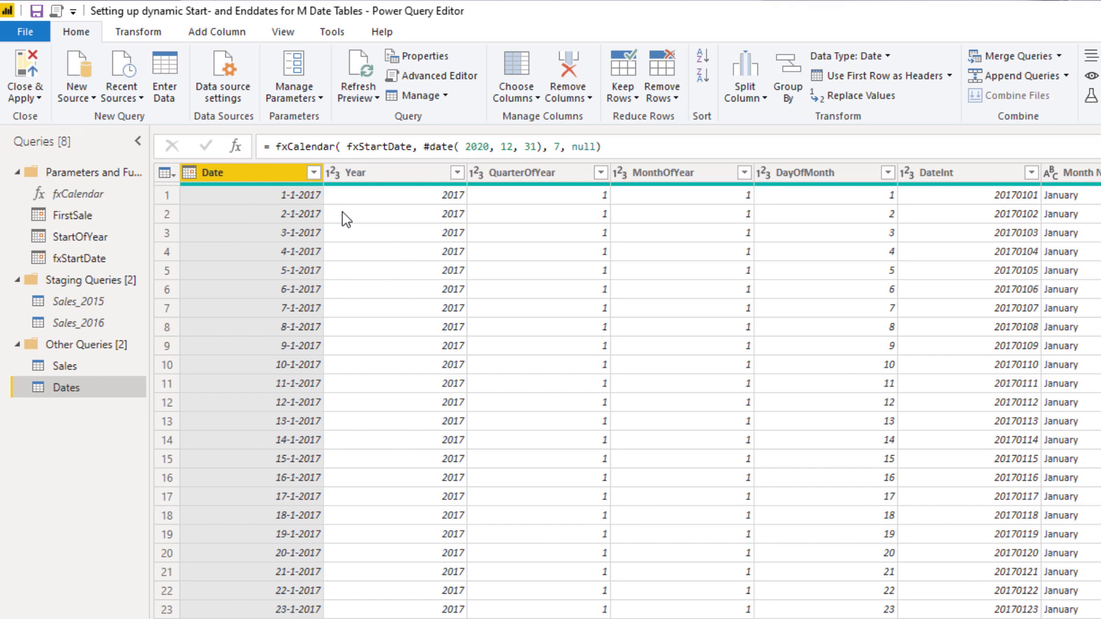
mouse_move(281, 204)
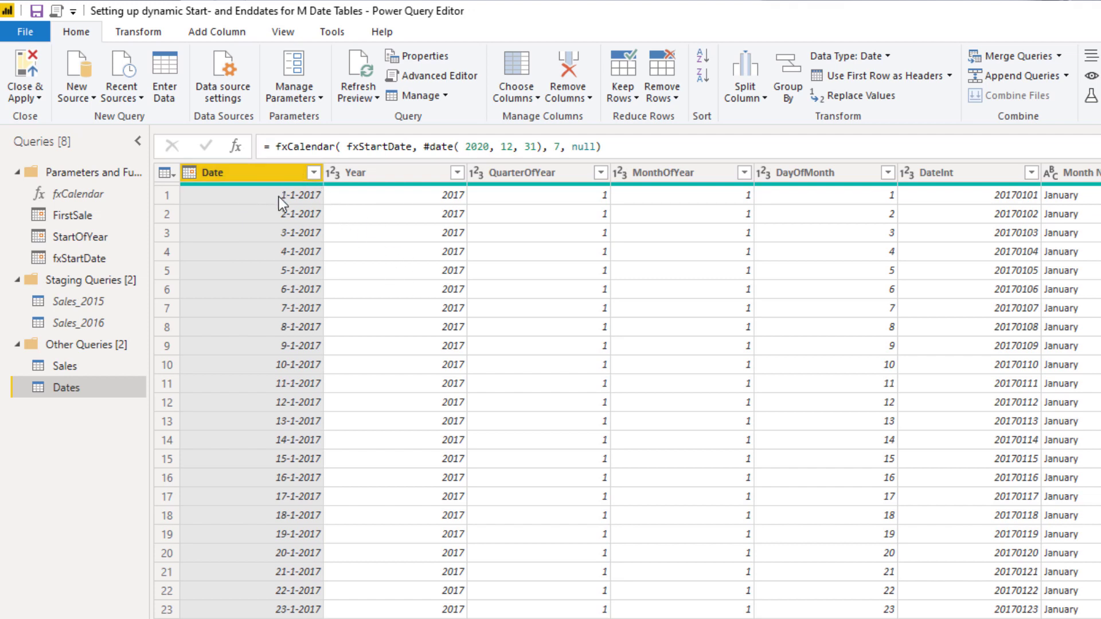
mouse_move(296, 203)
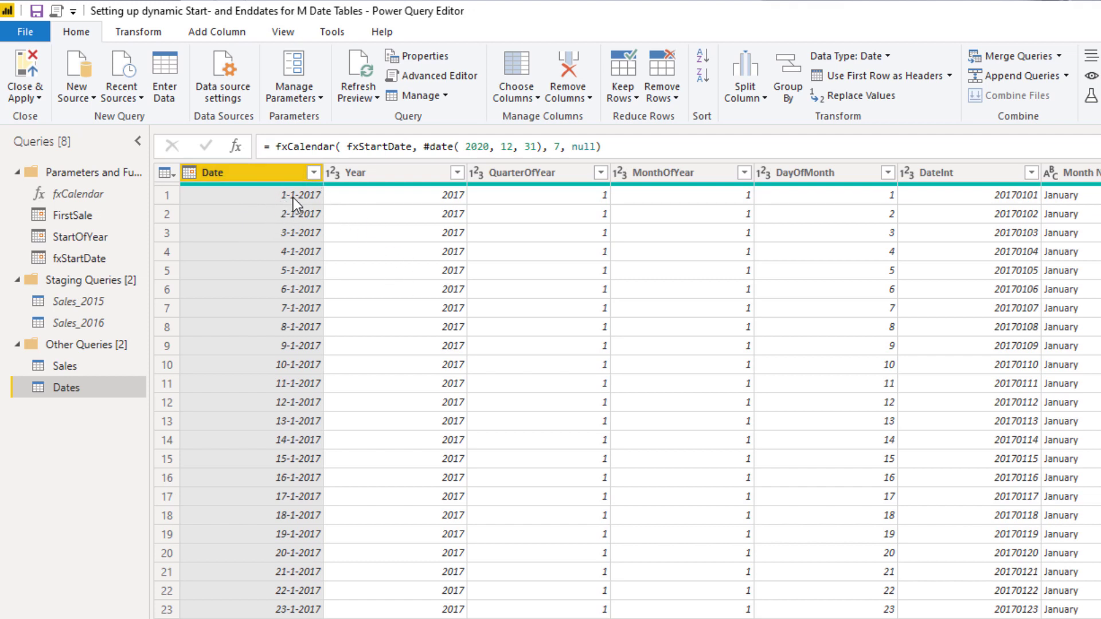
mouse_move(569, 75)
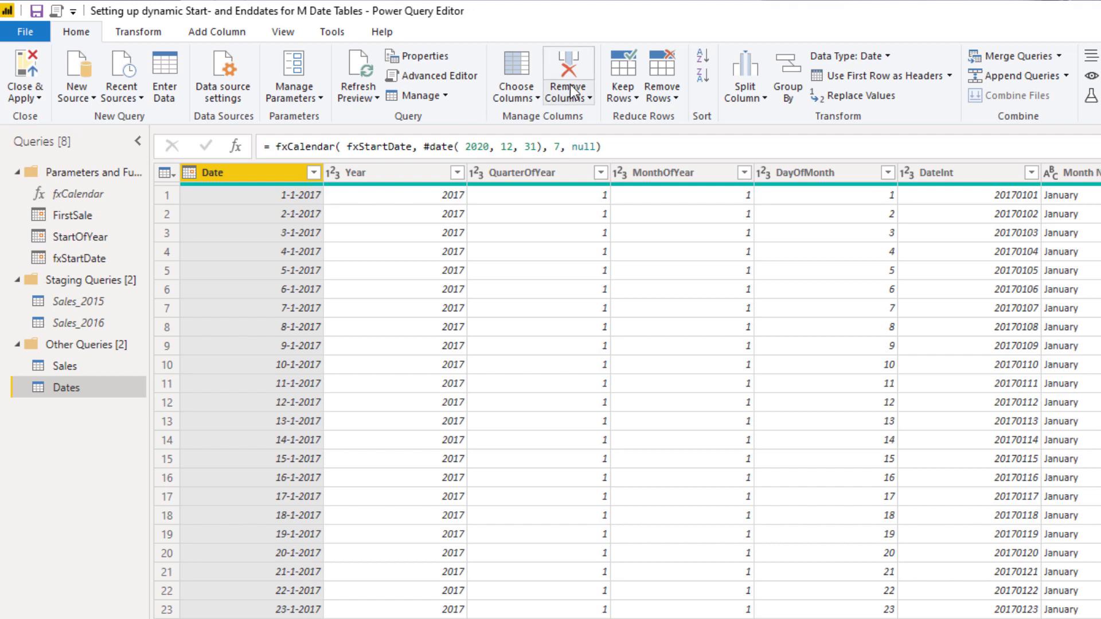
mouse_move(154, 208)
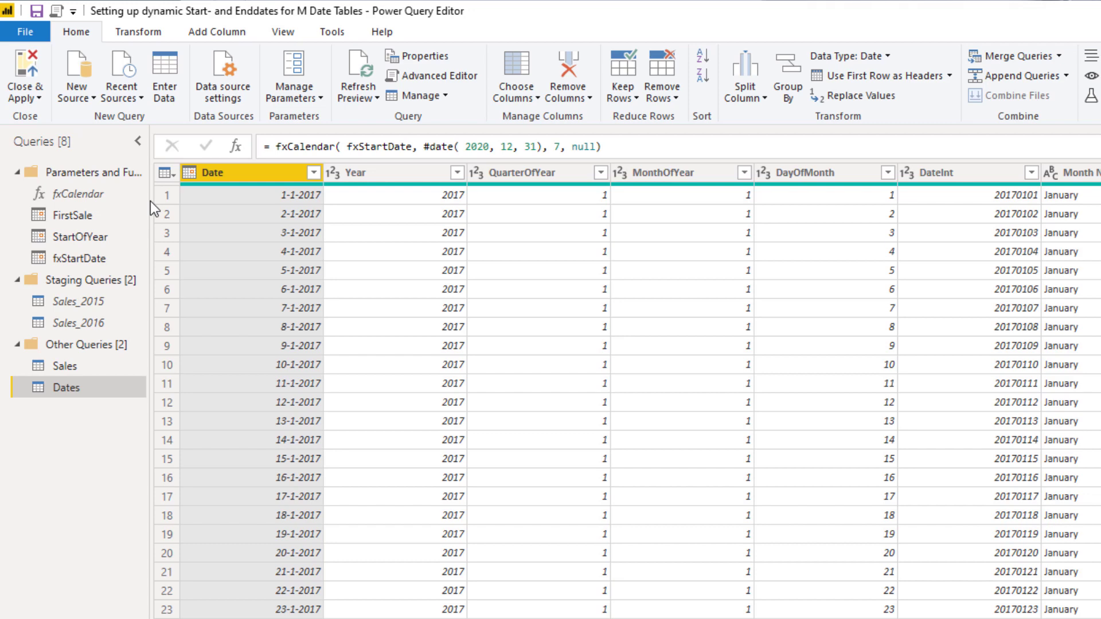
mouse_move(84, 173)
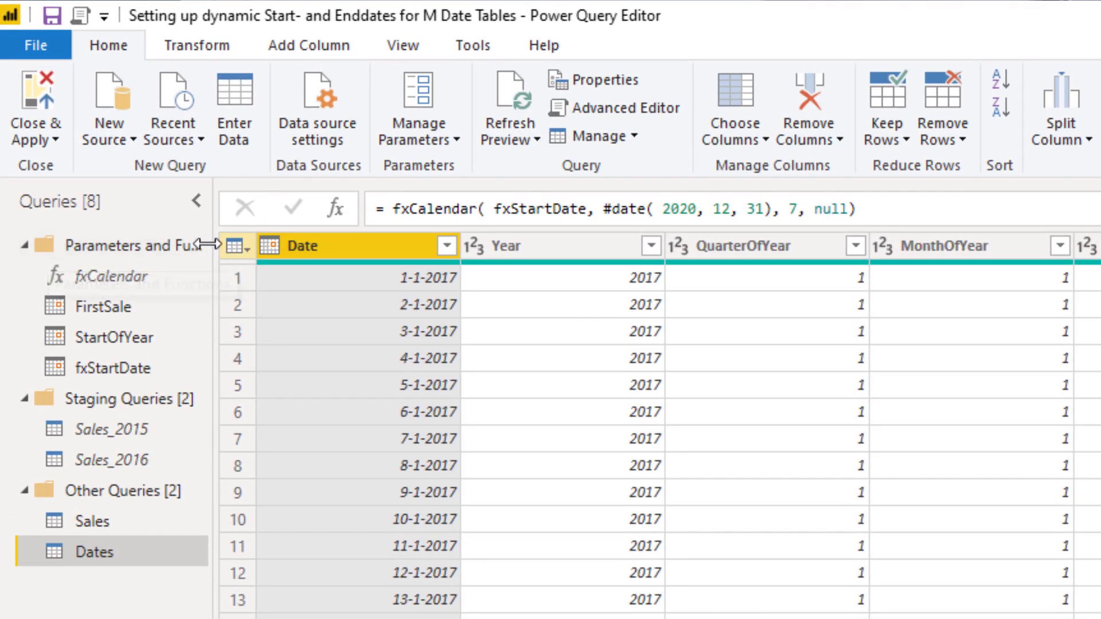
Step: Create blank query Query1 inside the Parameters and Functions group
right_click(105, 246)
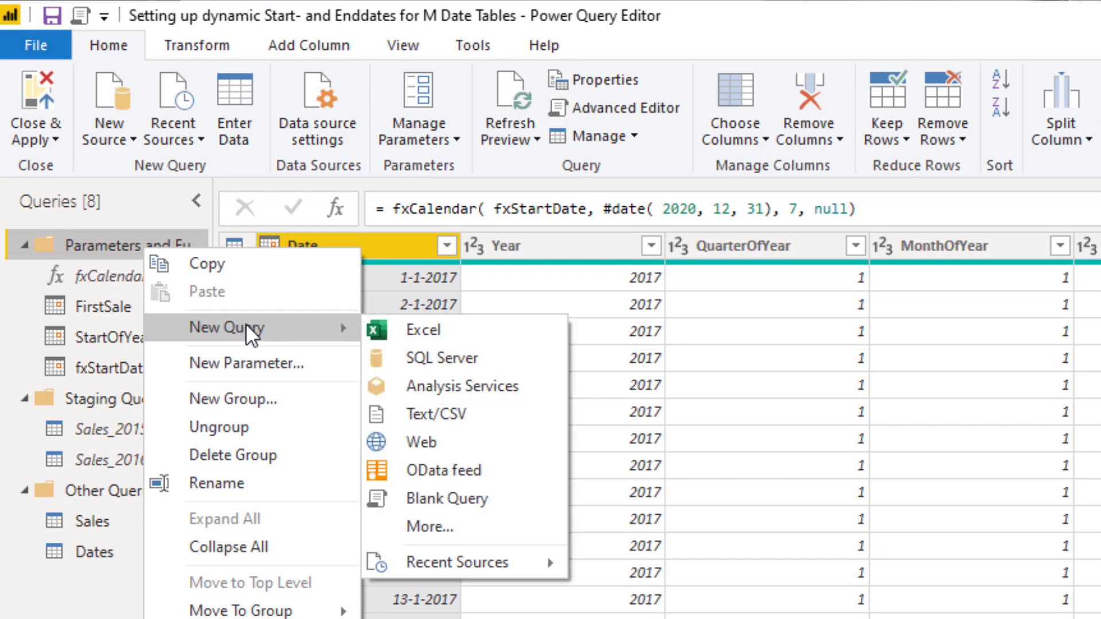
click(447, 498)
text(= List)
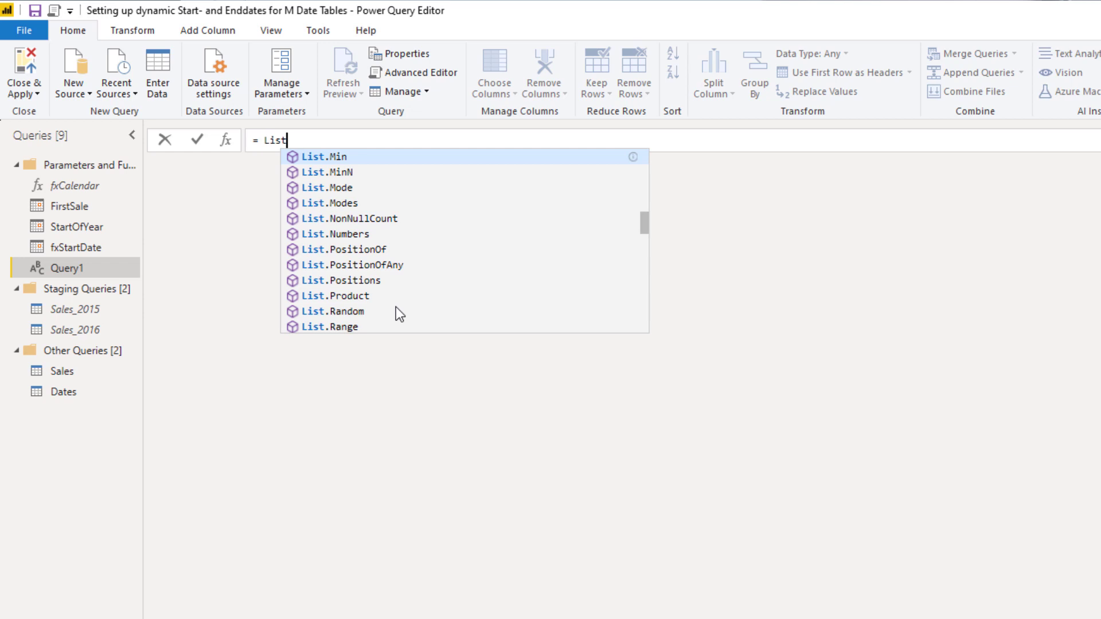
Step: Enter the formula = List.Max(Sales[OrderDate]) so the query returns 24-4-2020
text(mm)
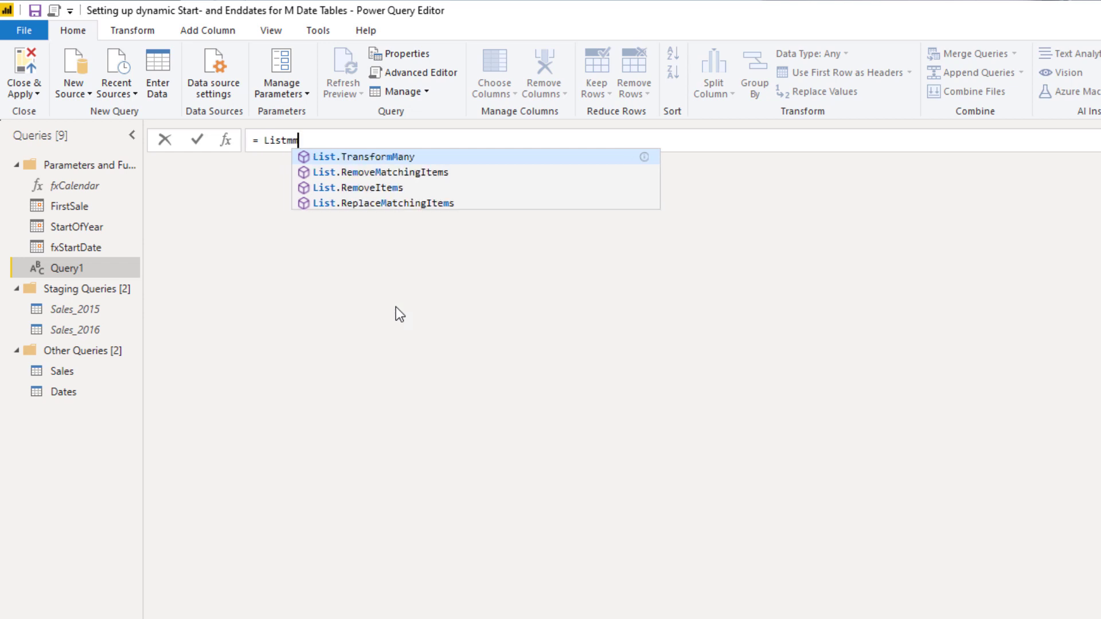
key(Backspace)
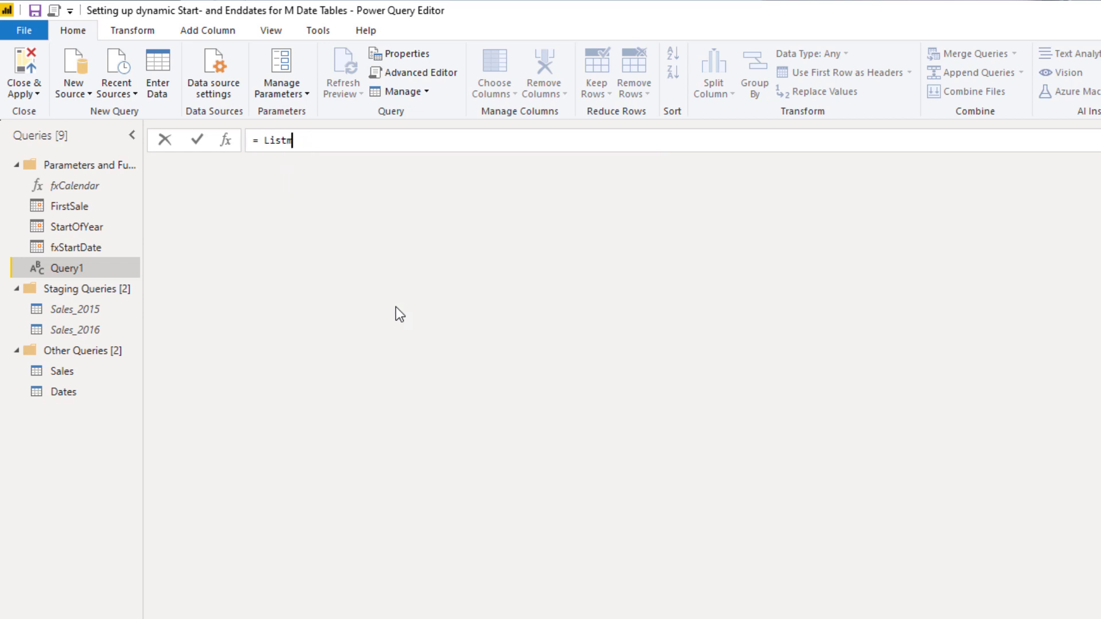
text(.Max)
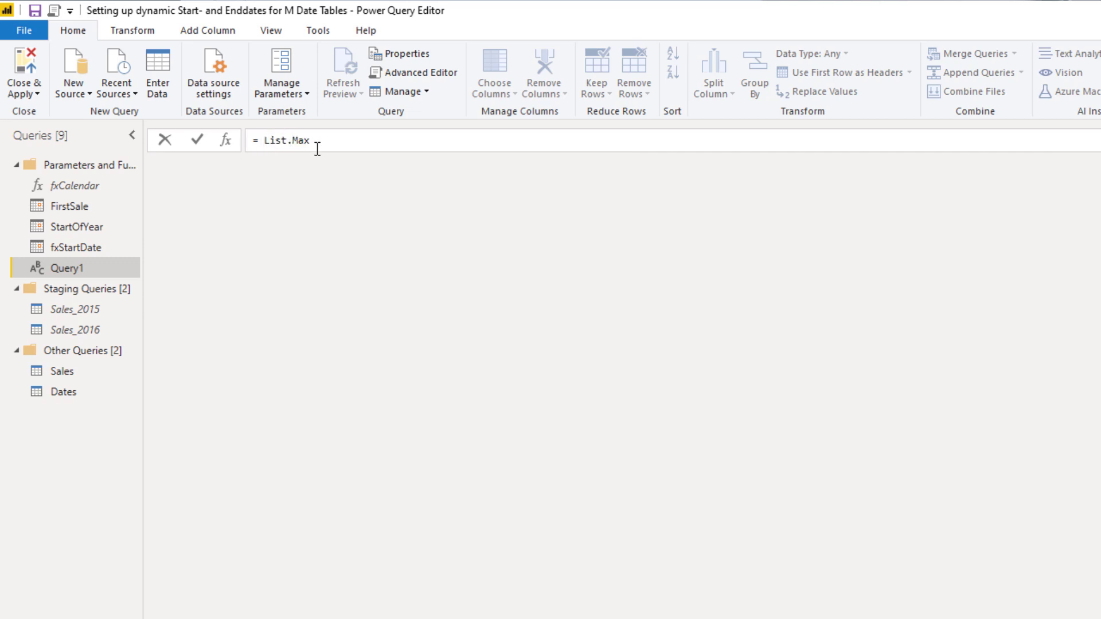
text(())
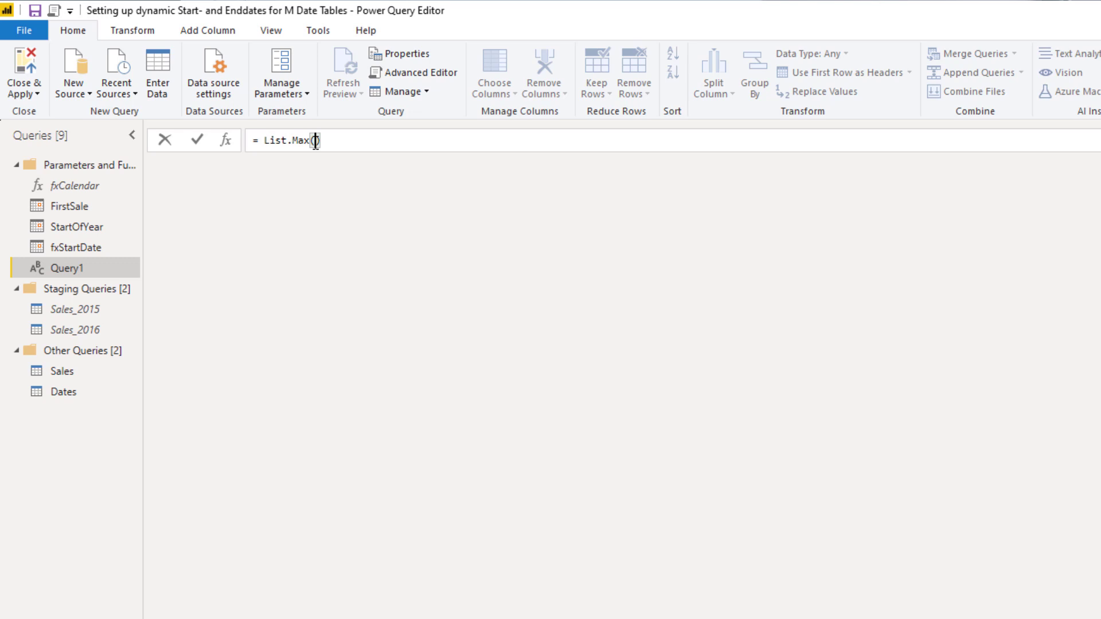
text(()
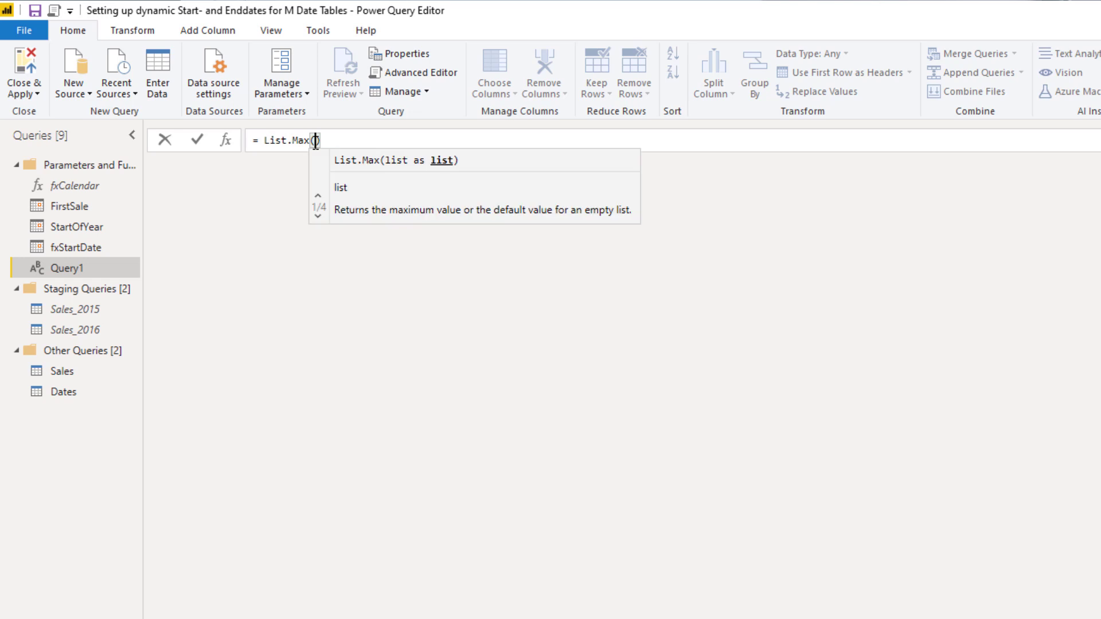
text(Sales[)
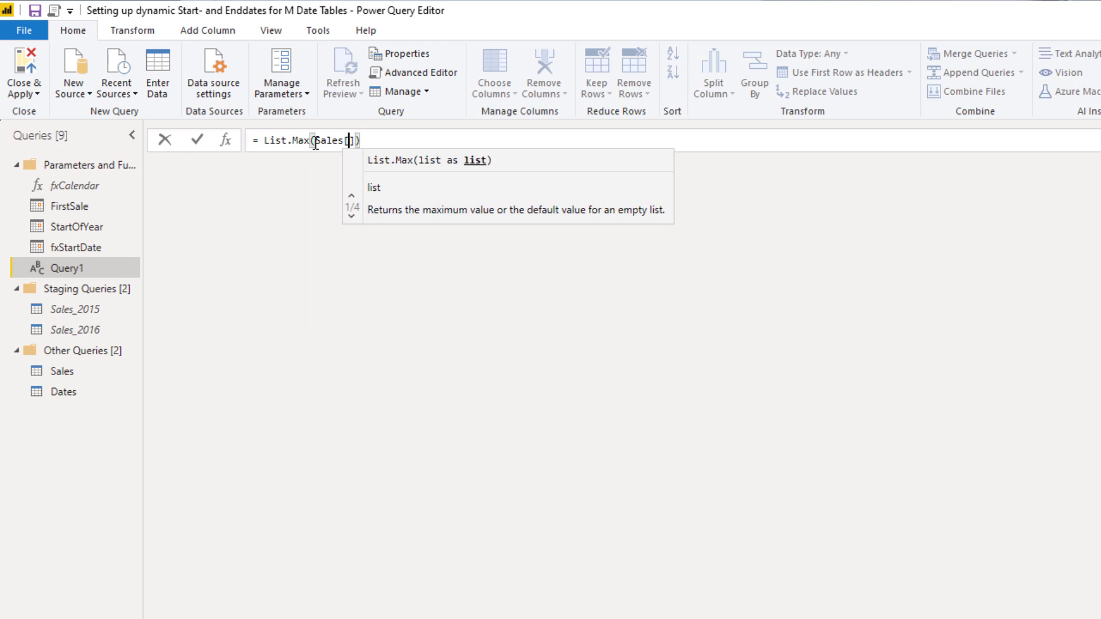
text(Ord)
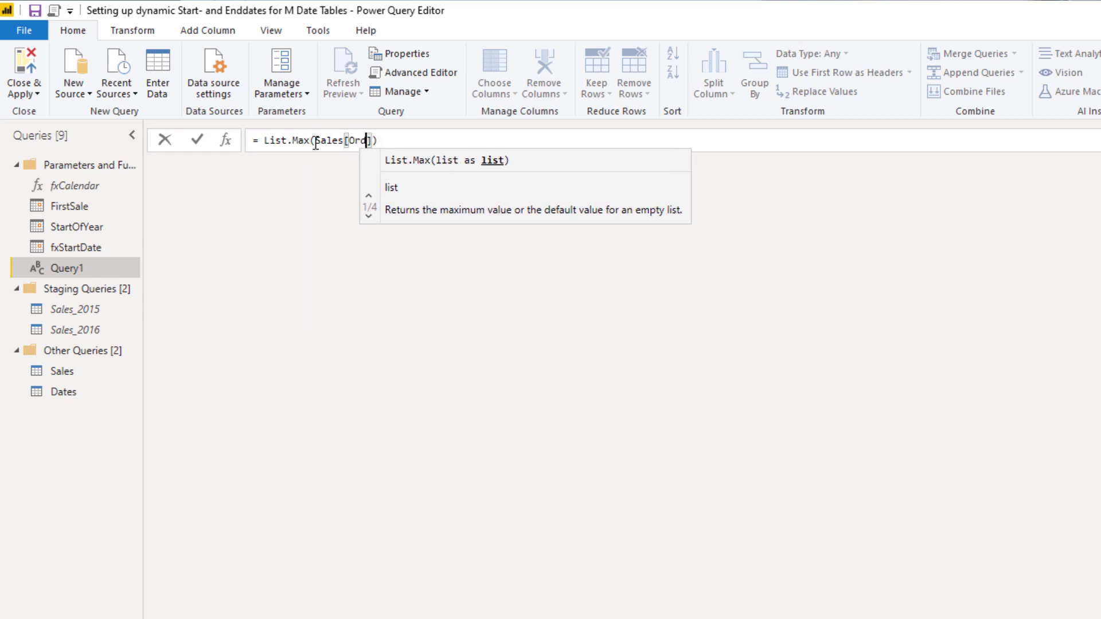
text(erDate)
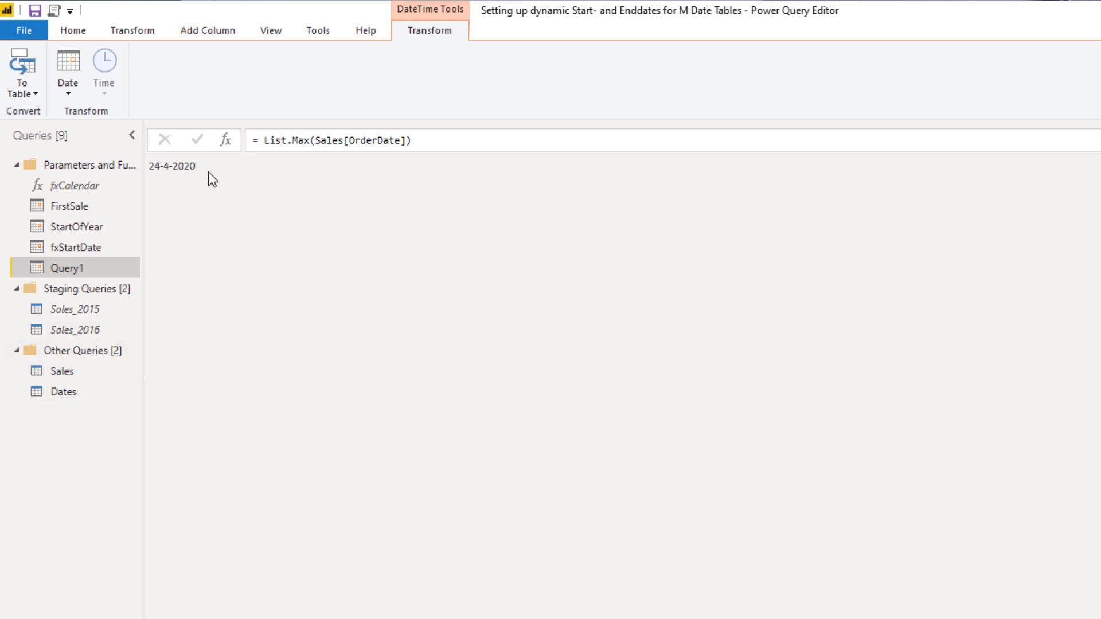
mouse_move(84, 385)
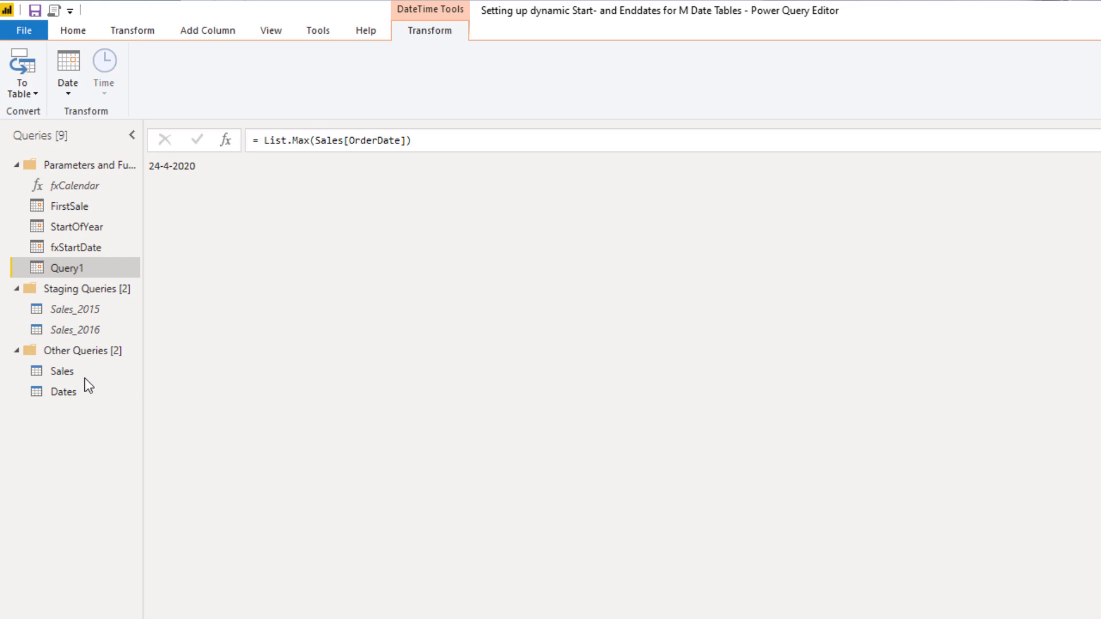
Step: Open the Sales query and sort OrderDate descending so 24-4-2020 appears first
click(62, 371)
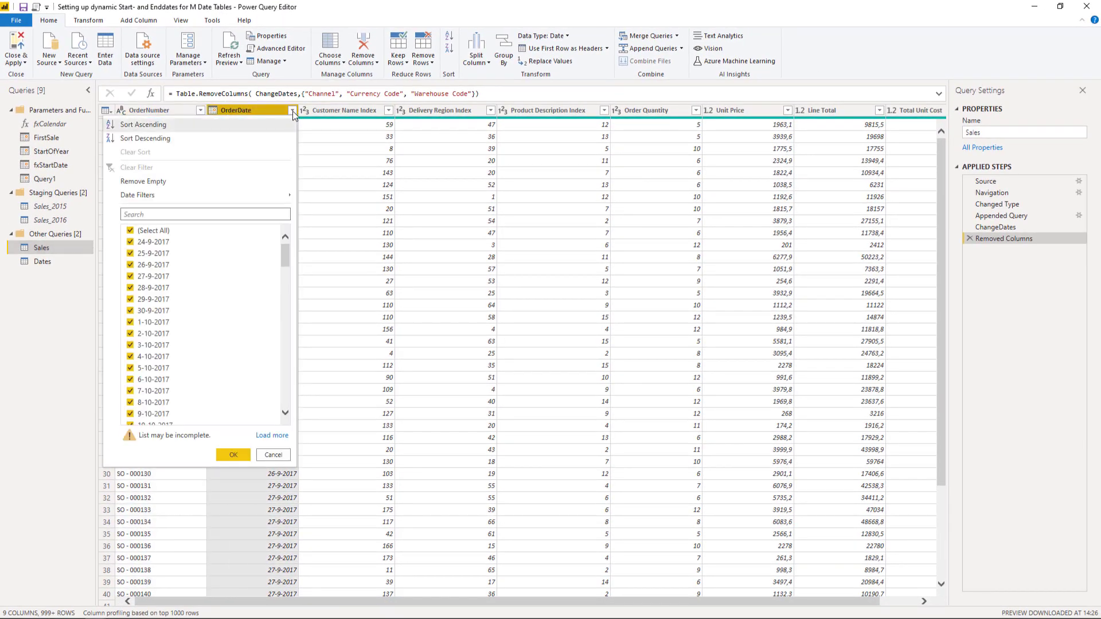
click(144, 137)
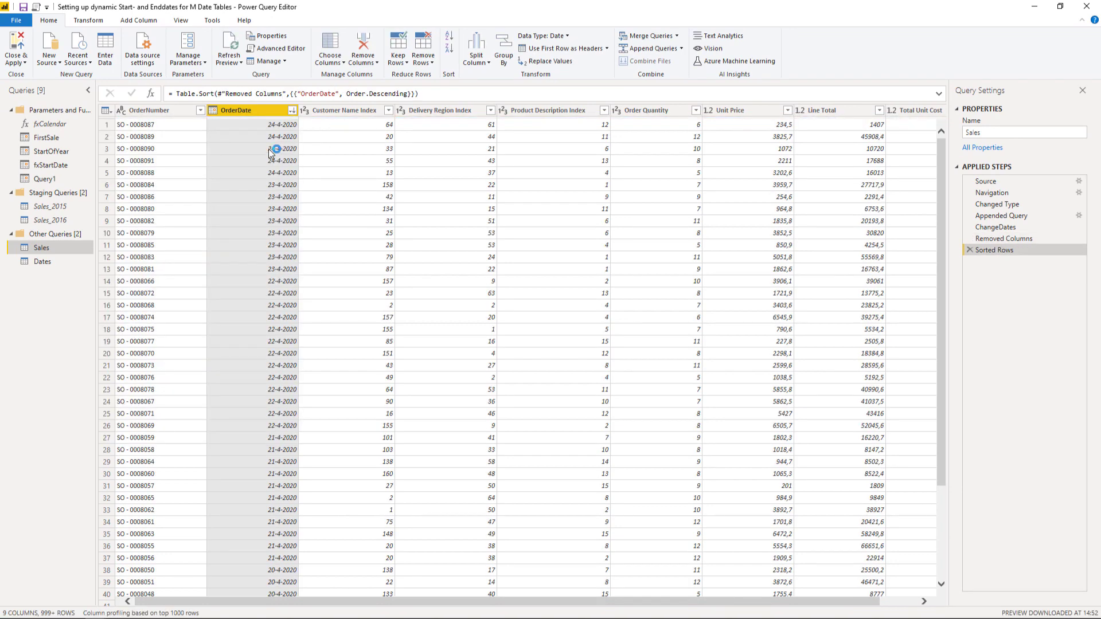
mouse_move(993, 250)
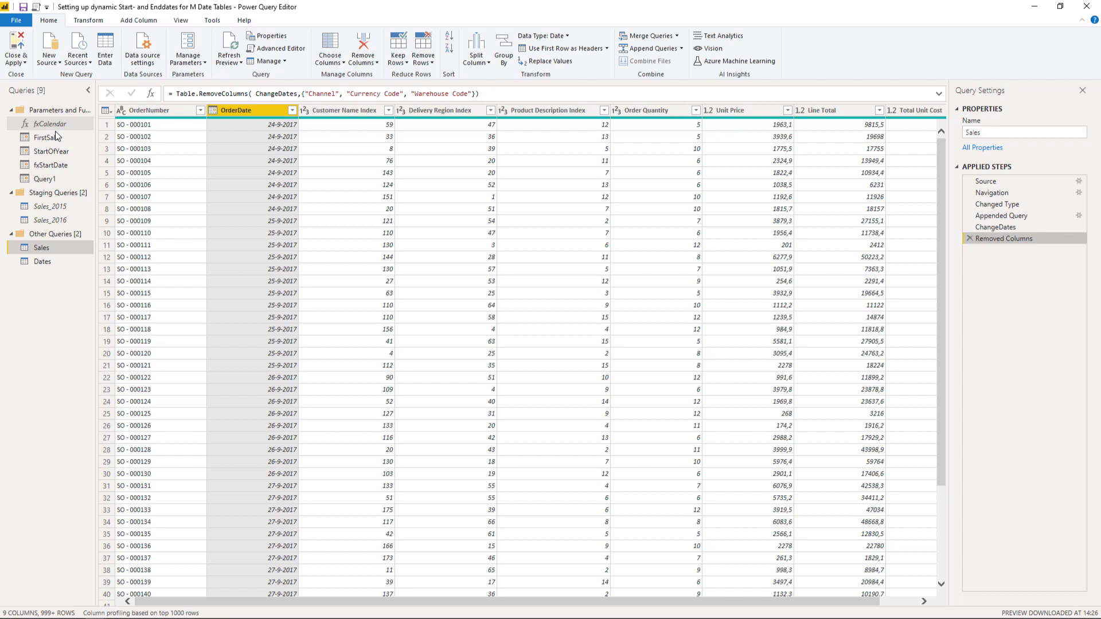
click(45, 179)
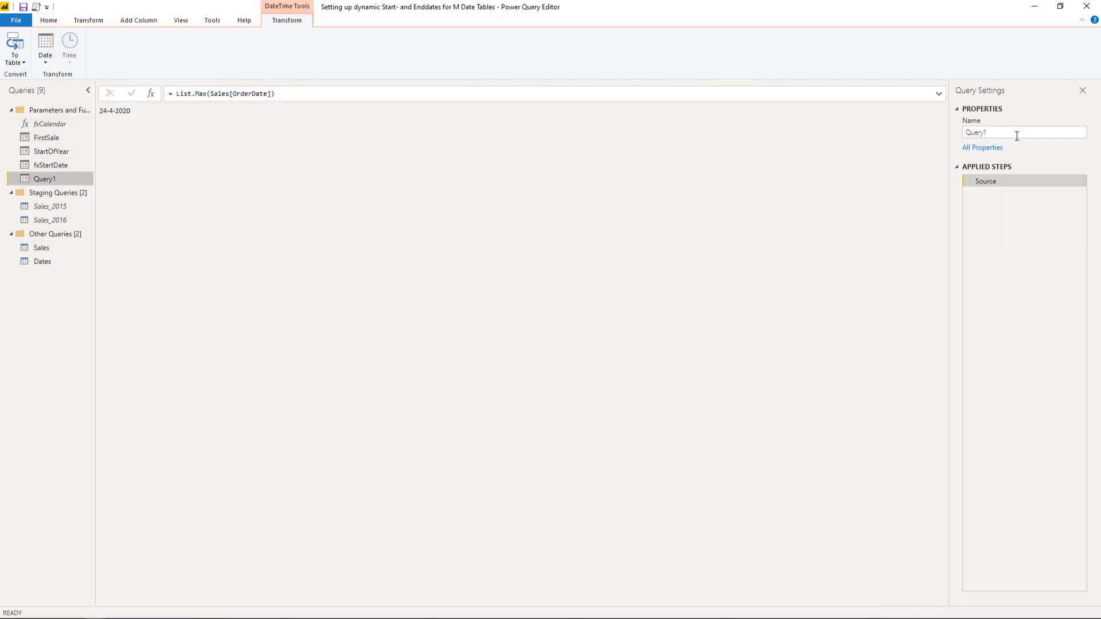
triple_click(1018, 133)
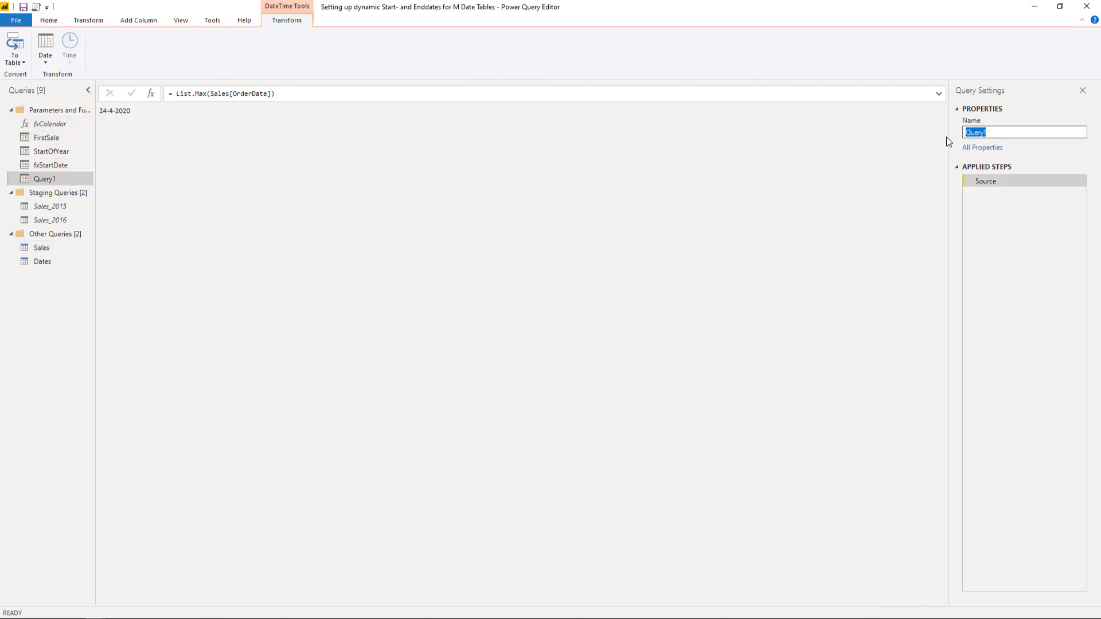
text(La)
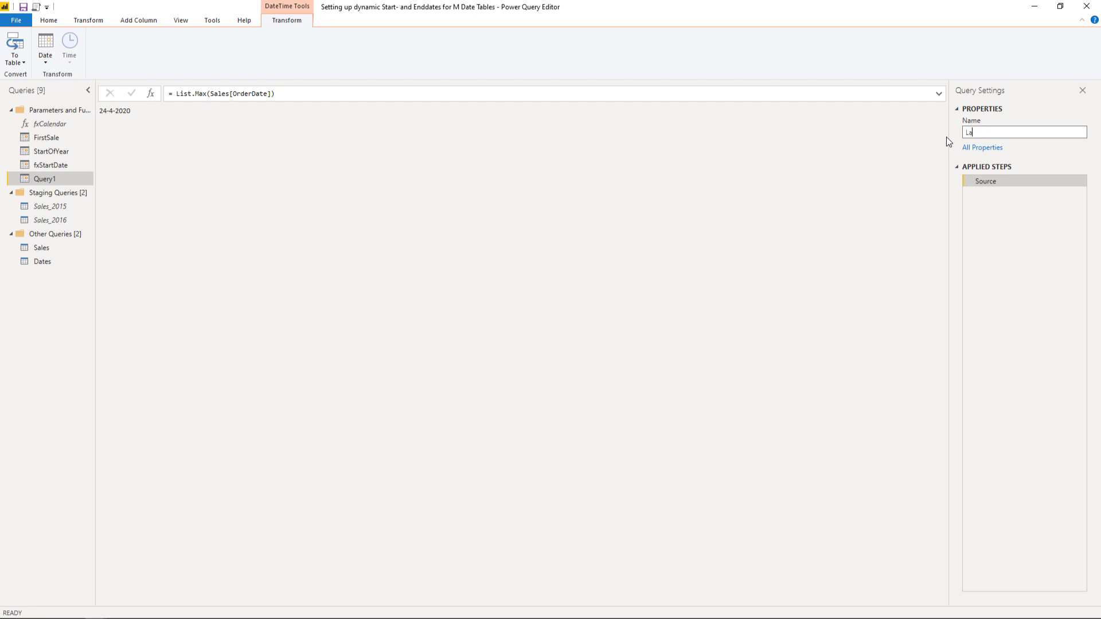
text(astSale)
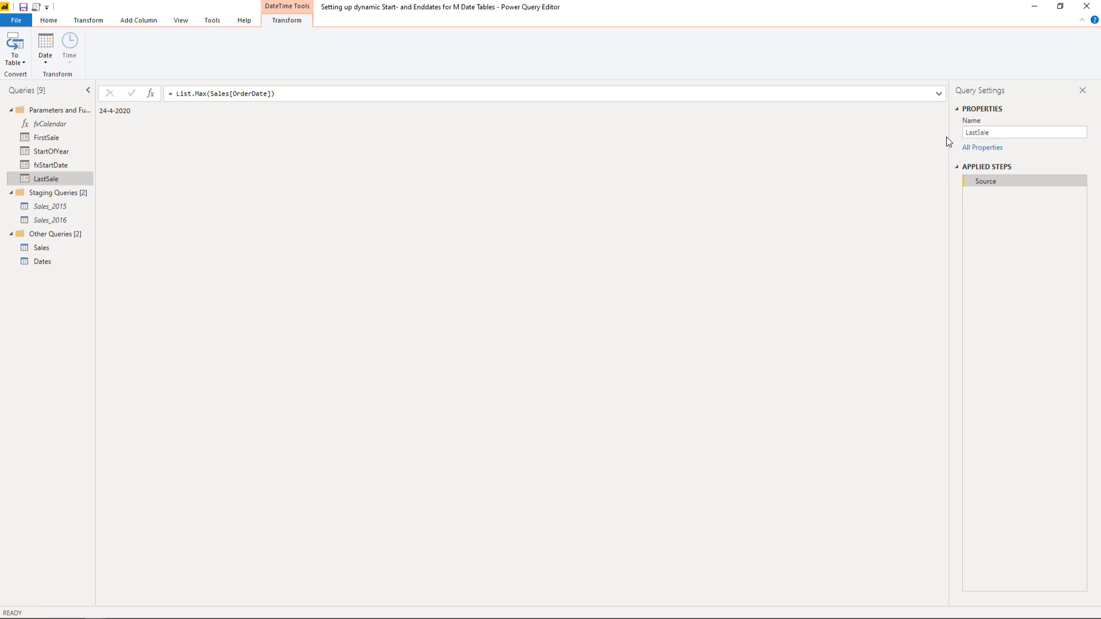
mouse_move(312, 147)
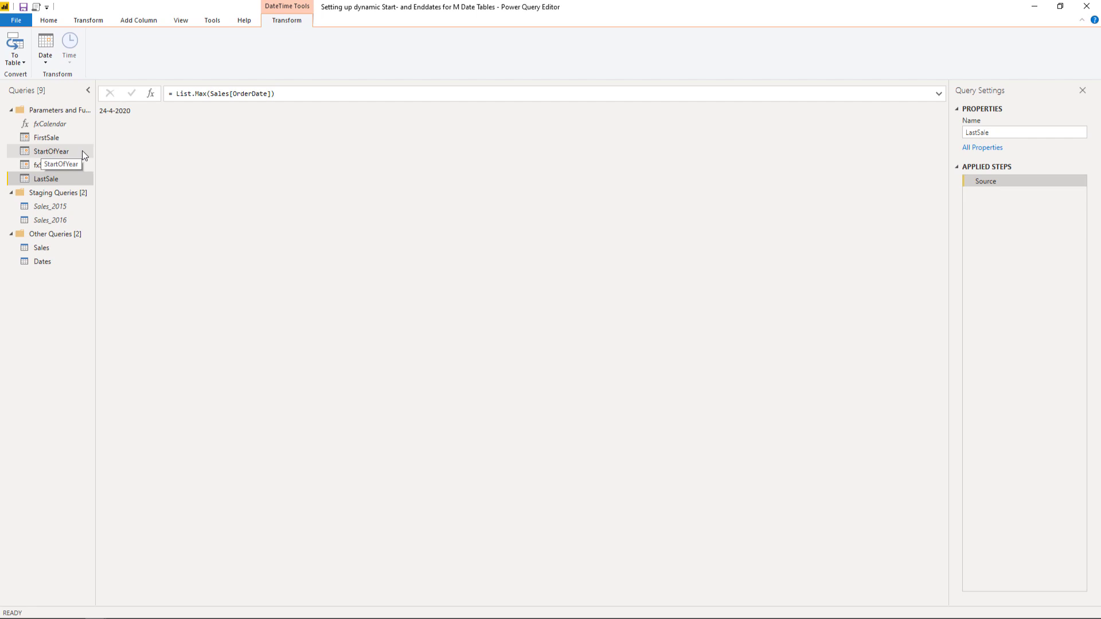
mouse_move(51, 151)
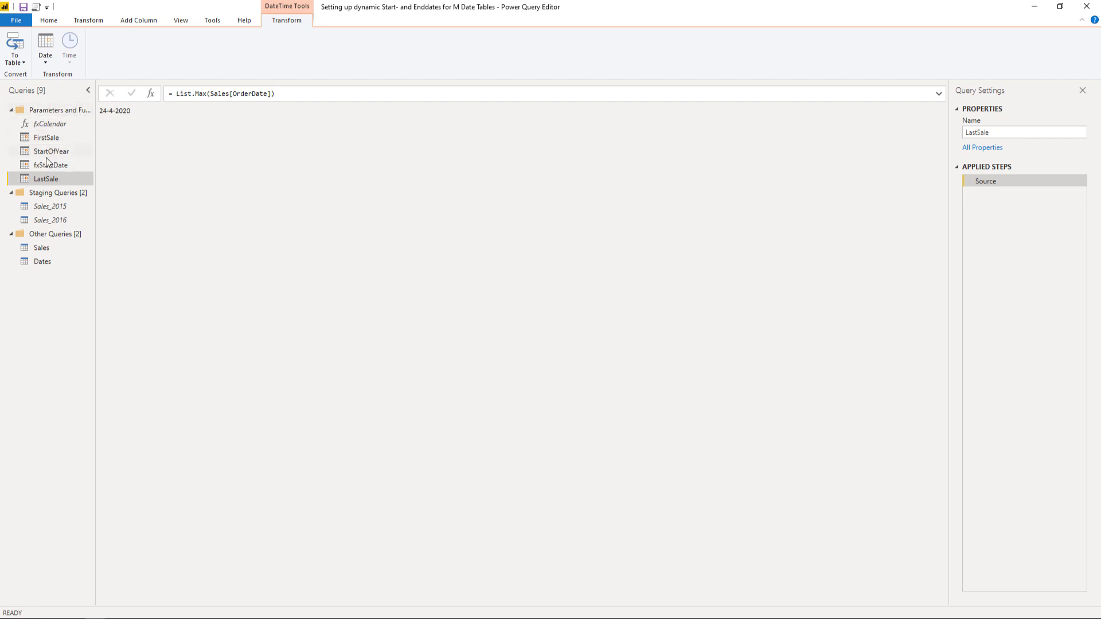
mouse_move(70, 118)
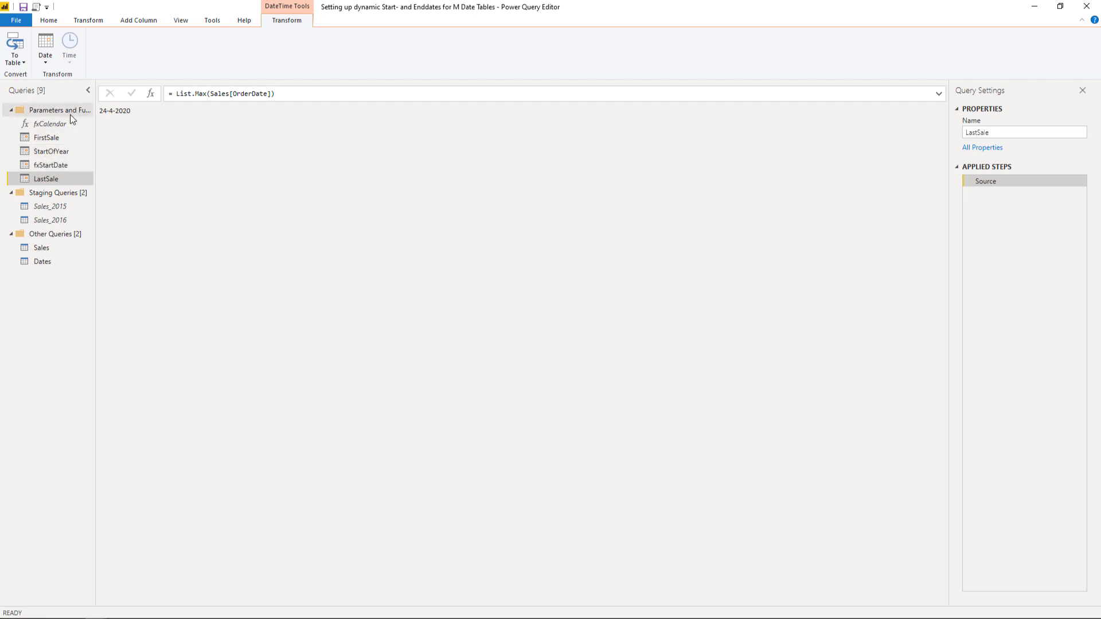
Step: Add a blank query to Parameters computing = Date.EndOfYear(LastSale), named EndOfYear
right_click(60, 110)
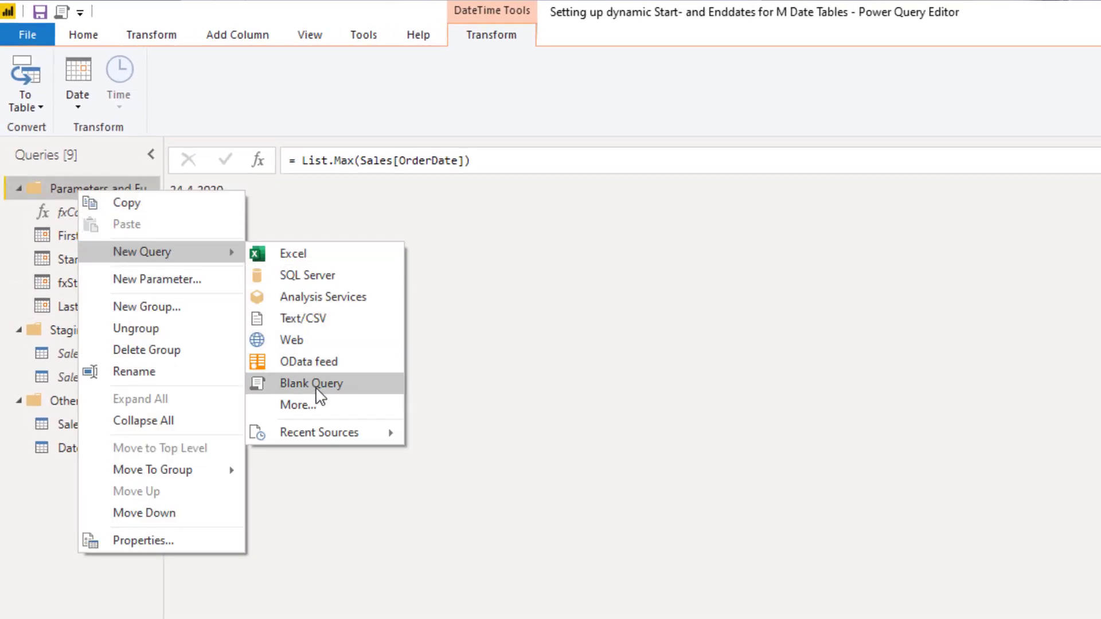
click(311, 382)
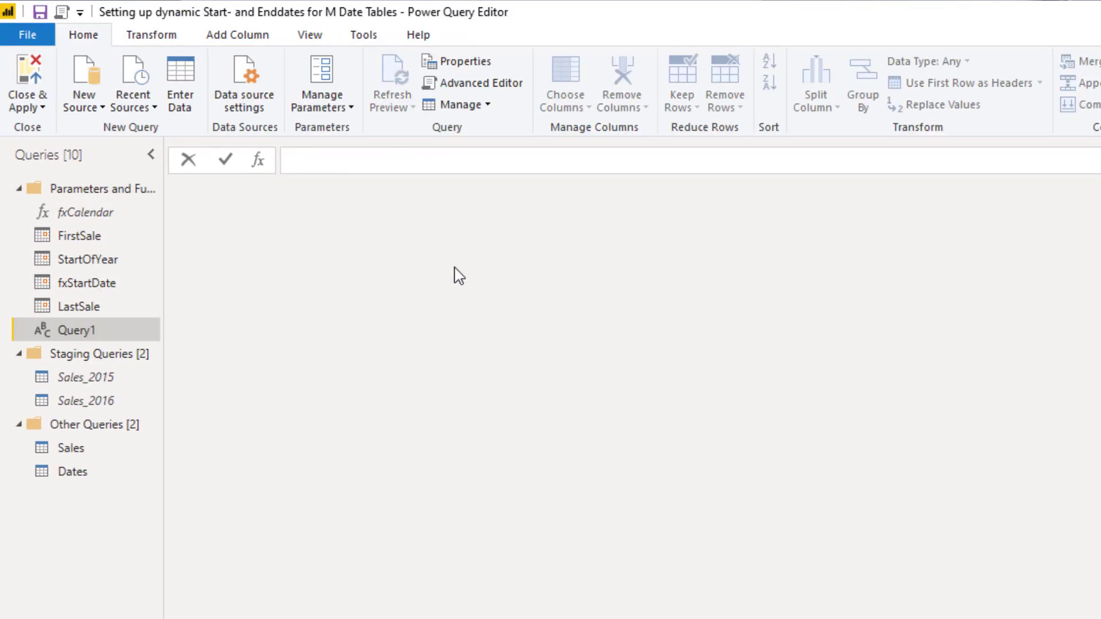
text(= end)
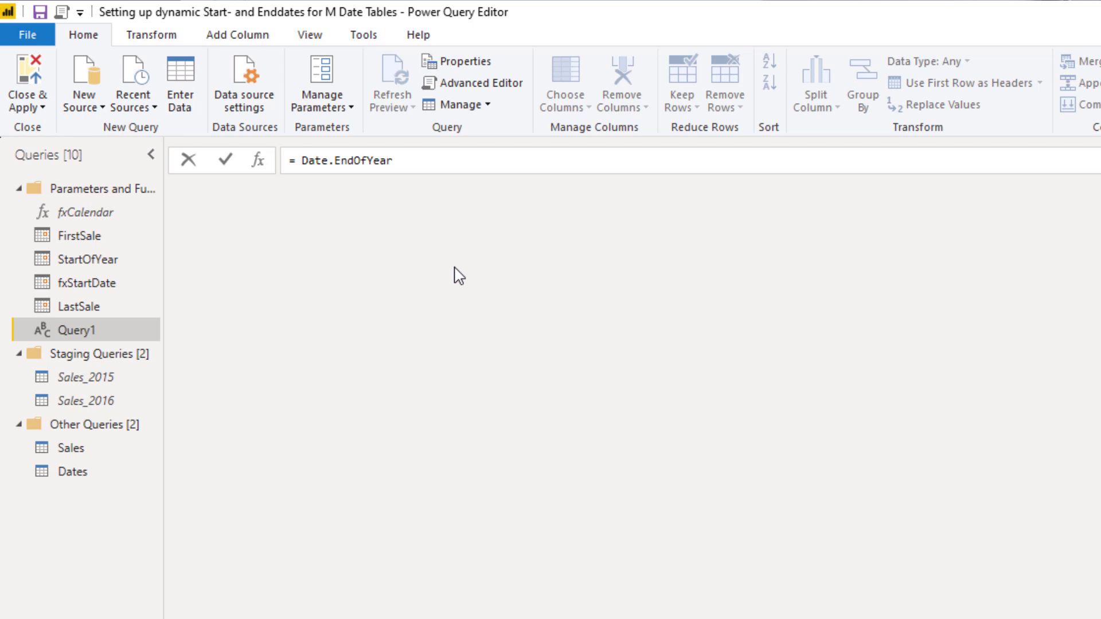
text(()
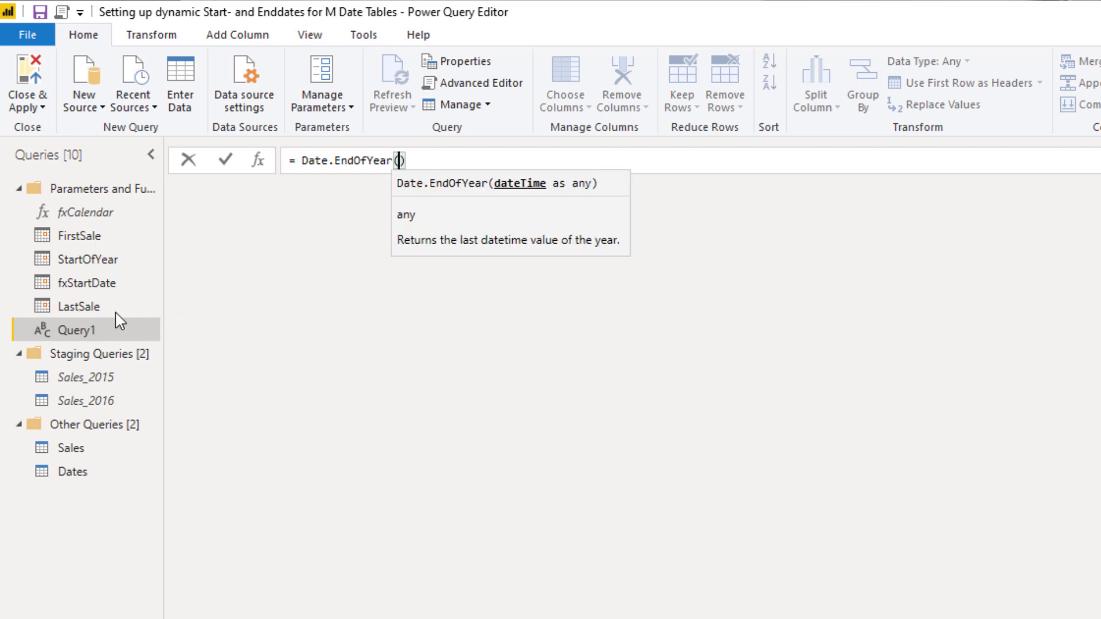
text(LastSale)
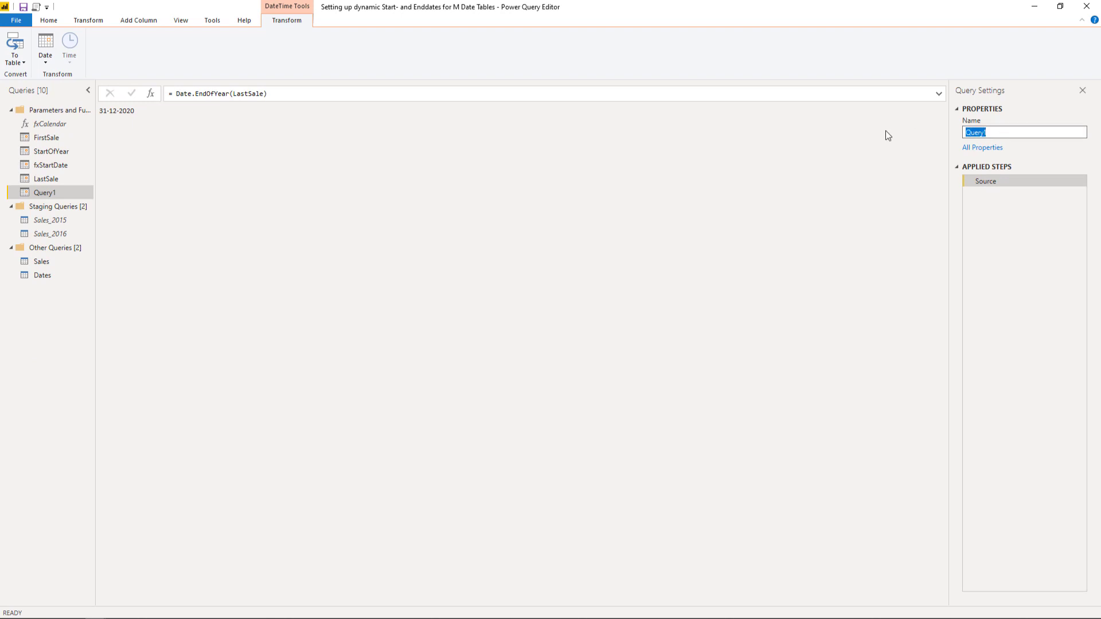
text(EndOfYear)
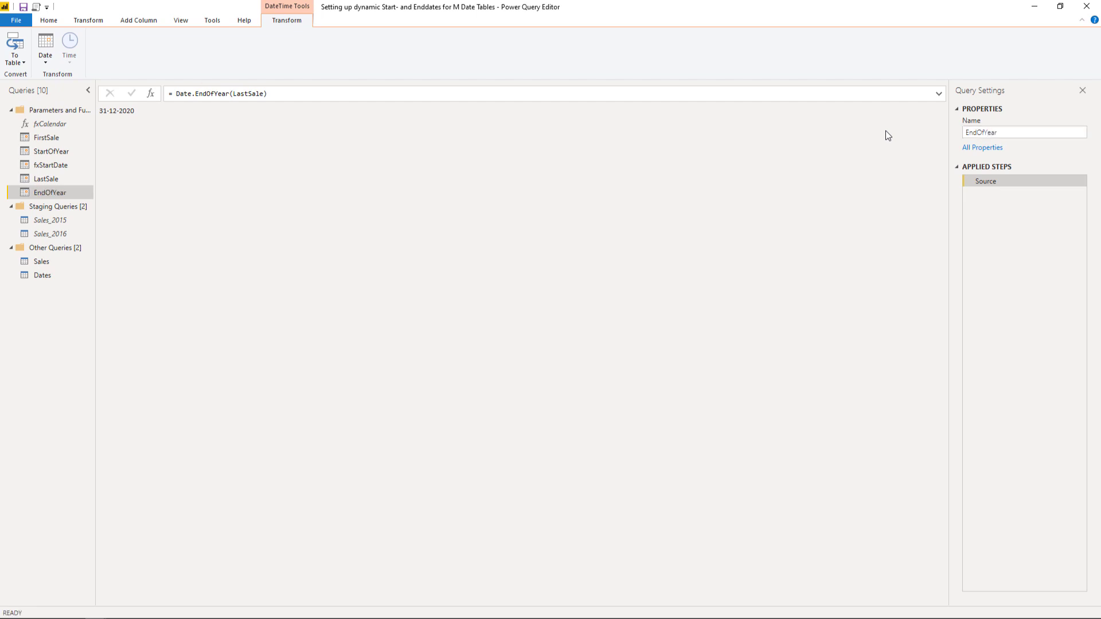
mouse_move(446, 78)
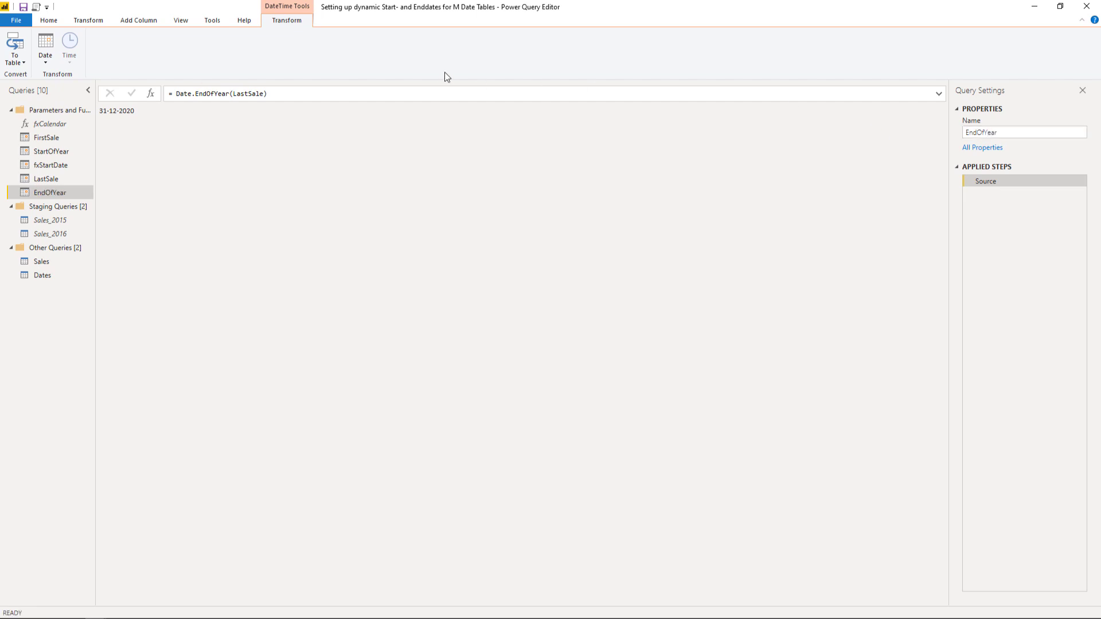
mouse_move(50, 151)
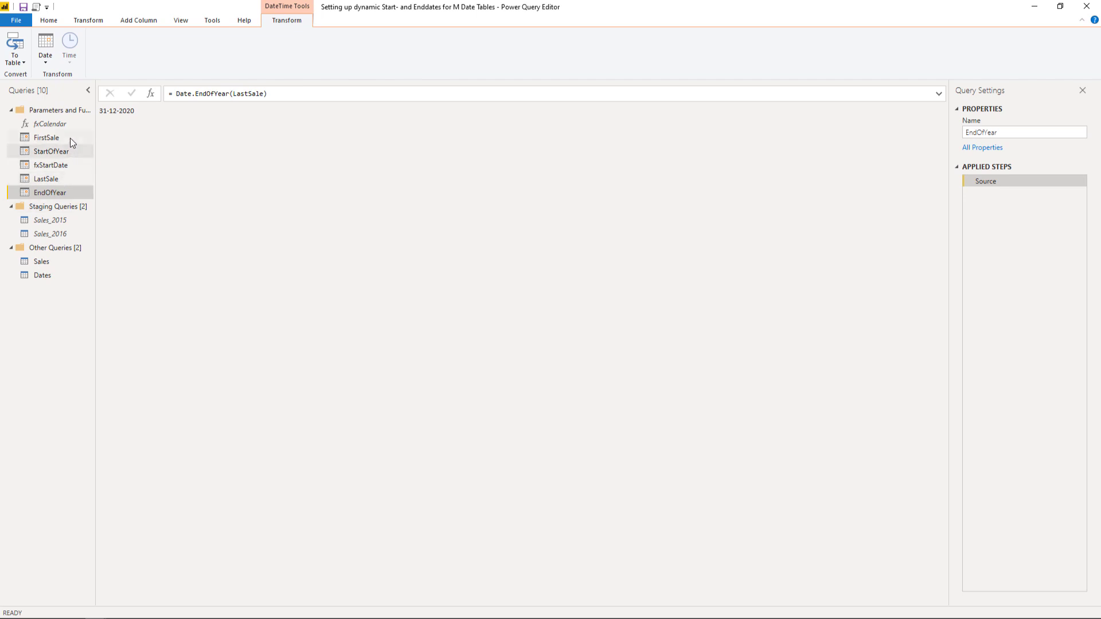
mouse_move(42, 194)
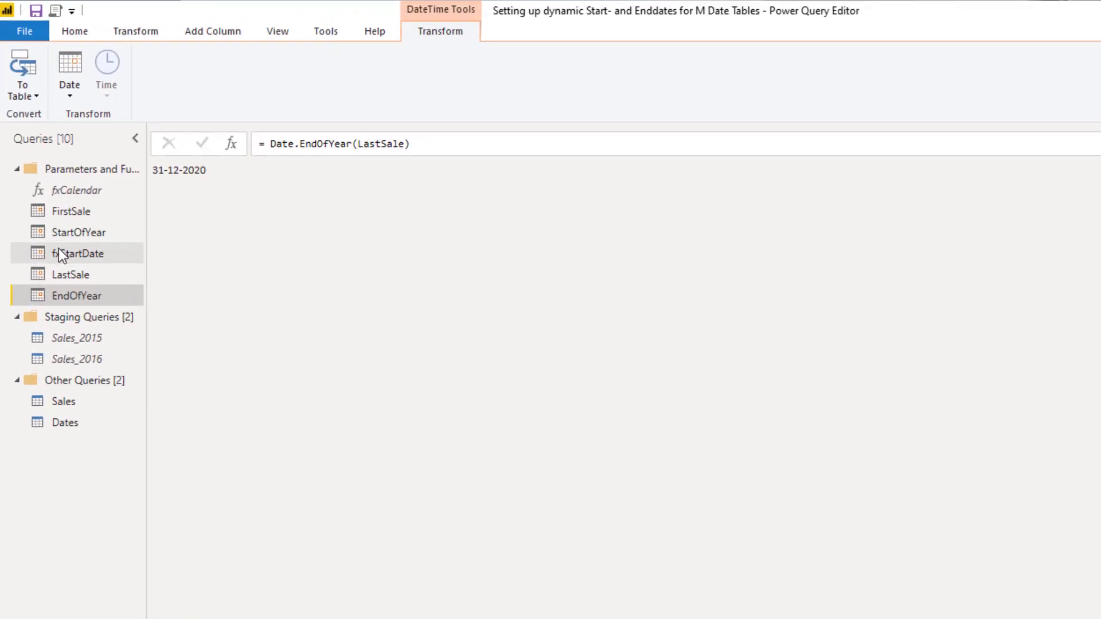
mouse_move(77, 299)
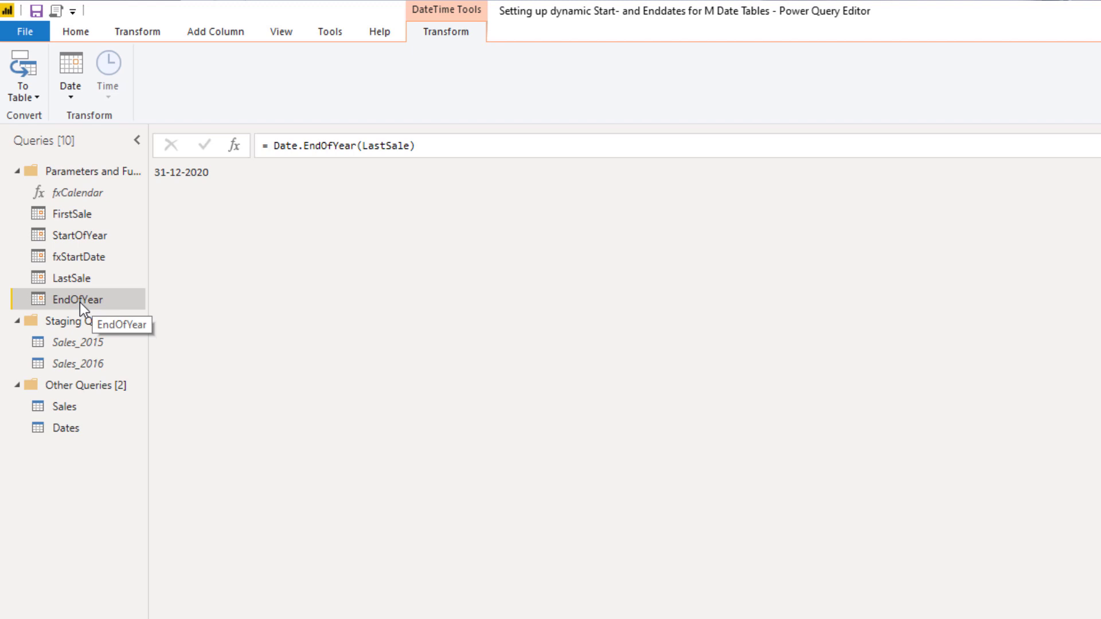
mouse_move(160, 313)
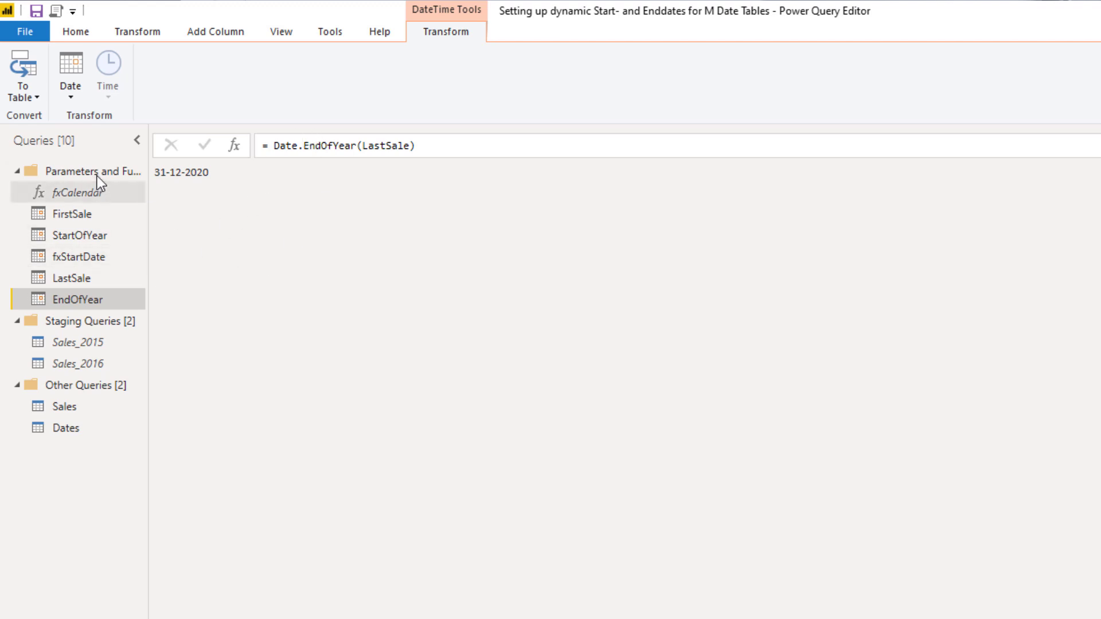
Step: Add a blank query to Parameters with the formula = Date.AddYears(EndOfYear, 1)
right_click(77, 171)
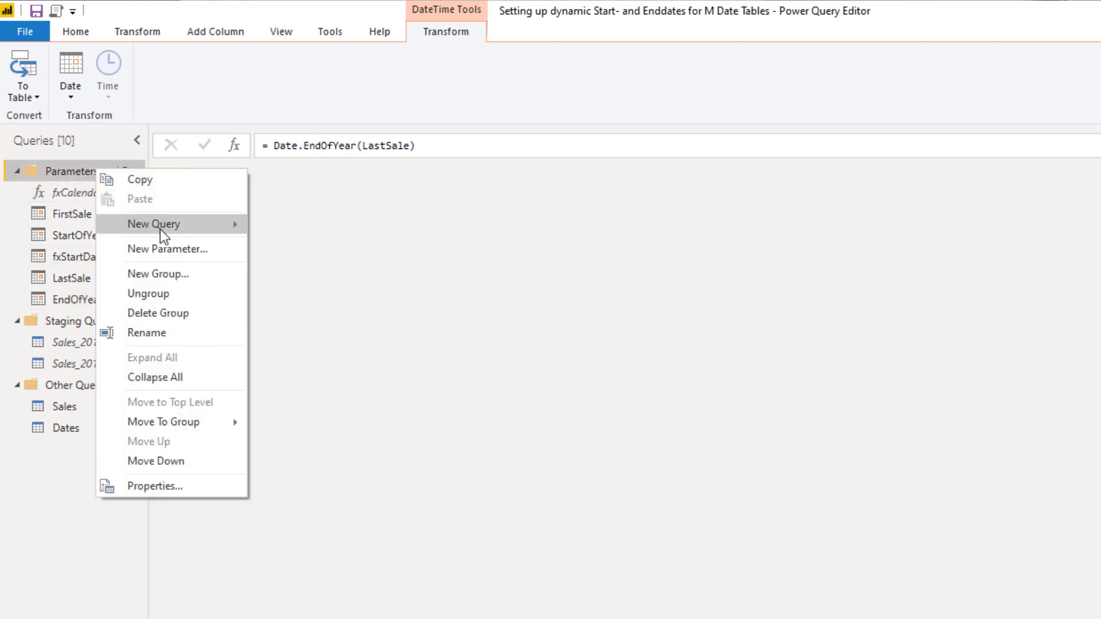
click(153, 223)
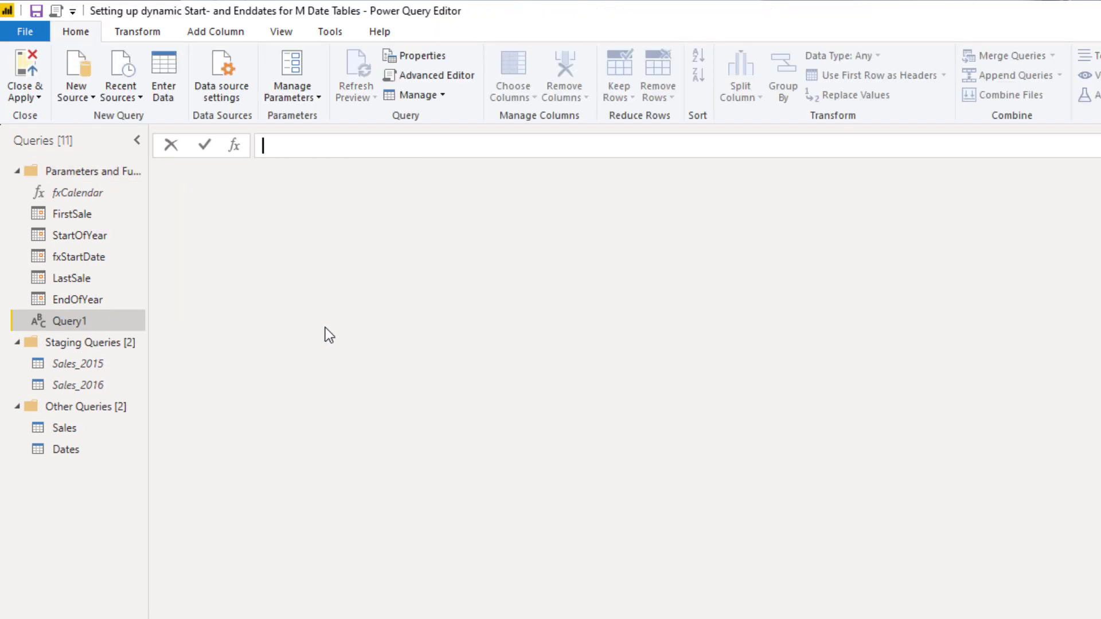
mouse_move(310, 330)
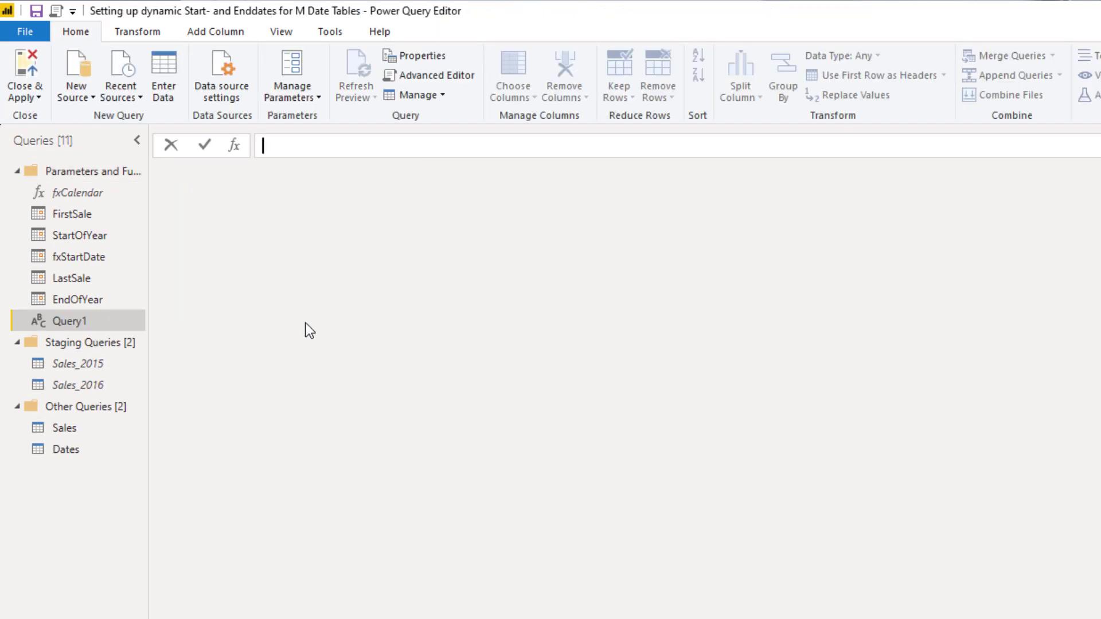
mouse_move(58, 309)
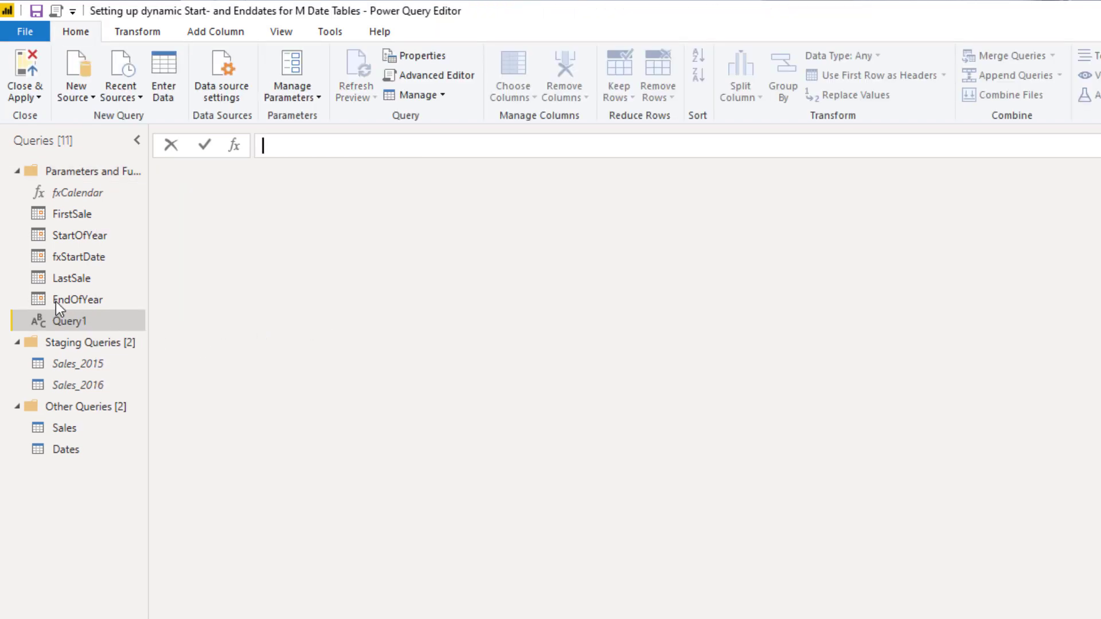
mouse_move(429, 170)
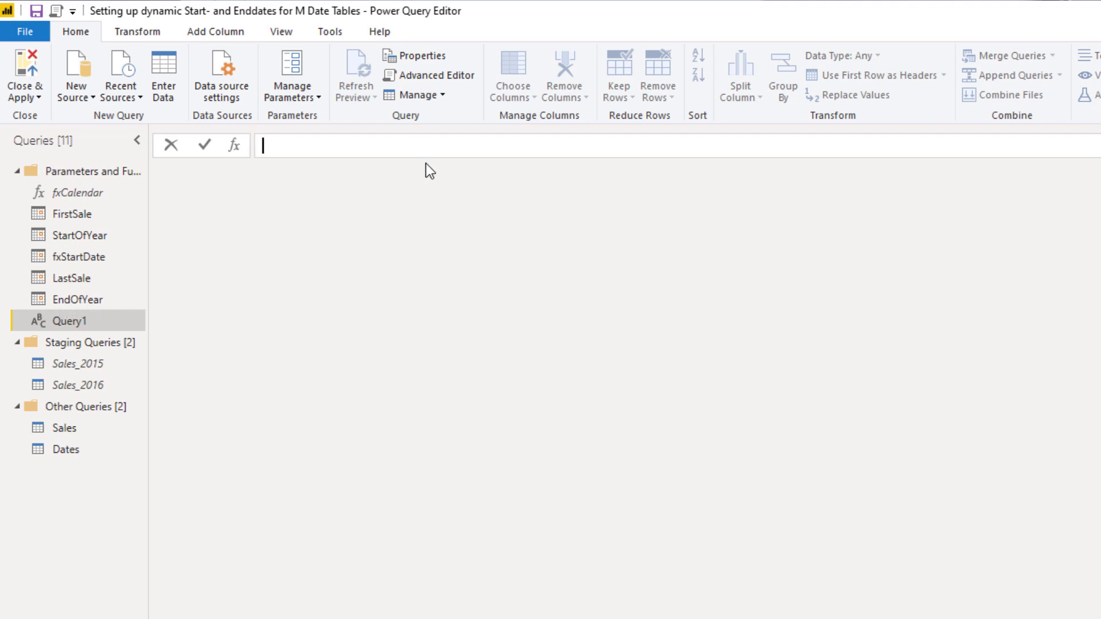
text(= EndOfYear)
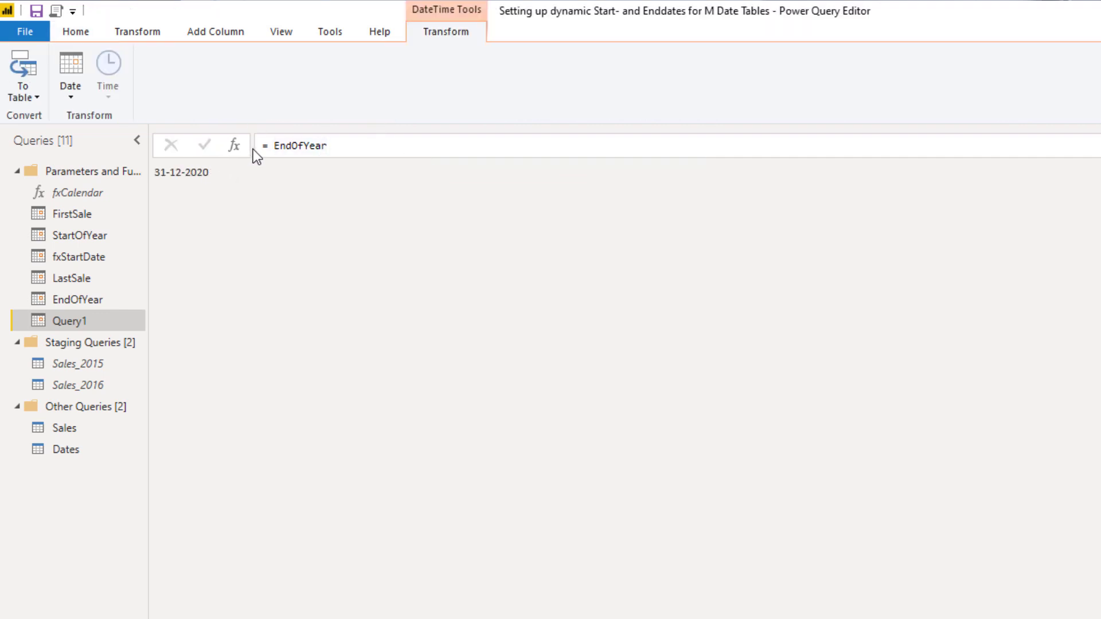
click(278, 145)
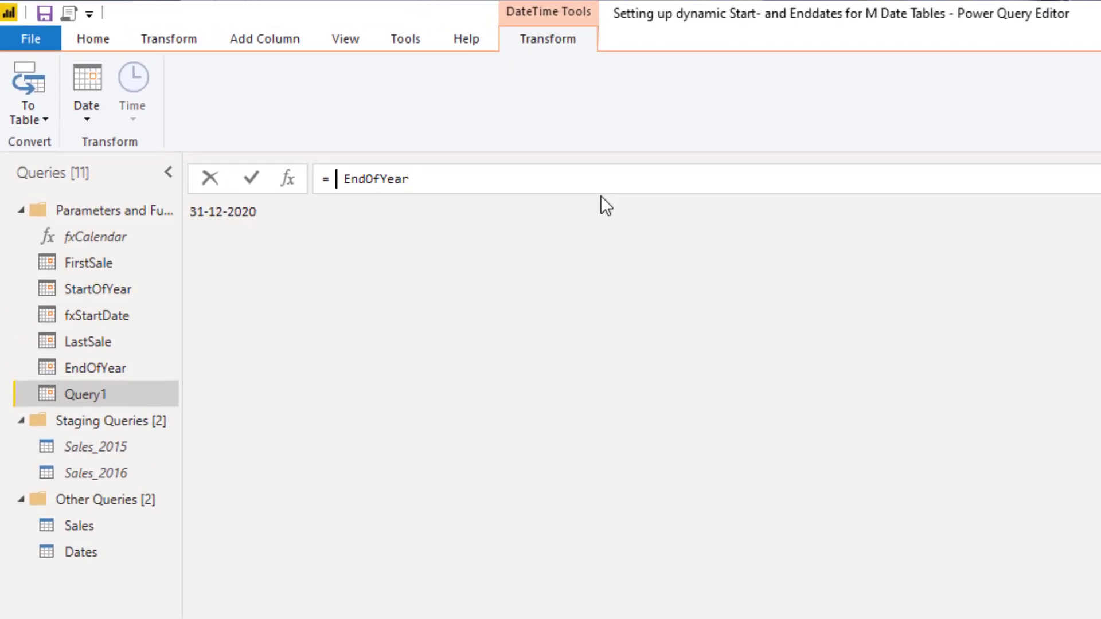
mouse_move(625, 213)
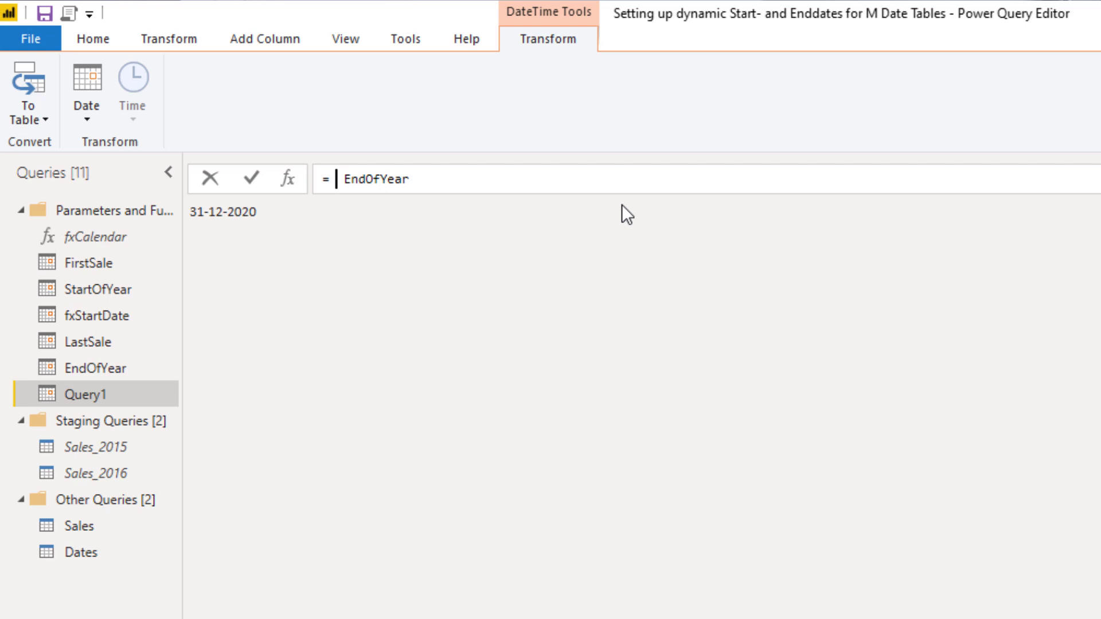
text(add)
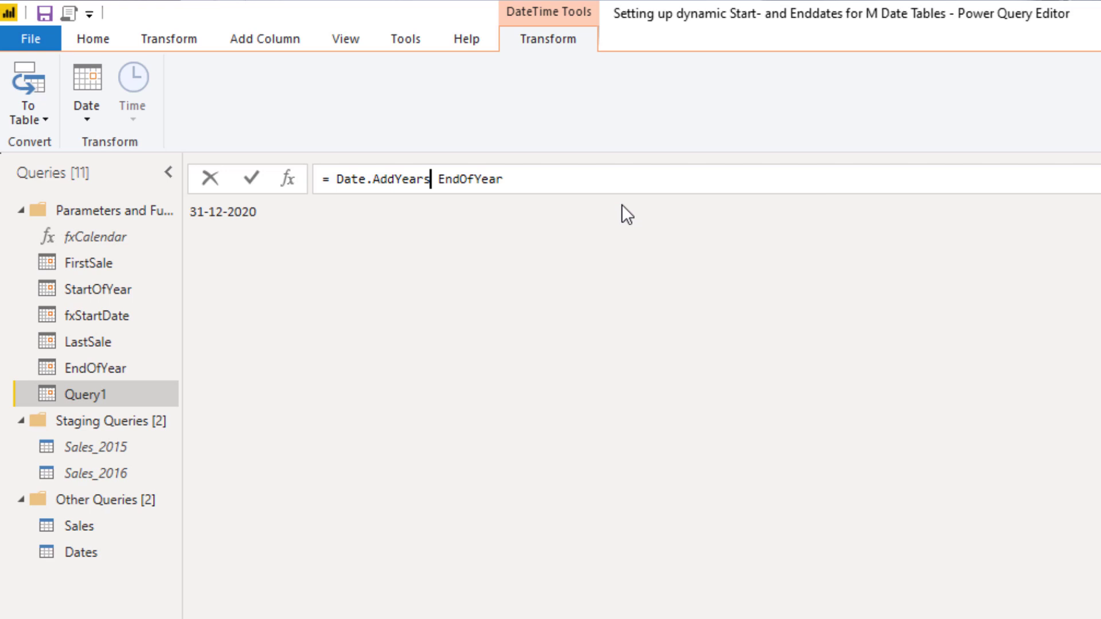
text(())
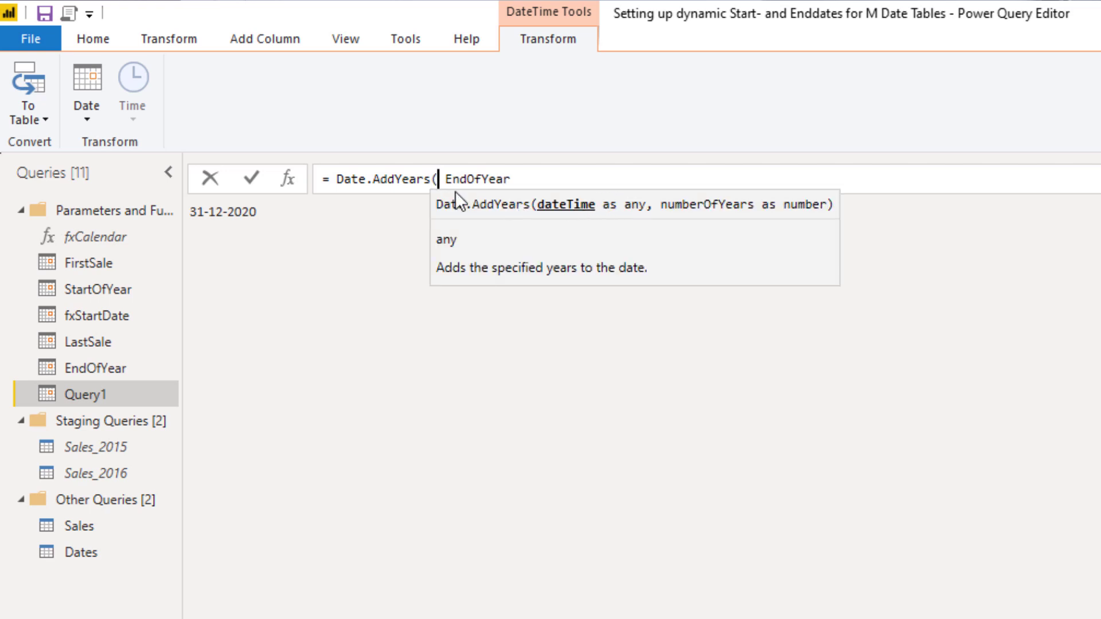
mouse_move(549, 176)
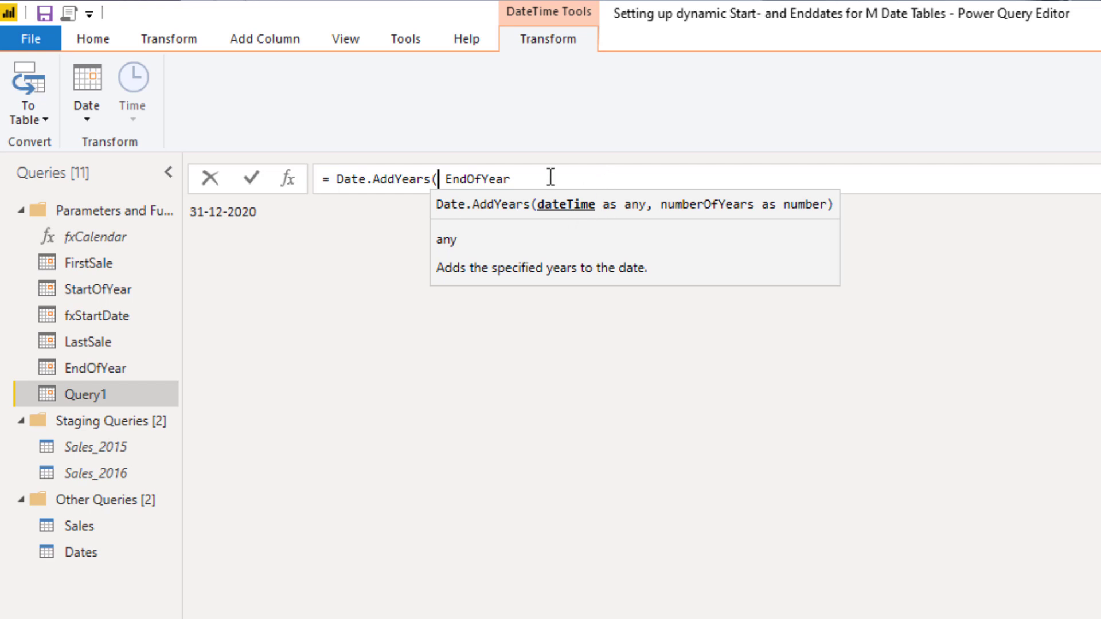
mouse_move(672, 240)
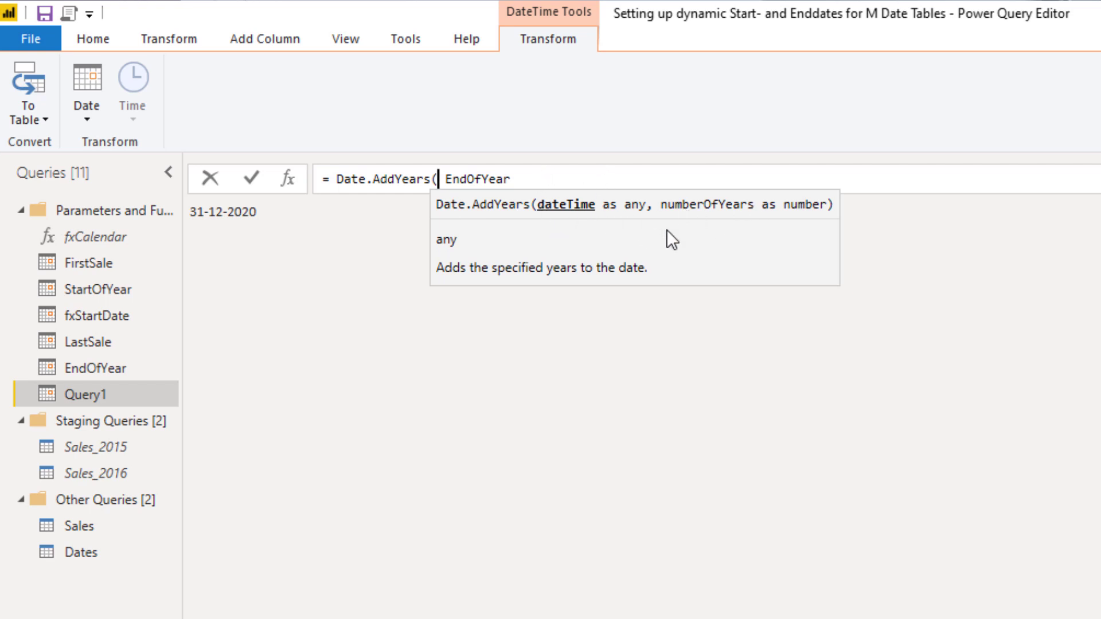
mouse_move(643, 235)
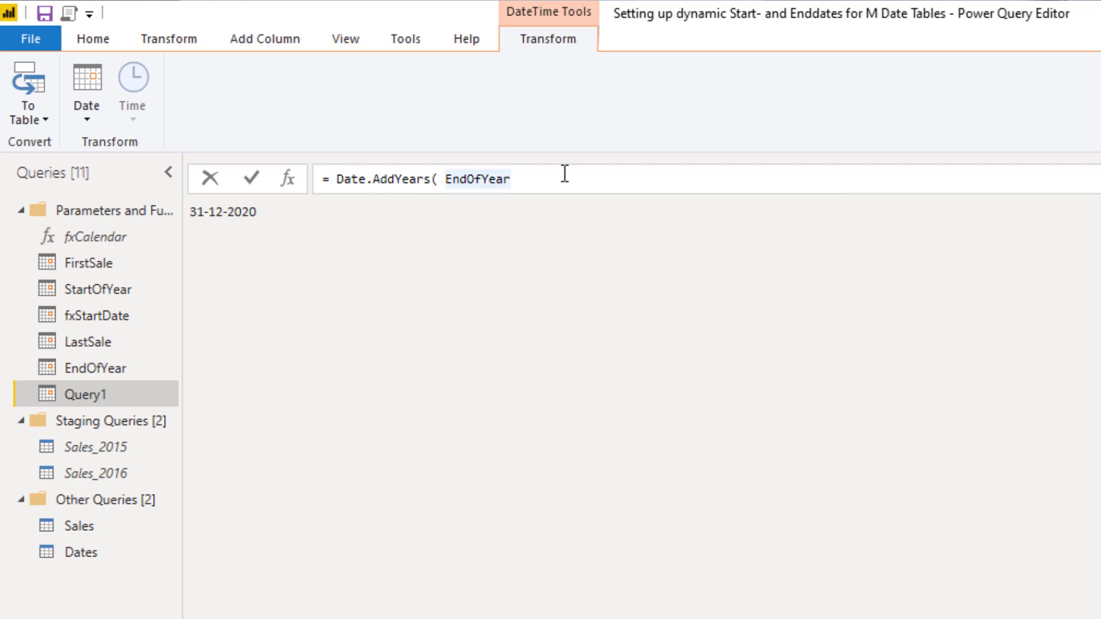
text(, 1))
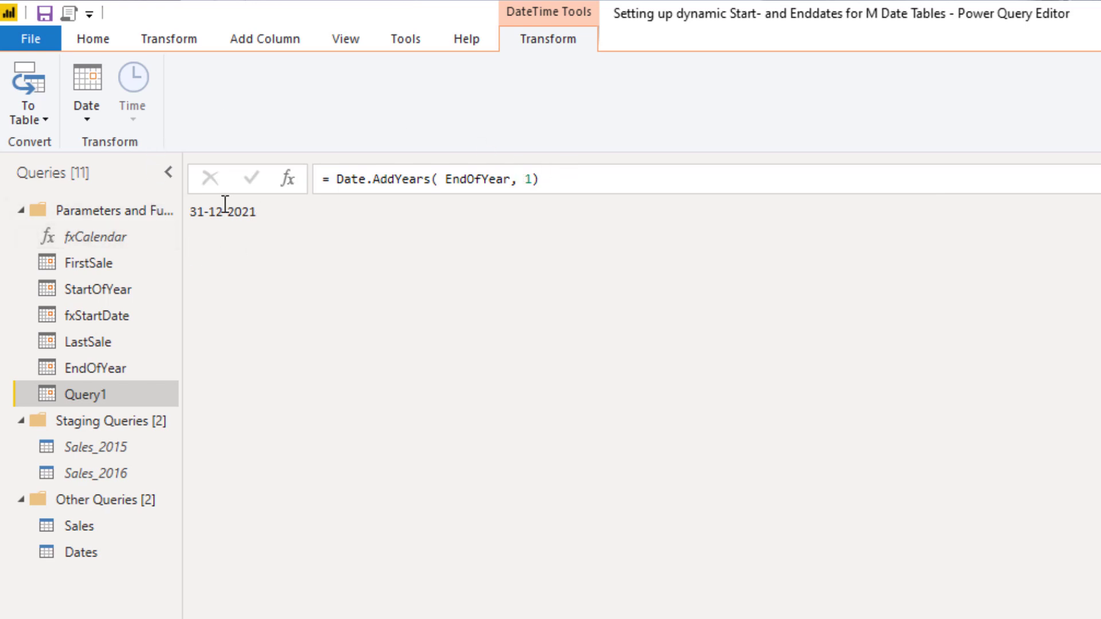
mouse_move(220, 213)
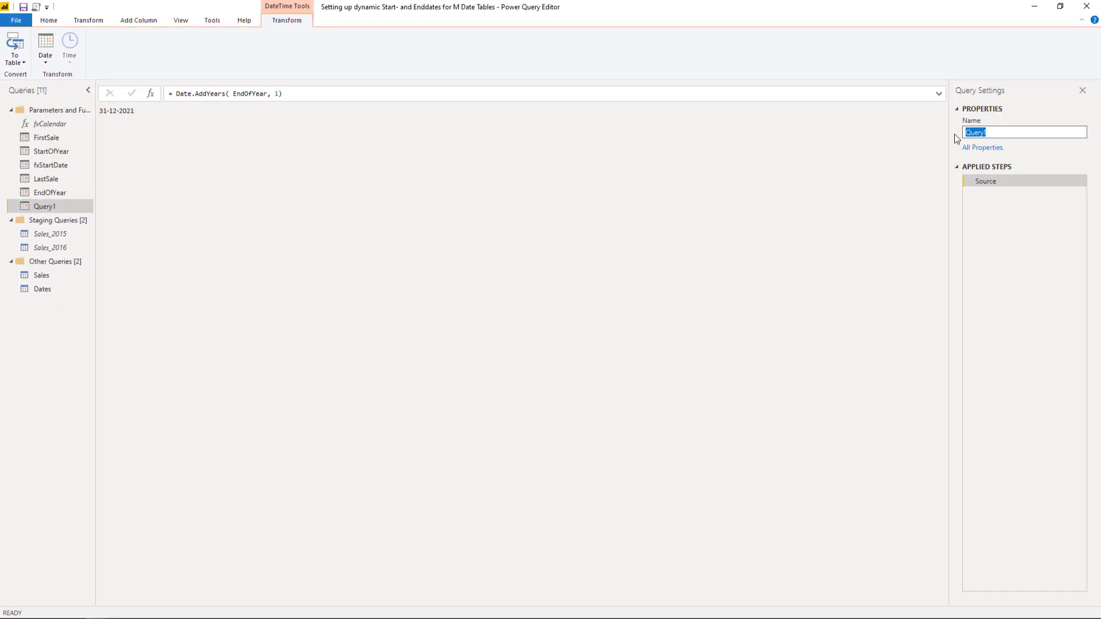
Step: Rename the new query to EndOfNextYear
text(End)
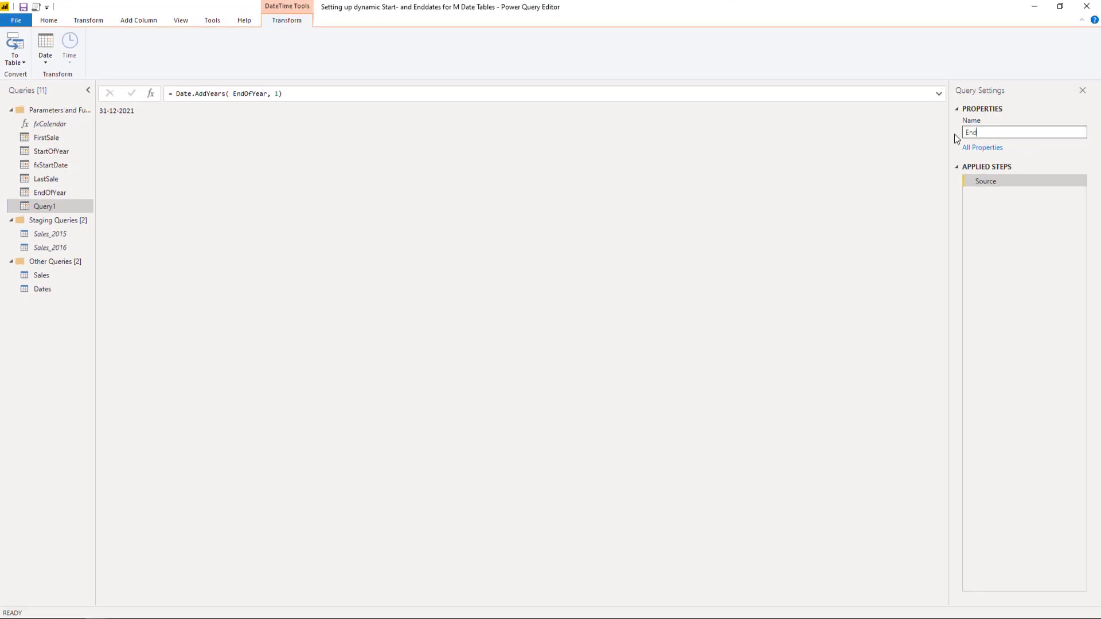
text(OfNext)
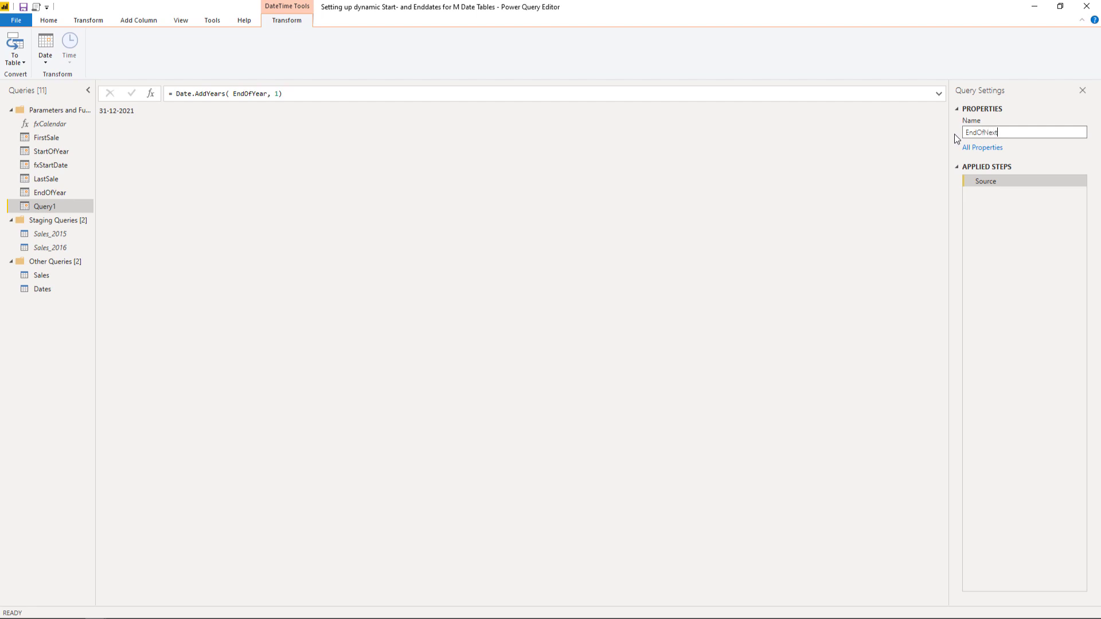
text(Year)
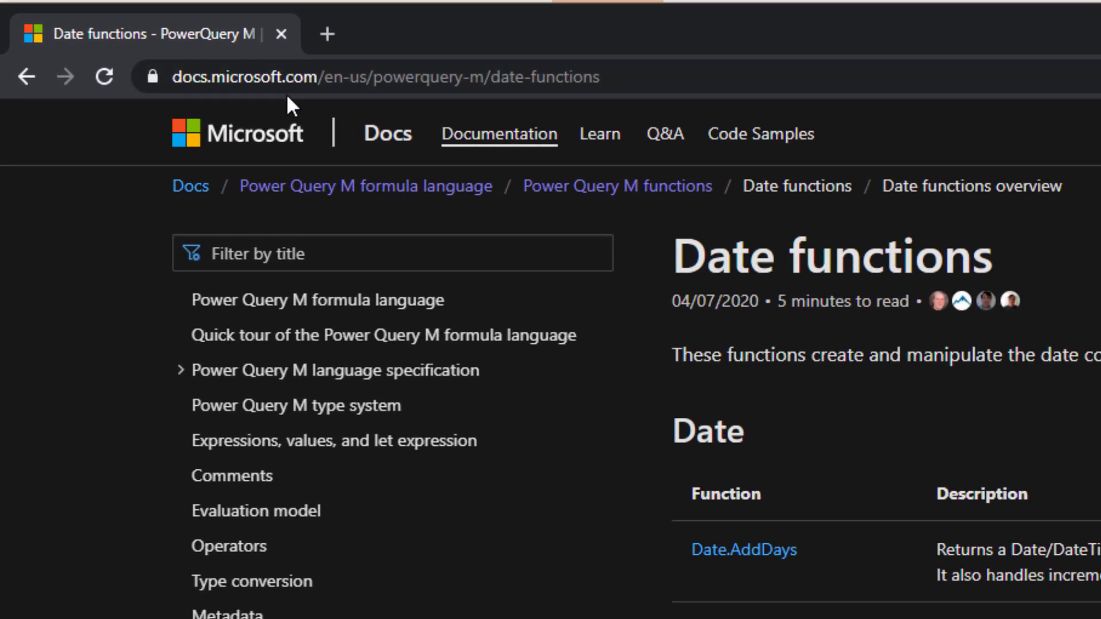
mouse_move(375, 214)
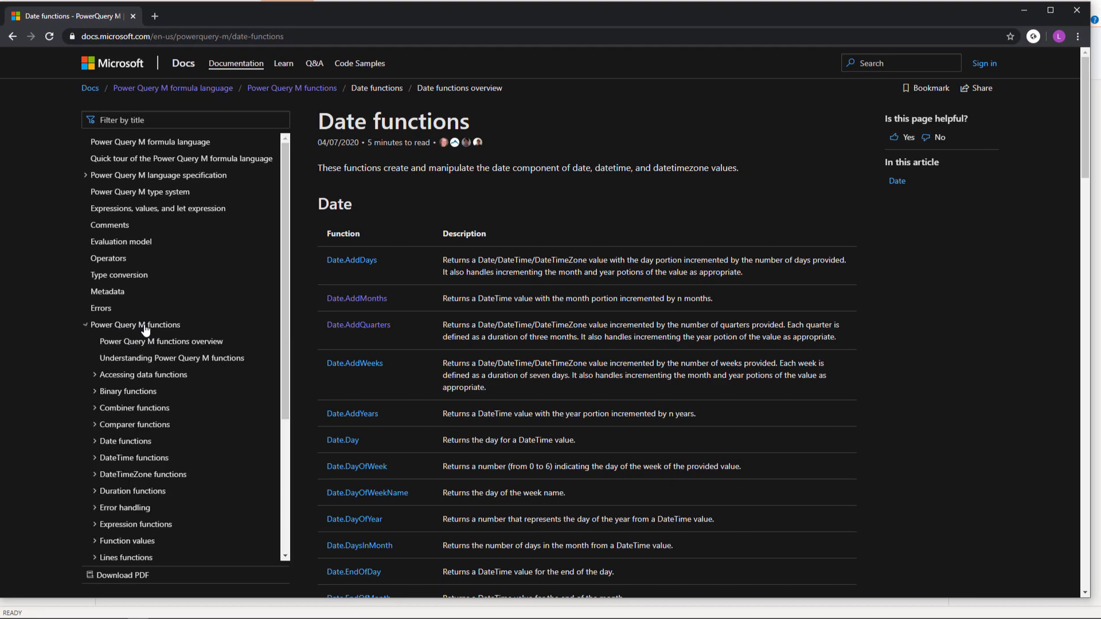
mouse_move(134, 442)
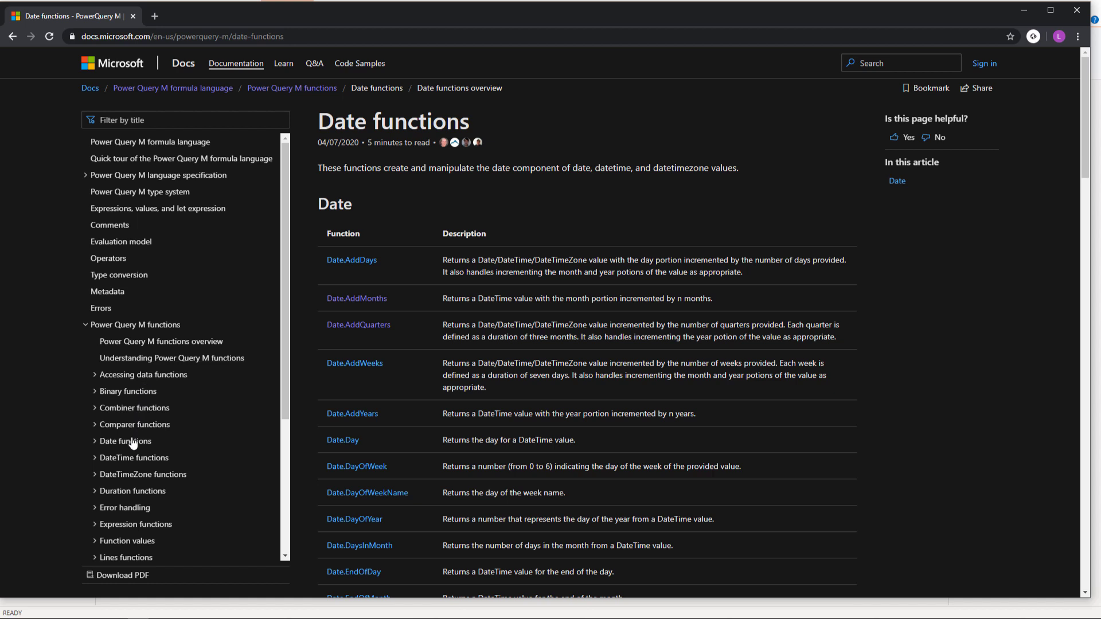
Step: Expand Date functions in the docs table of contents and scroll through the function pages
click(125, 440)
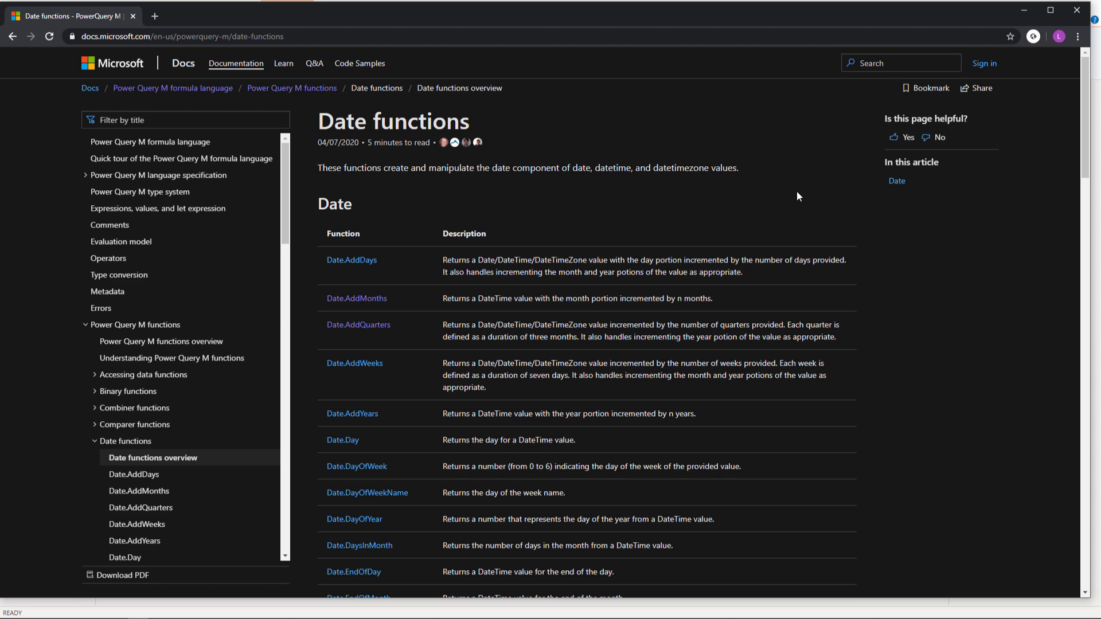
scroll(down, 3)
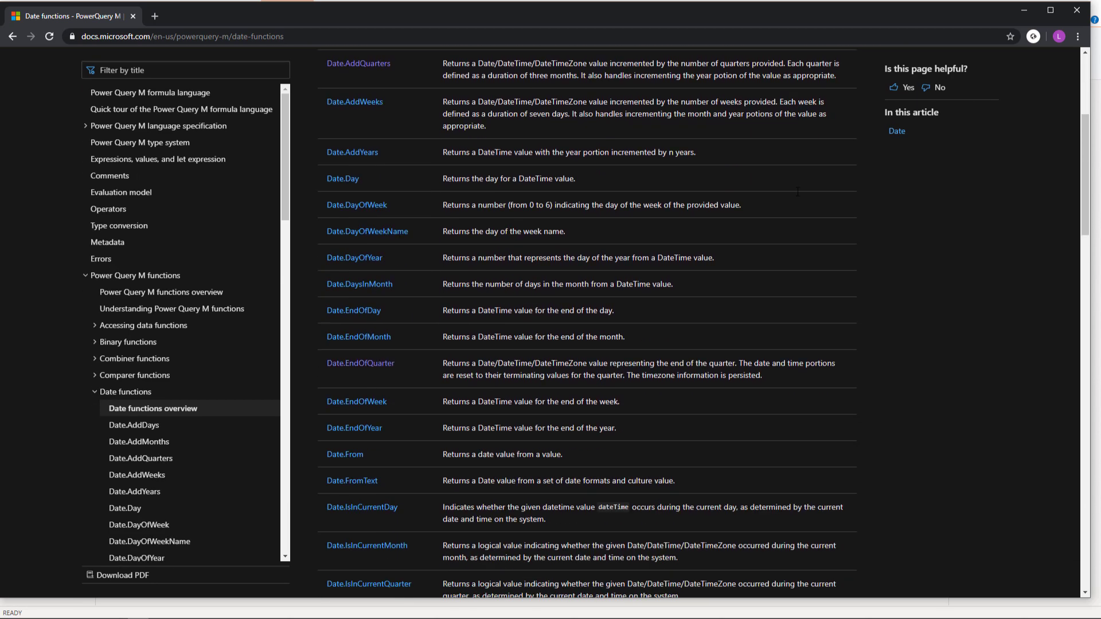
scroll(down, 3)
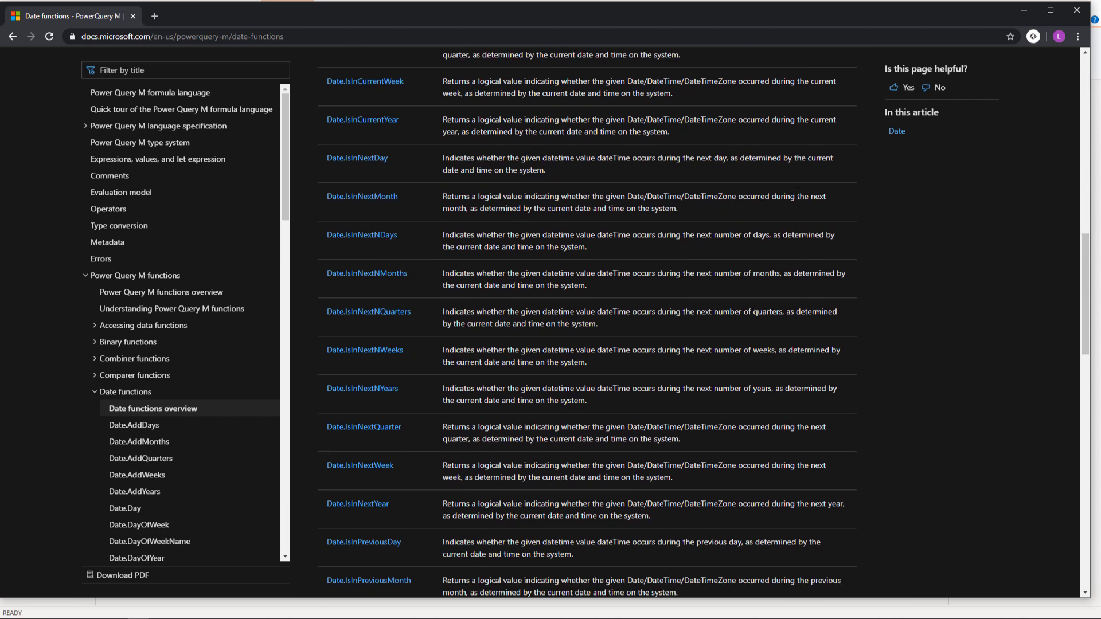
scroll(down, 3)
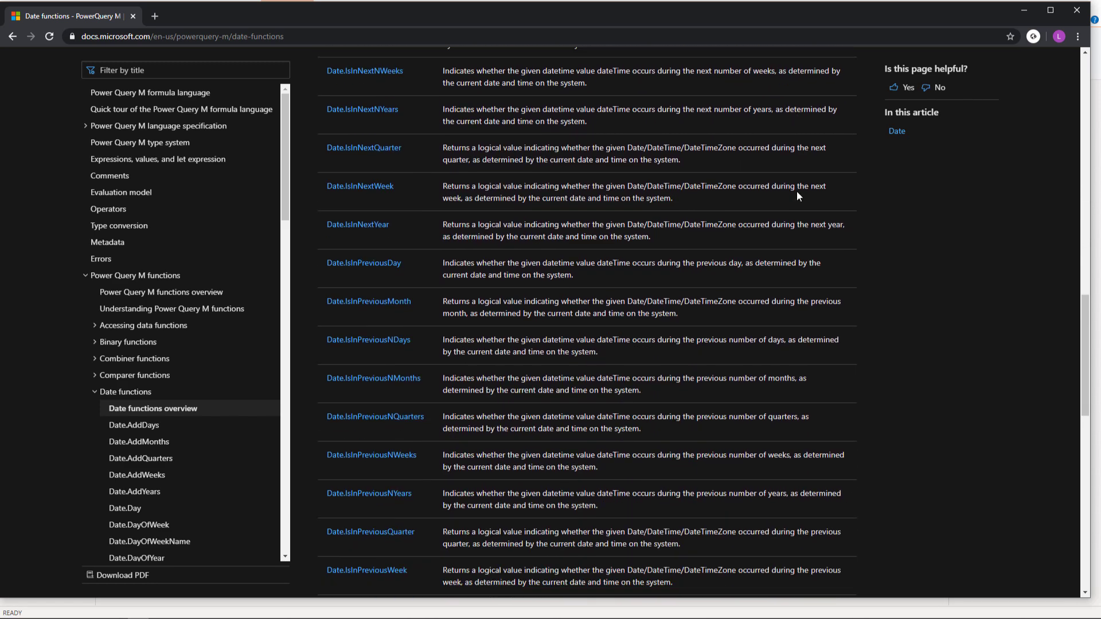
scroll(down, 3)
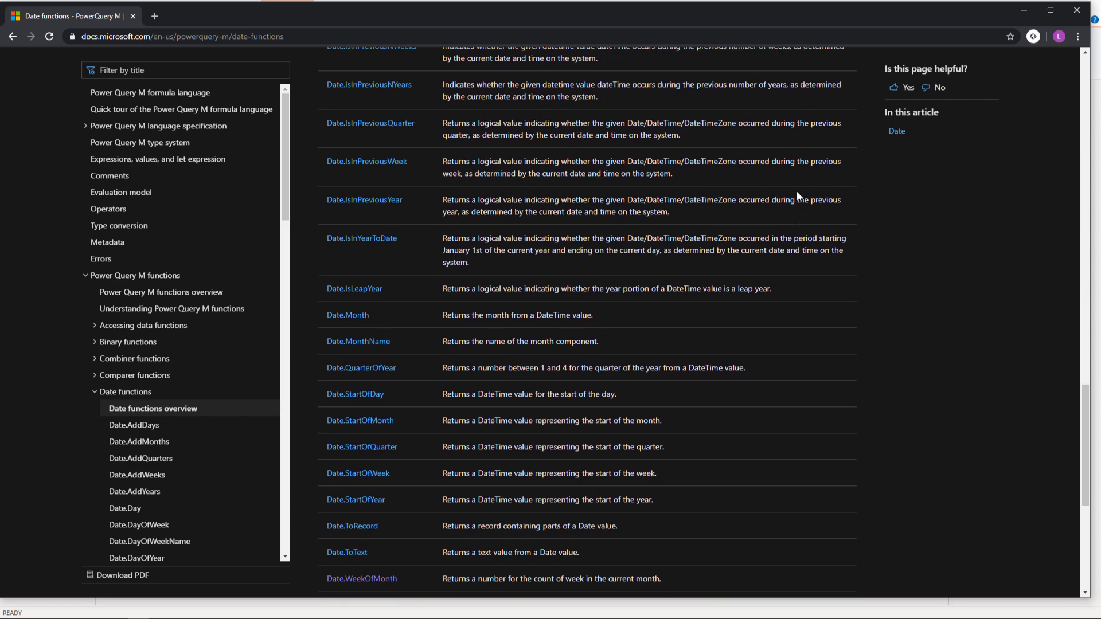
scroll(down, 3)
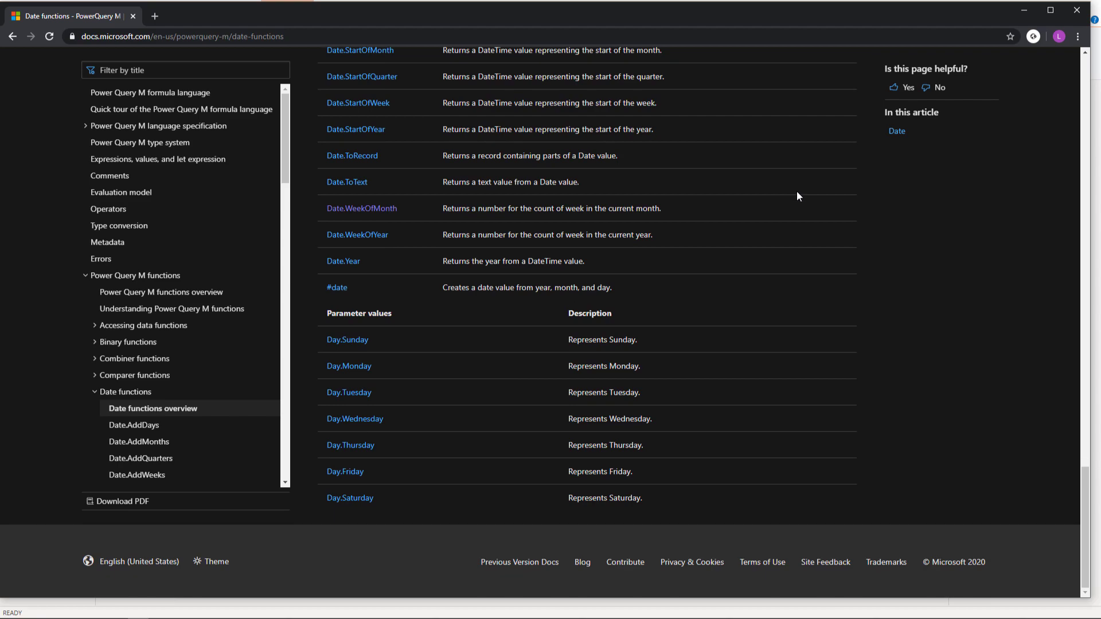
scroll(up, 3)
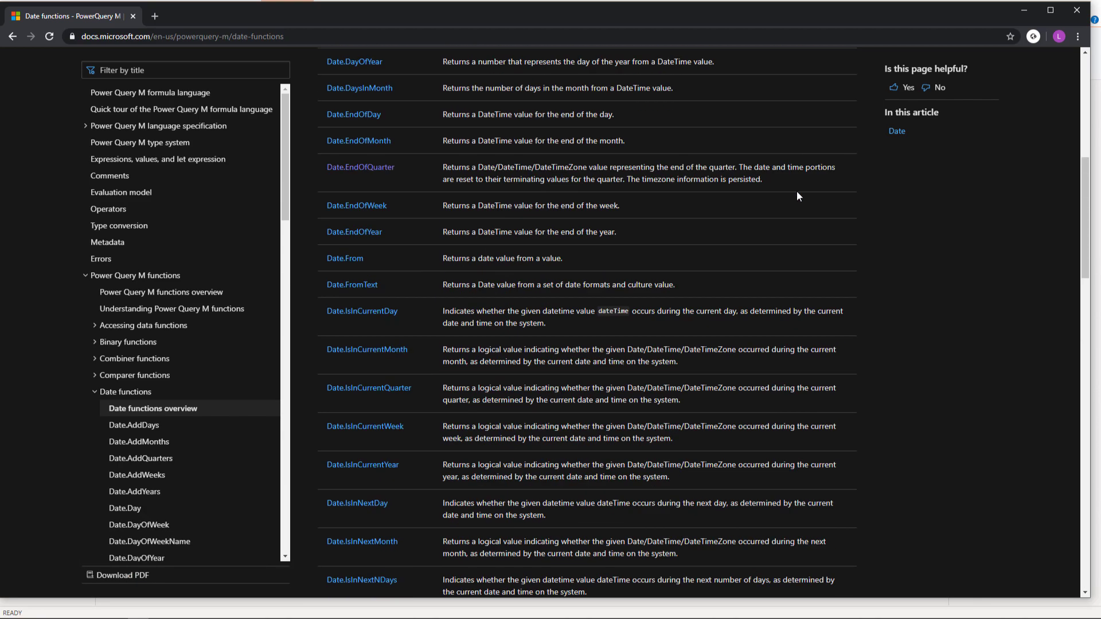
scroll(up, 3)
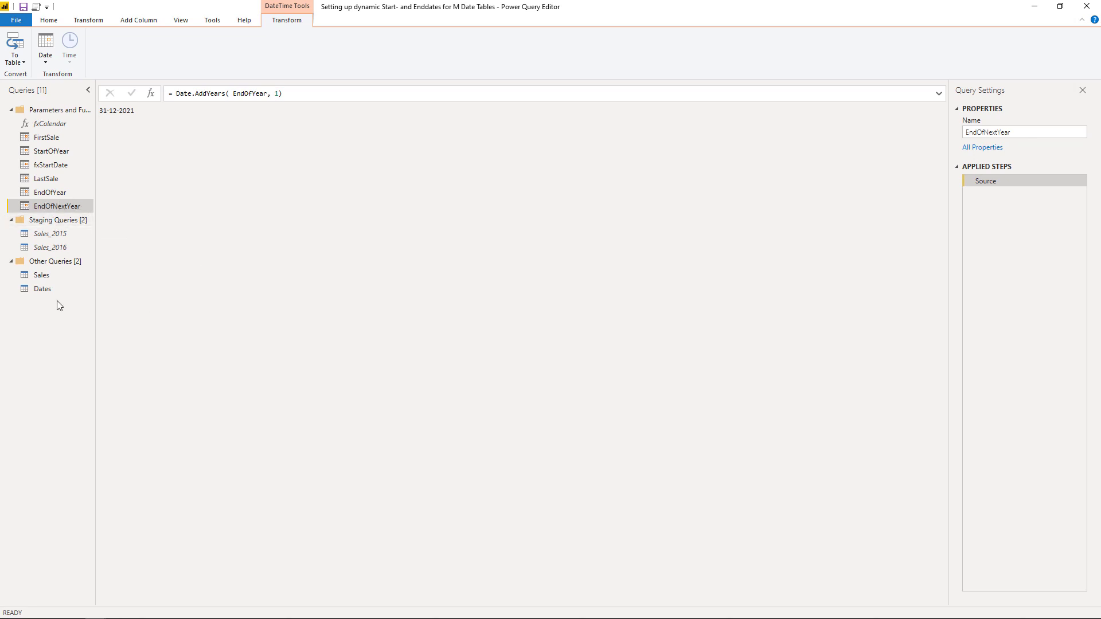
Step: In the Dates query, replace the #date(2020, 12, 31) end date with EndOfNextYear
click(42, 289)
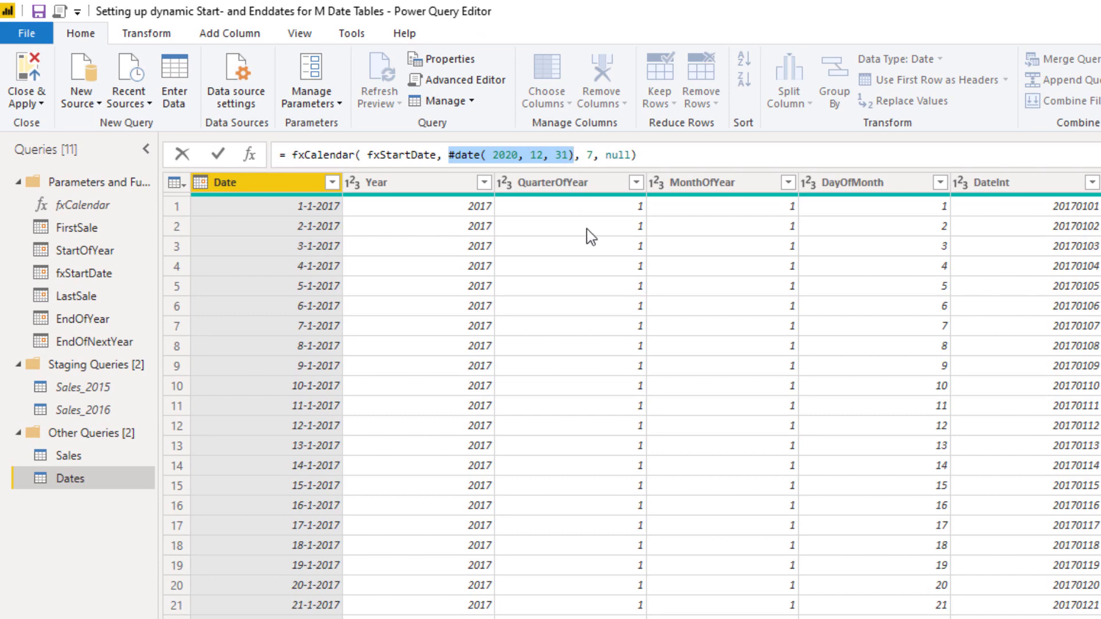
text(En)
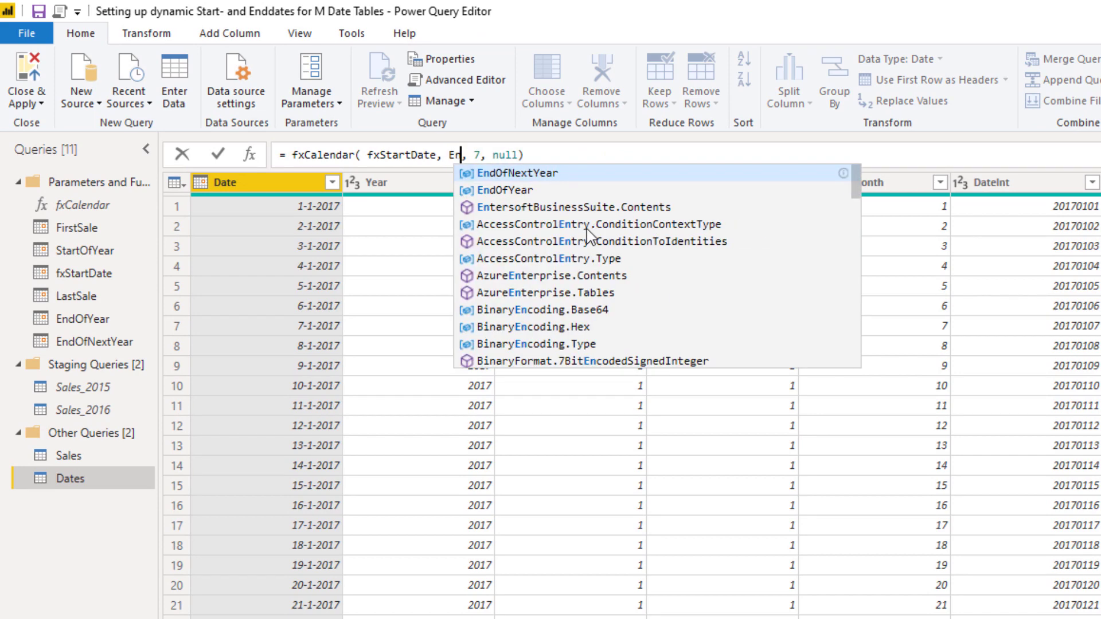
text(dOf)
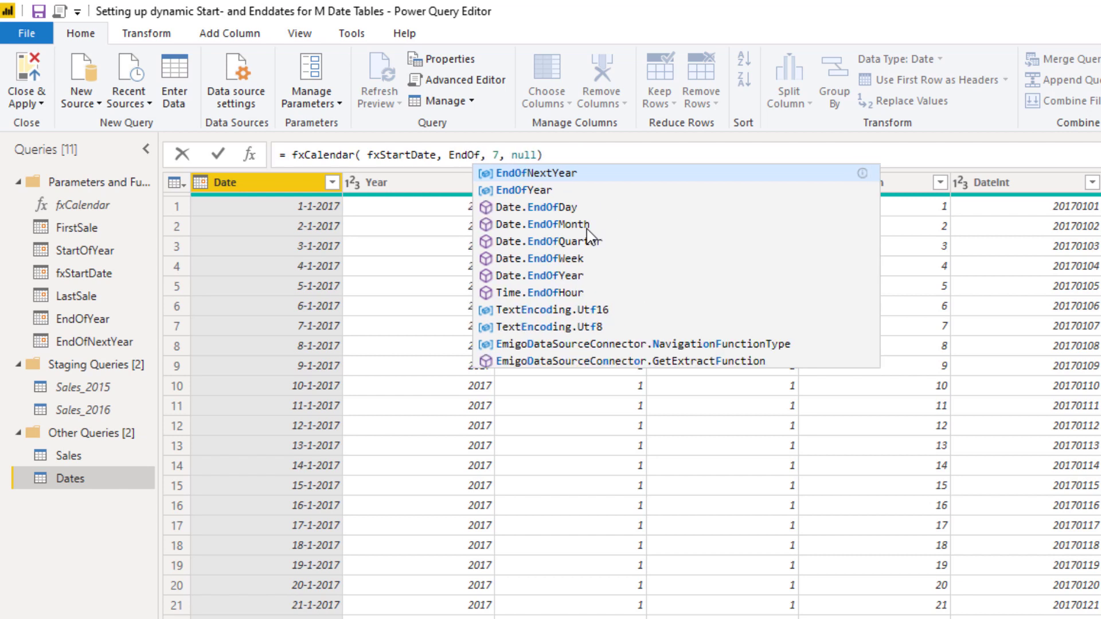
click(534, 172)
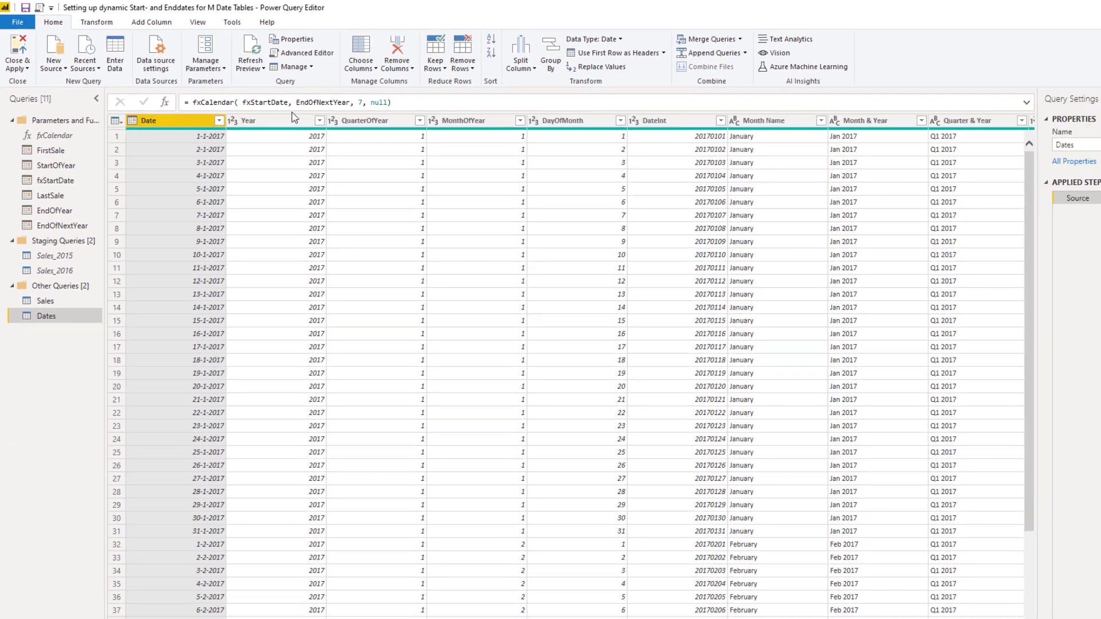
click(318, 119)
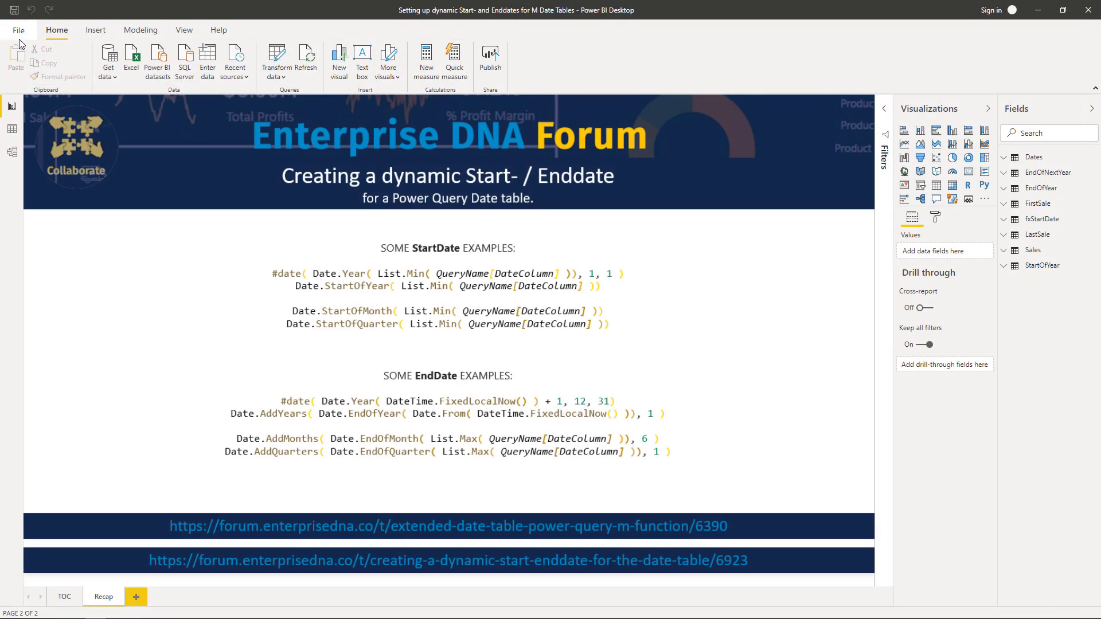
mouse_move(395, 359)
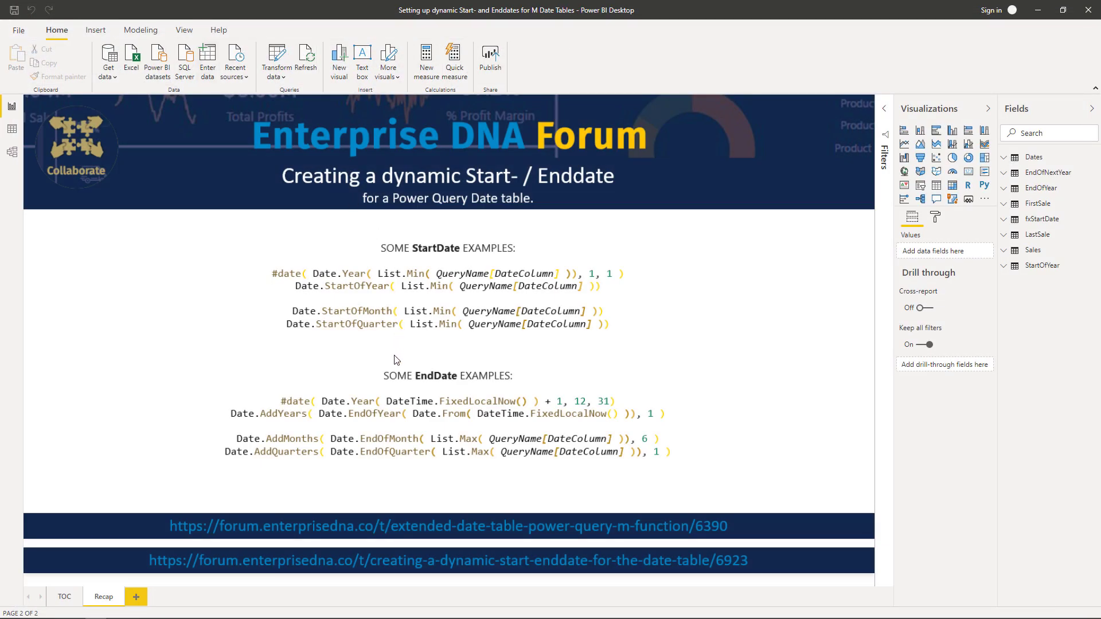
mouse_move(246, 529)
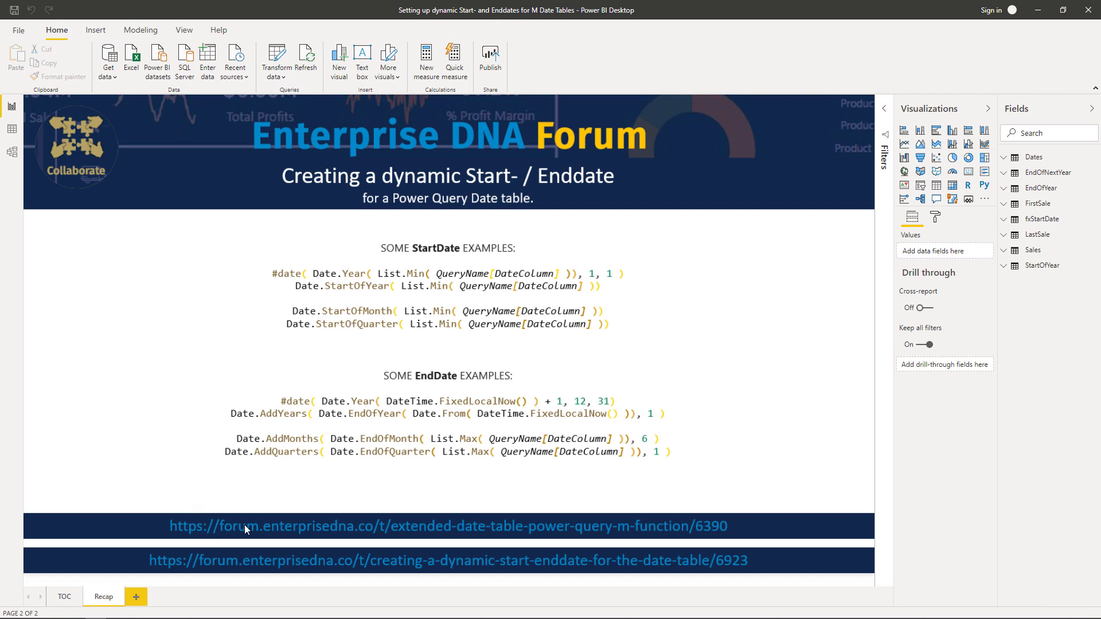
mouse_move(379, 530)
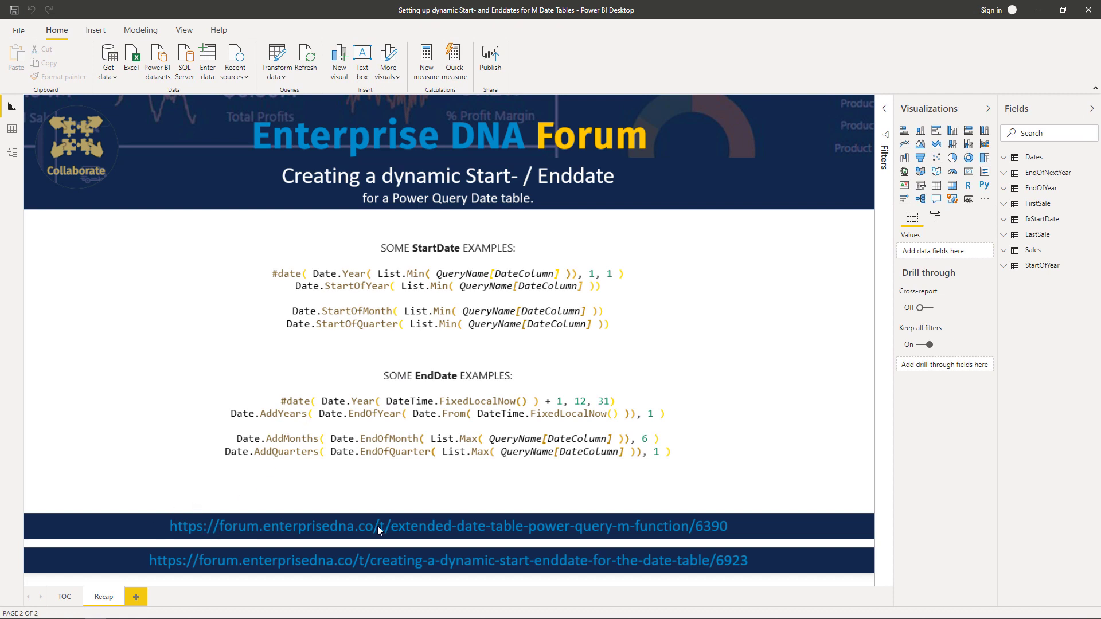
mouse_move(273, 535)
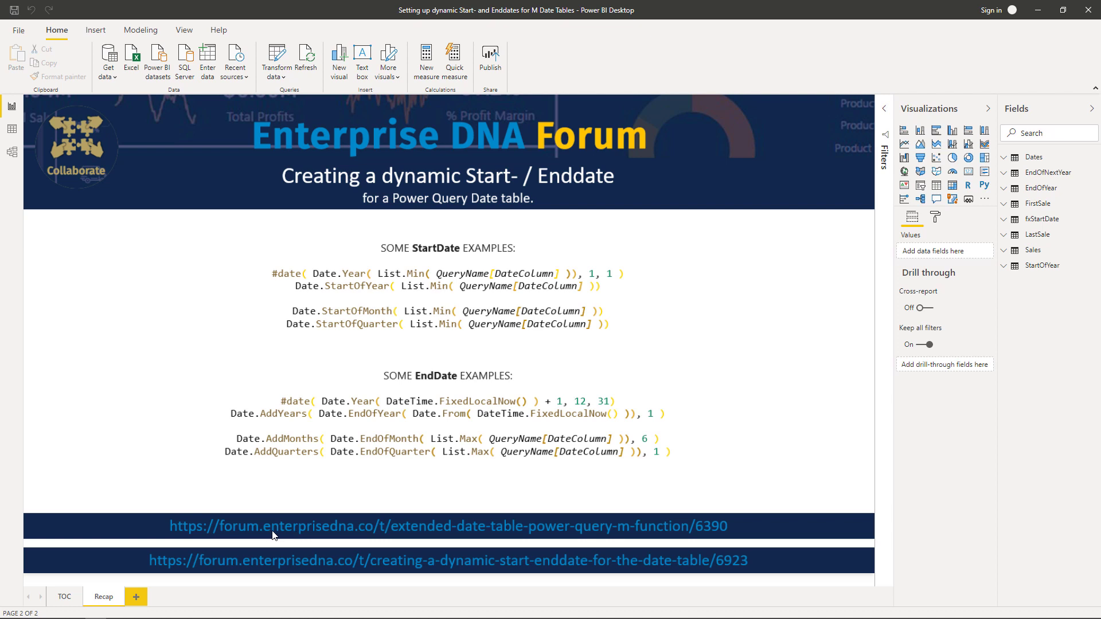
mouse_move(437, 538)
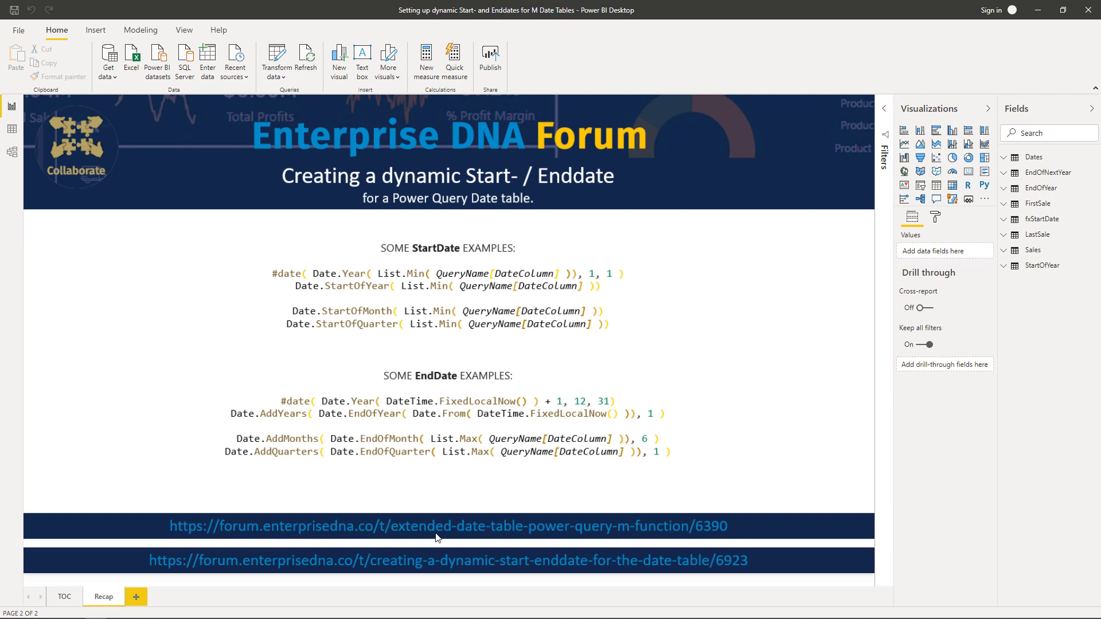
mouse_move(415, 572)
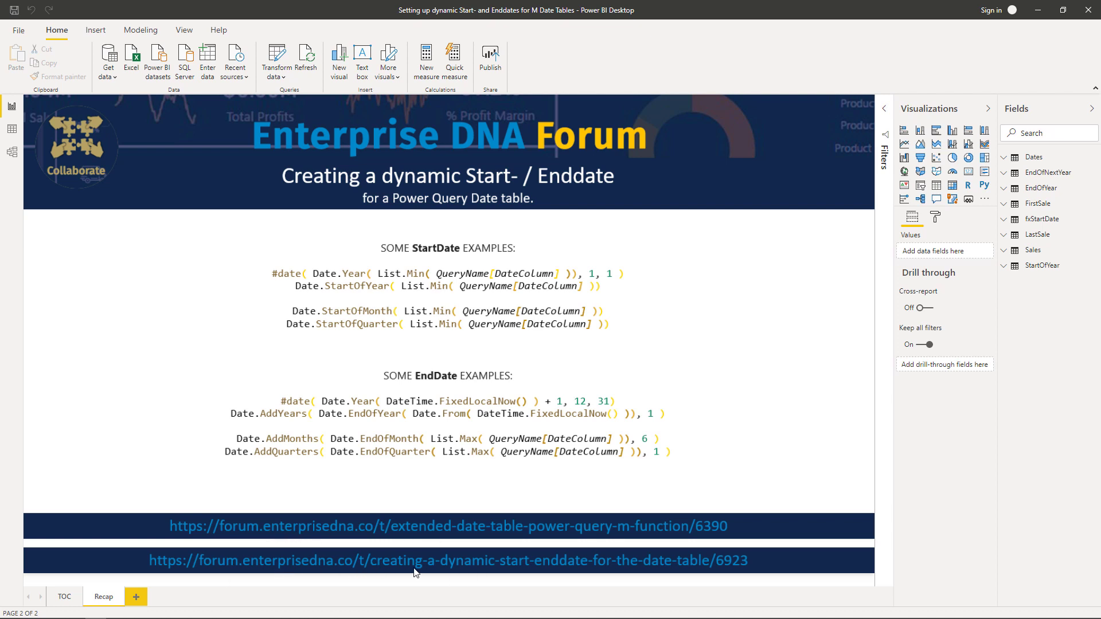
mouse_move(571, 572)
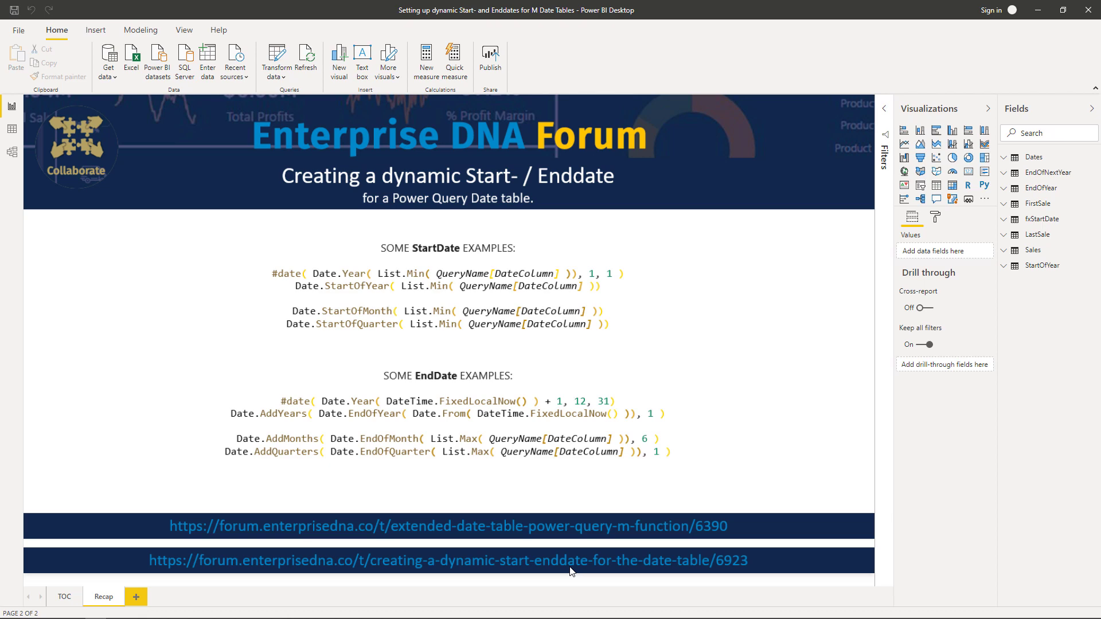